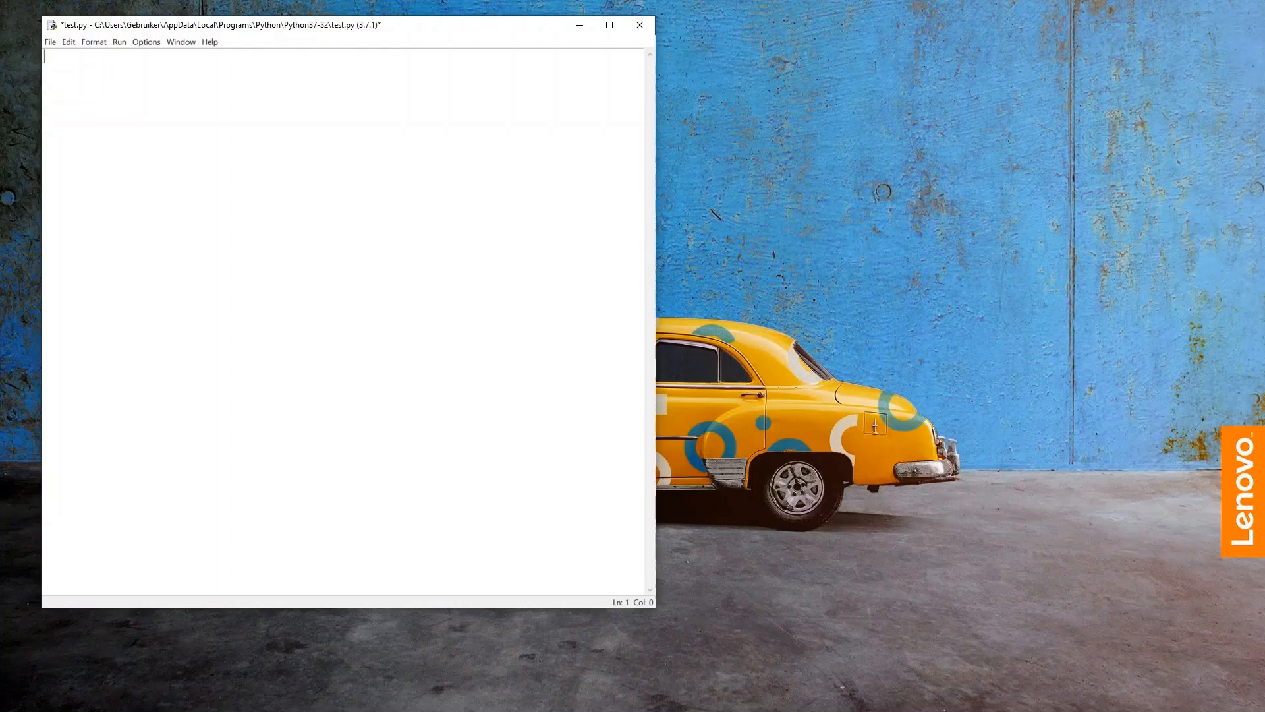
# Define student1_name = 'John Milner' in test.py
pyautogui.write('student')
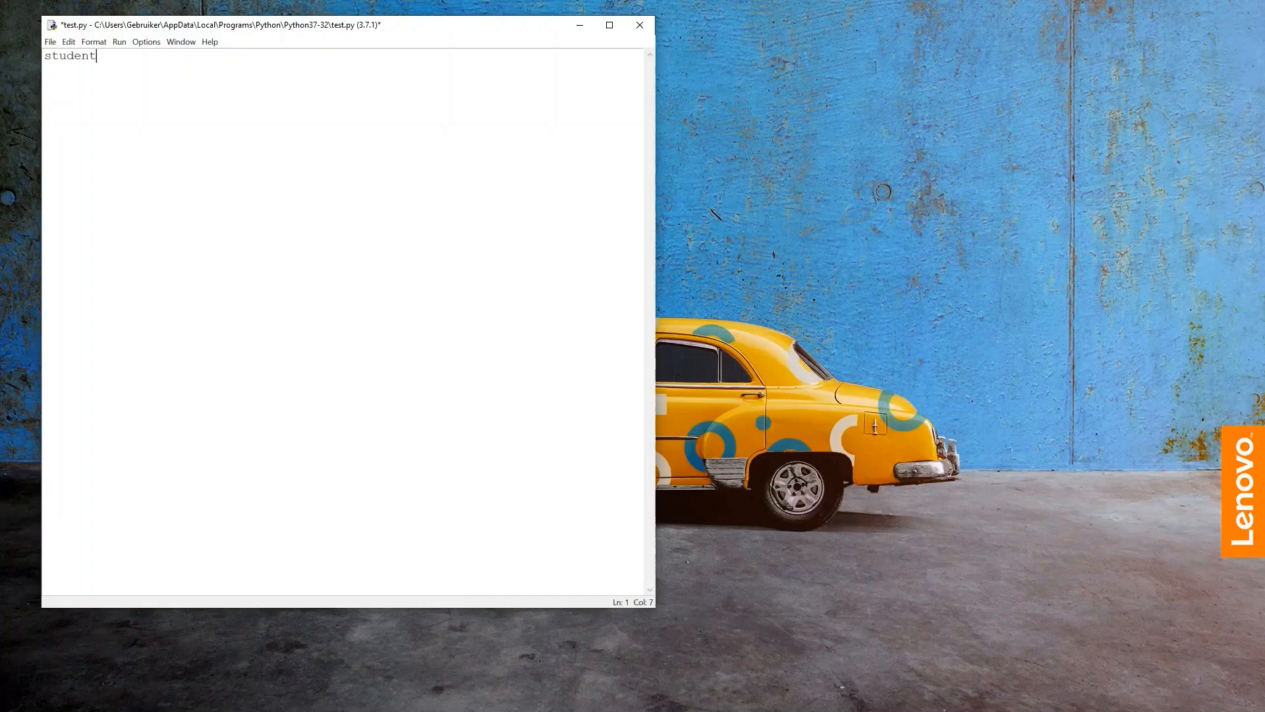
pyautogui.write('1_a')
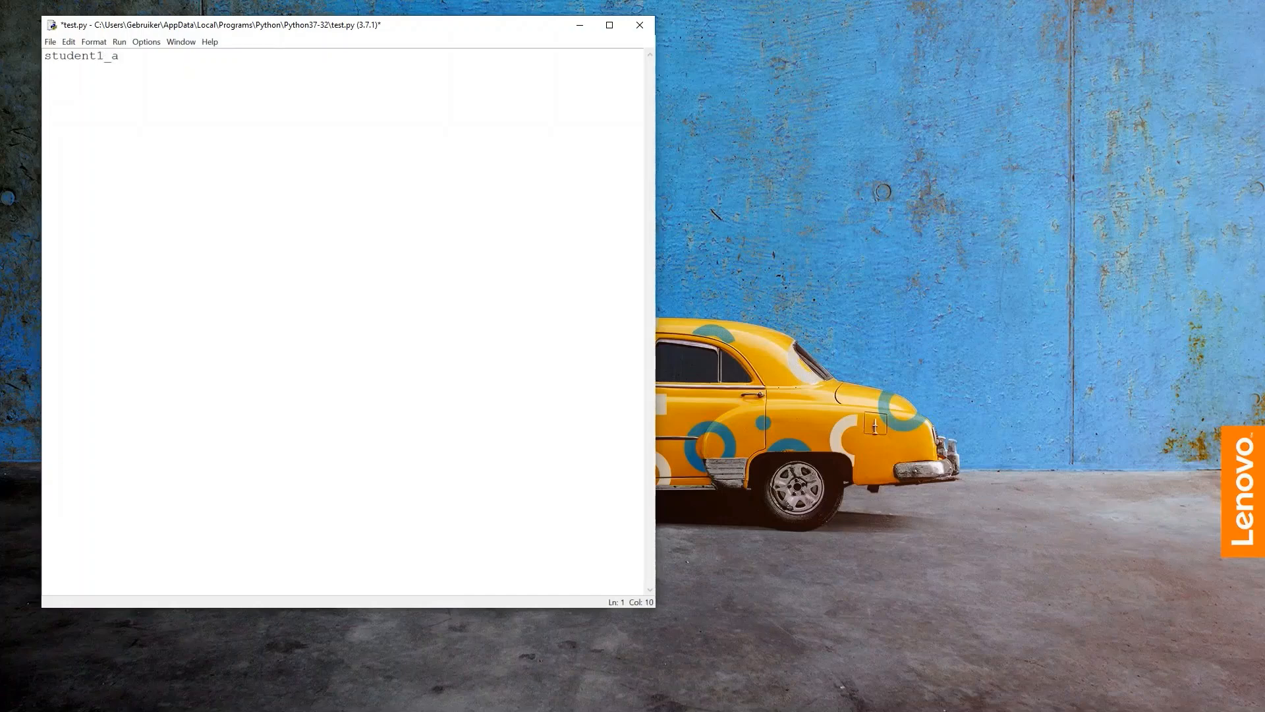
pyautogui.write("name = ''")
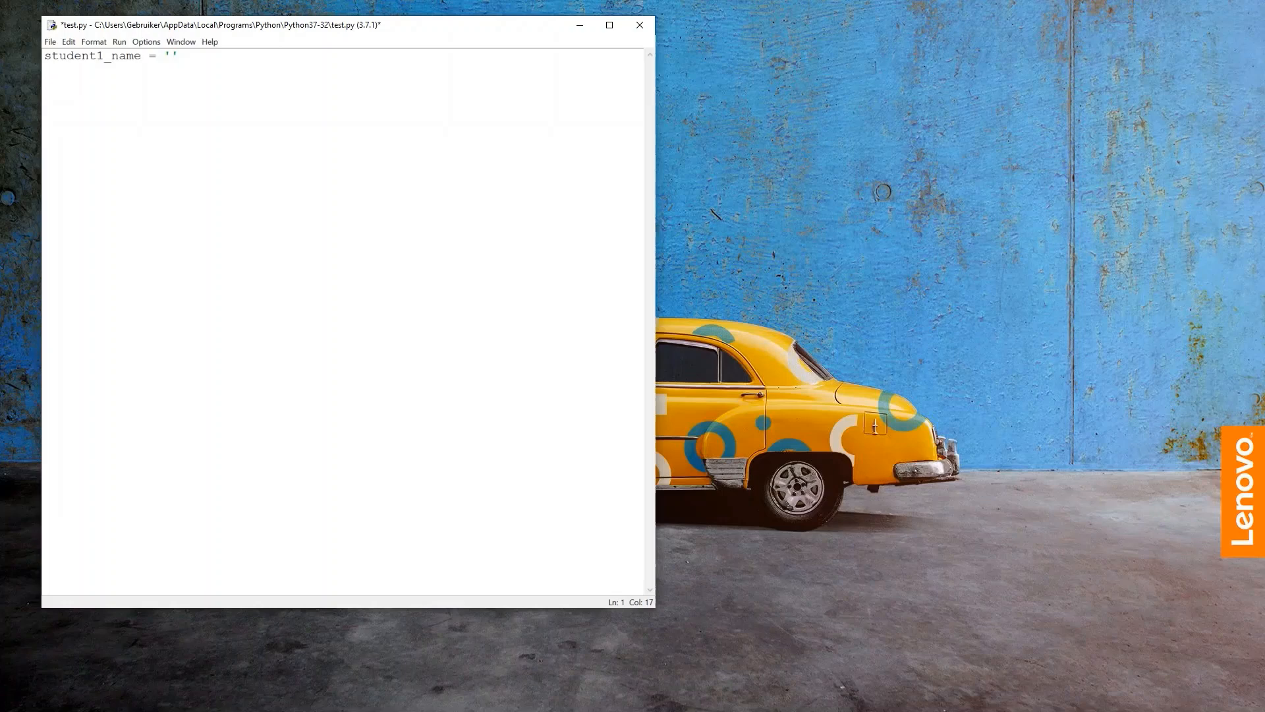
pyautogui.write('John m')
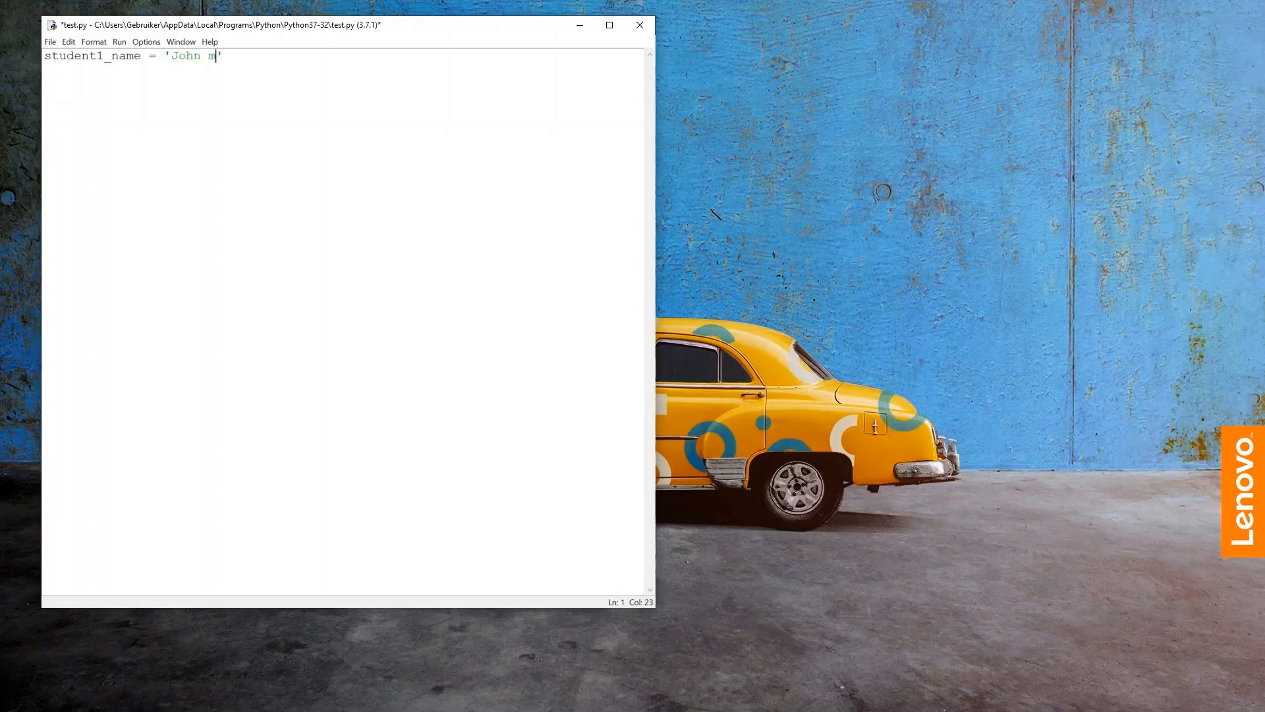
pyautogui.write('ilner')
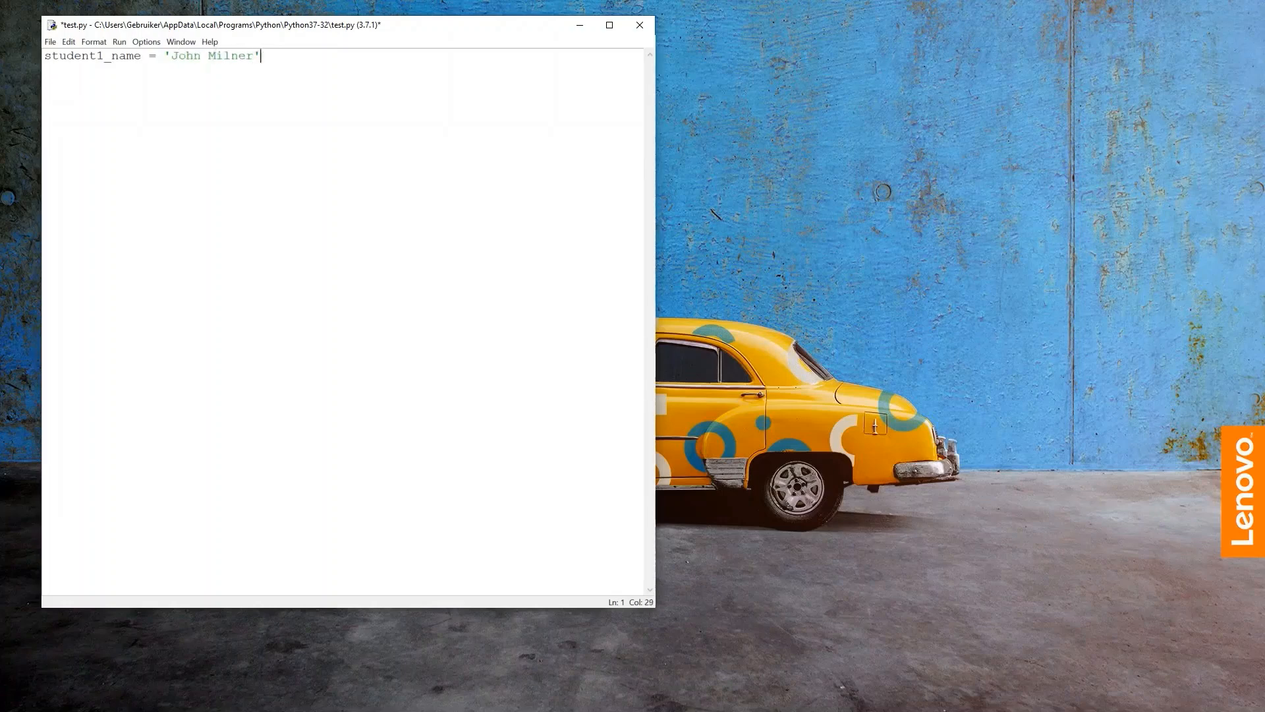
# Add student1_age = 20 and student1_gender = 'male' on the following lines
pyautogui.write('student1_age =')
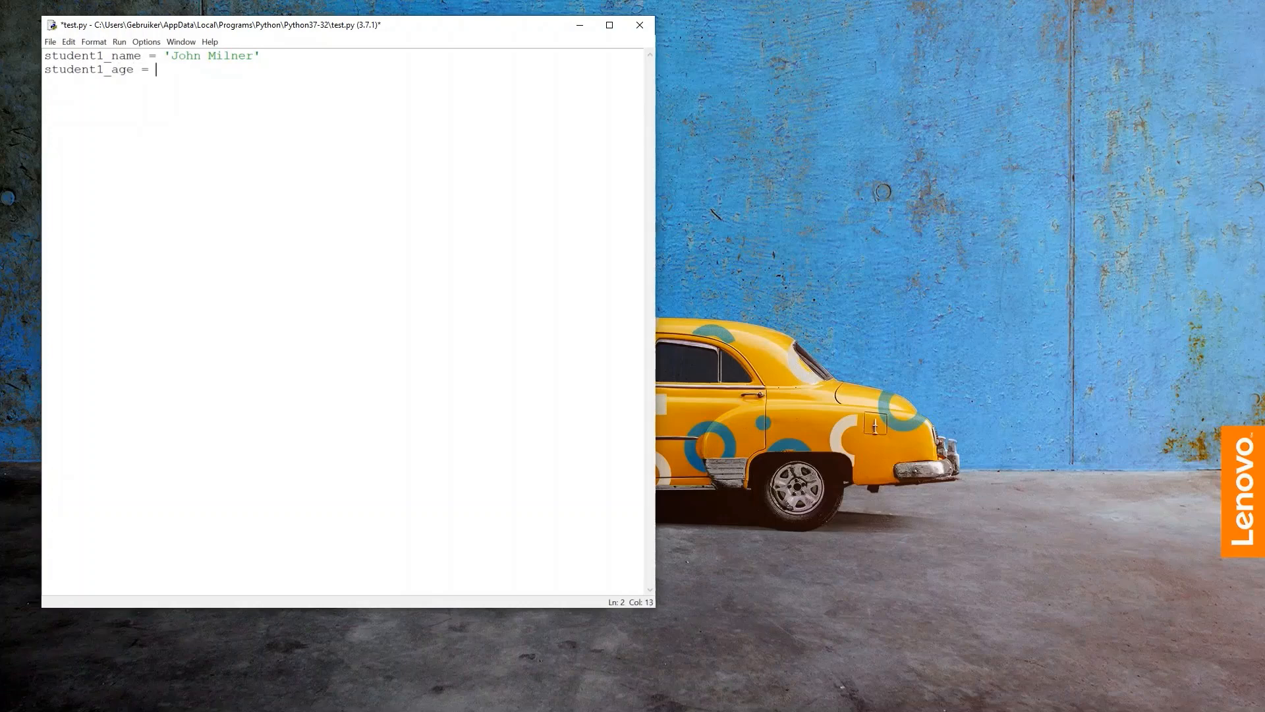
pyautogui.write('20')
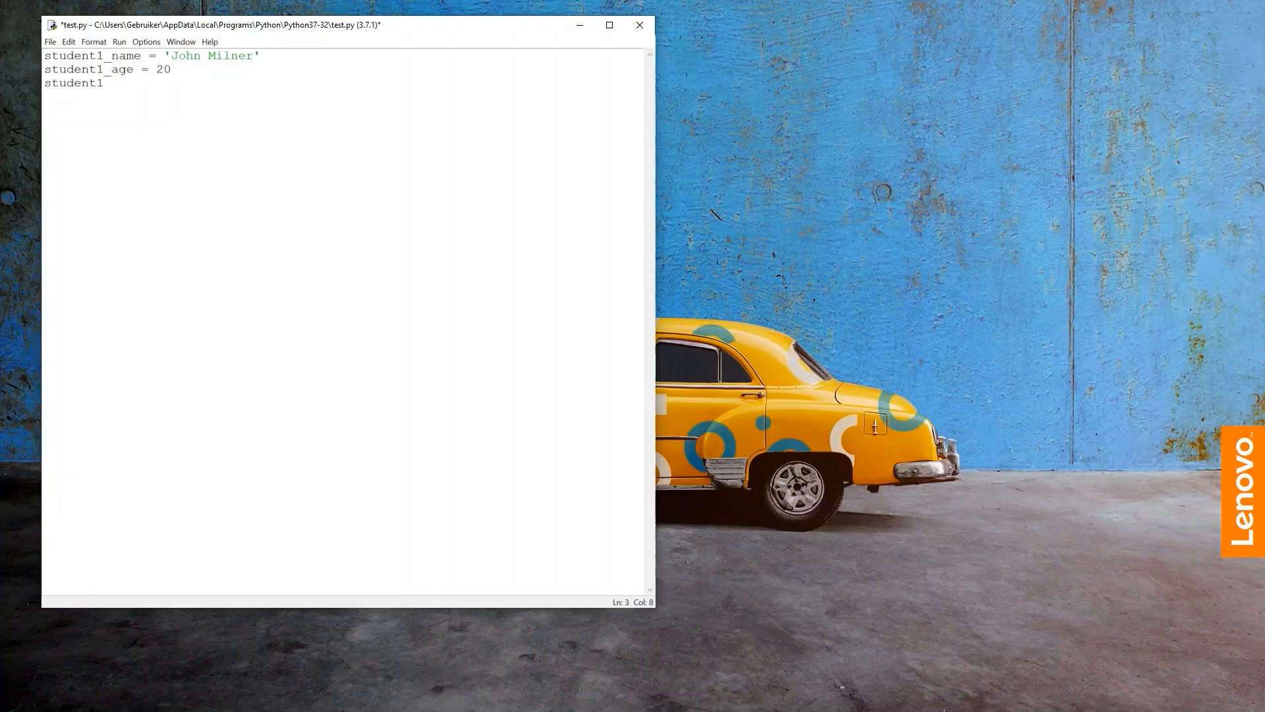
pyautogui.write('_gender =')
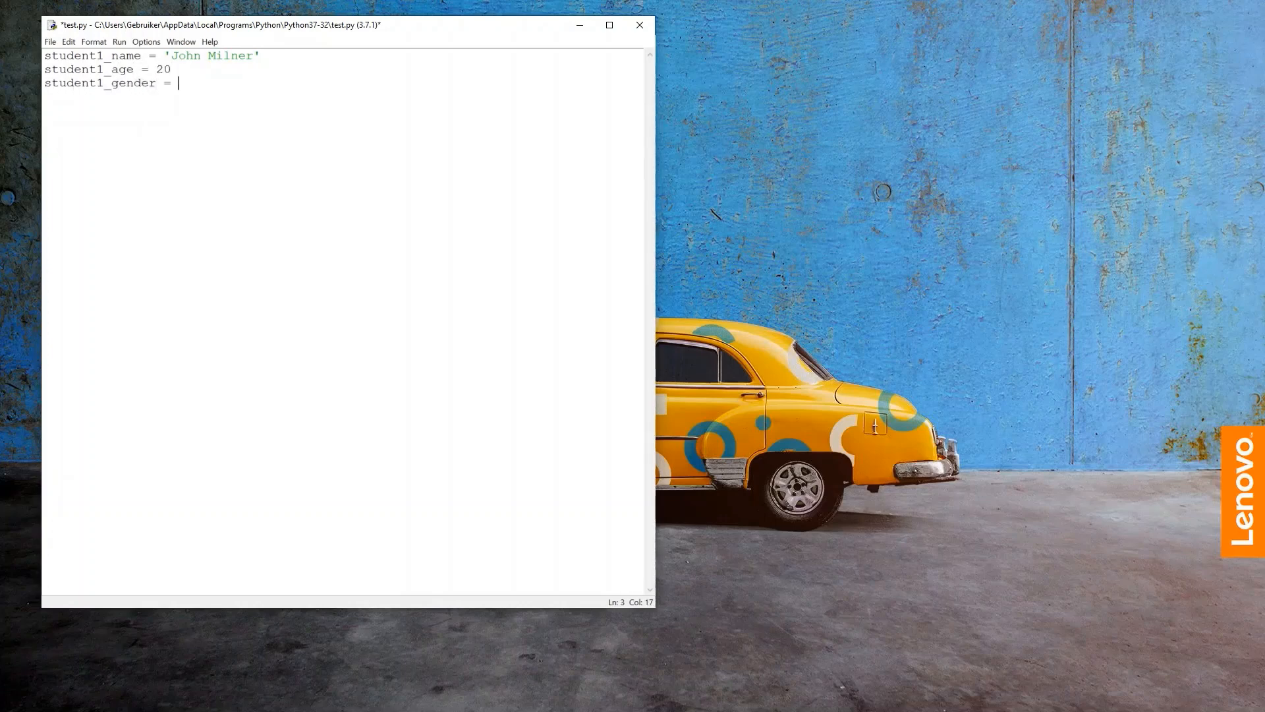
pyautogui.write("'male'")
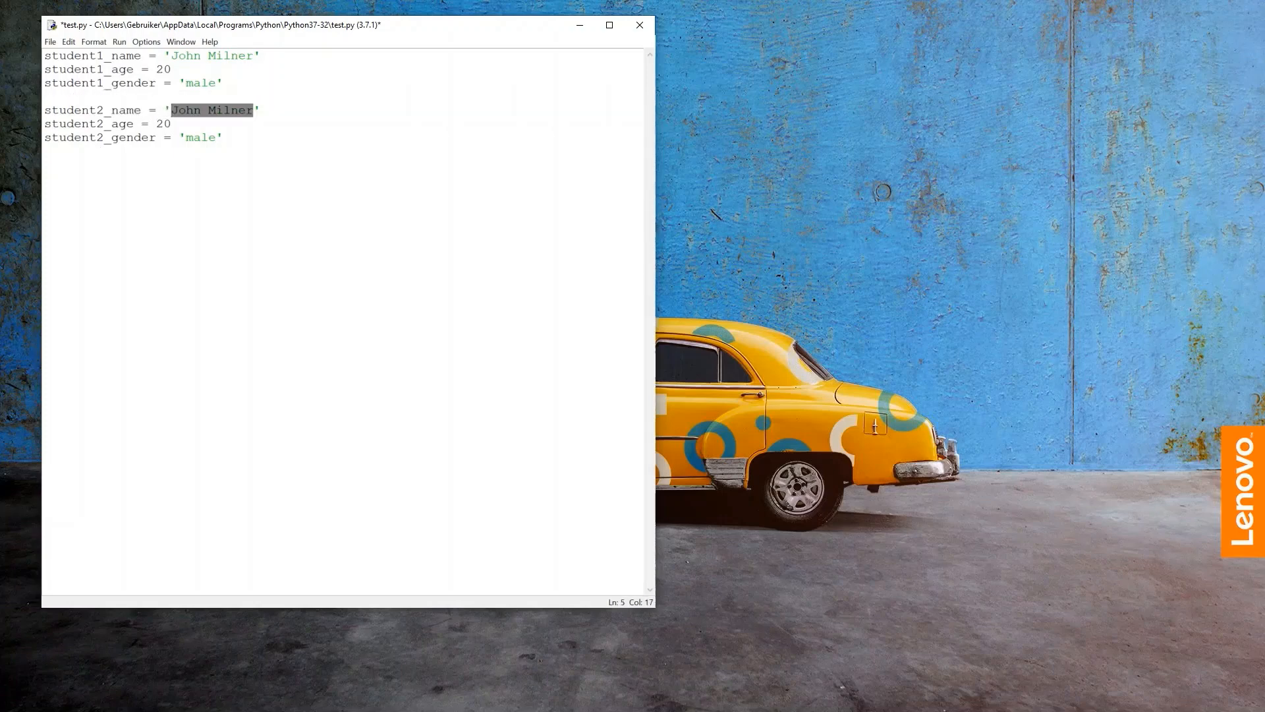
# Edit the copied student2 lines to name 'Mary Jones', gender 'female', then return to the file start
pyautogui.write('Mary Jones')
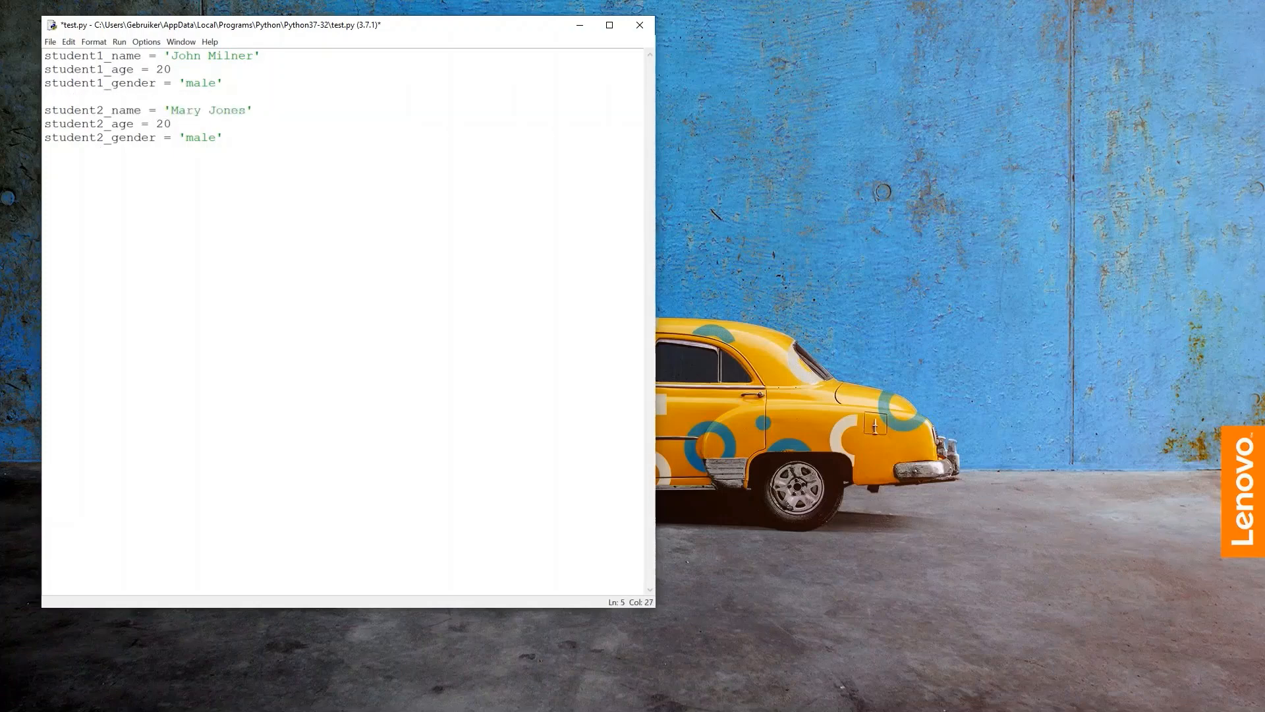
pyautogui.write('dw')
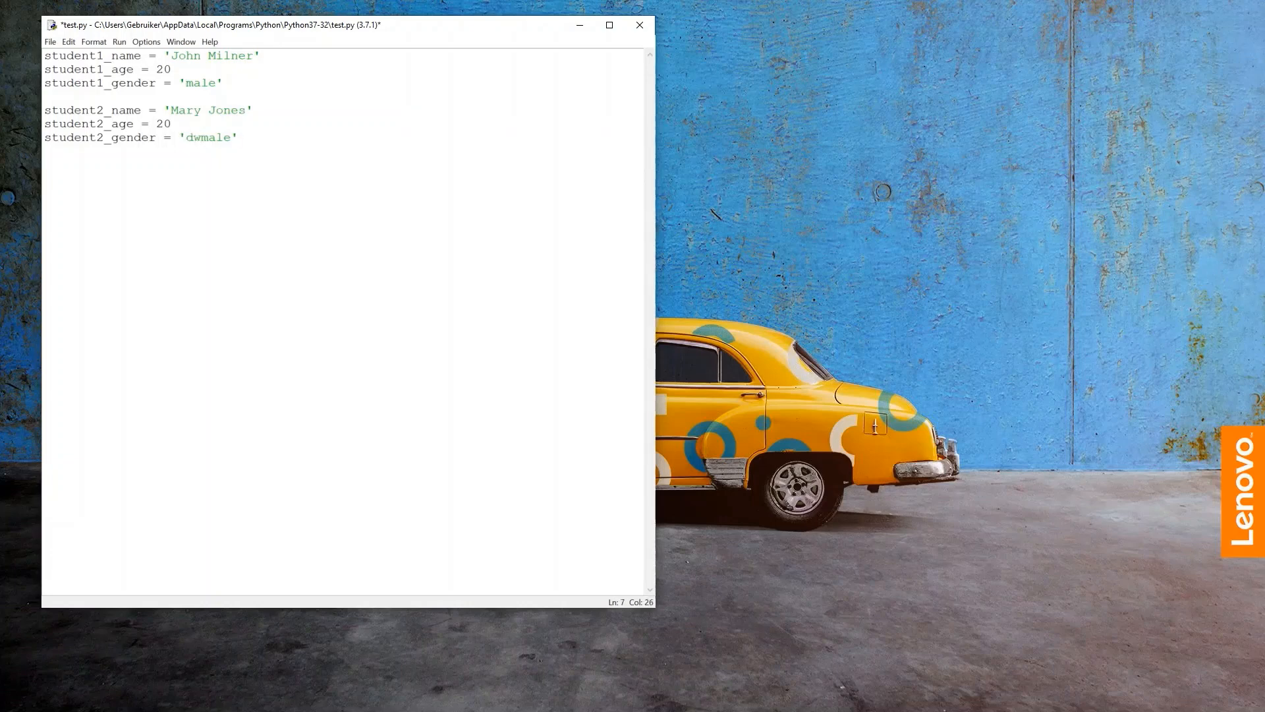
pyautogui.write('female')
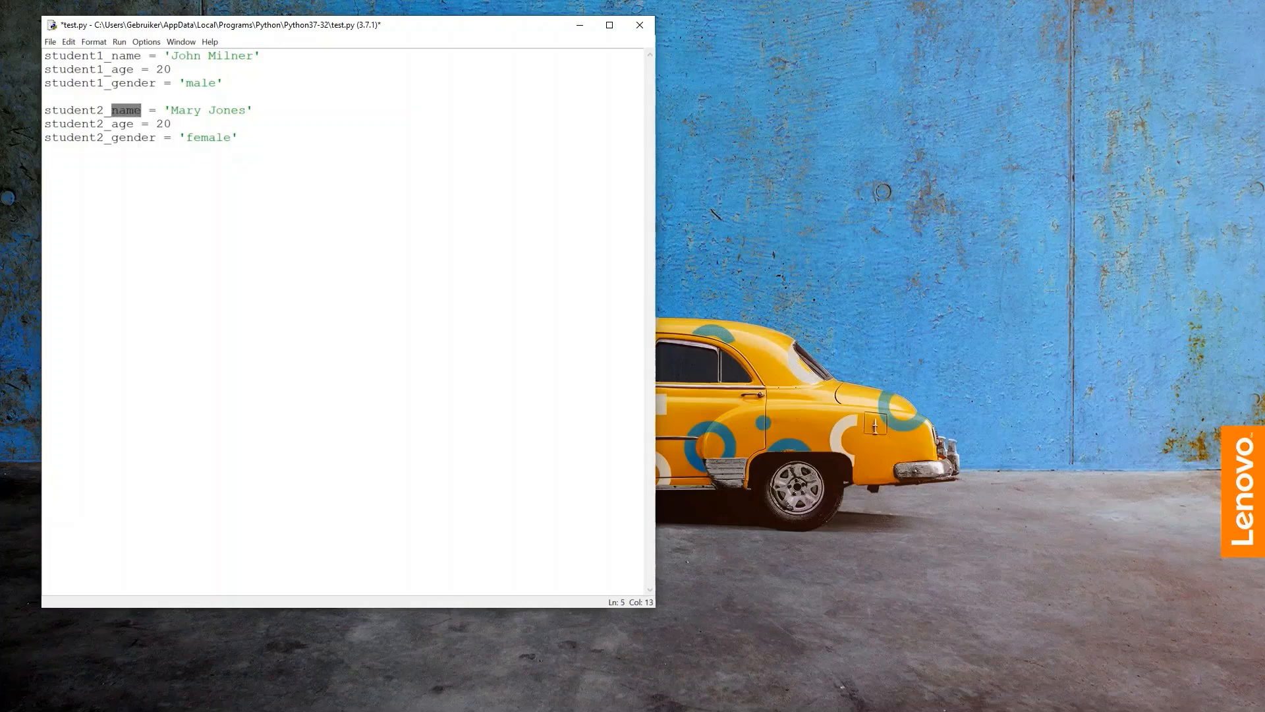
pyautogui.press('ctrl+a')
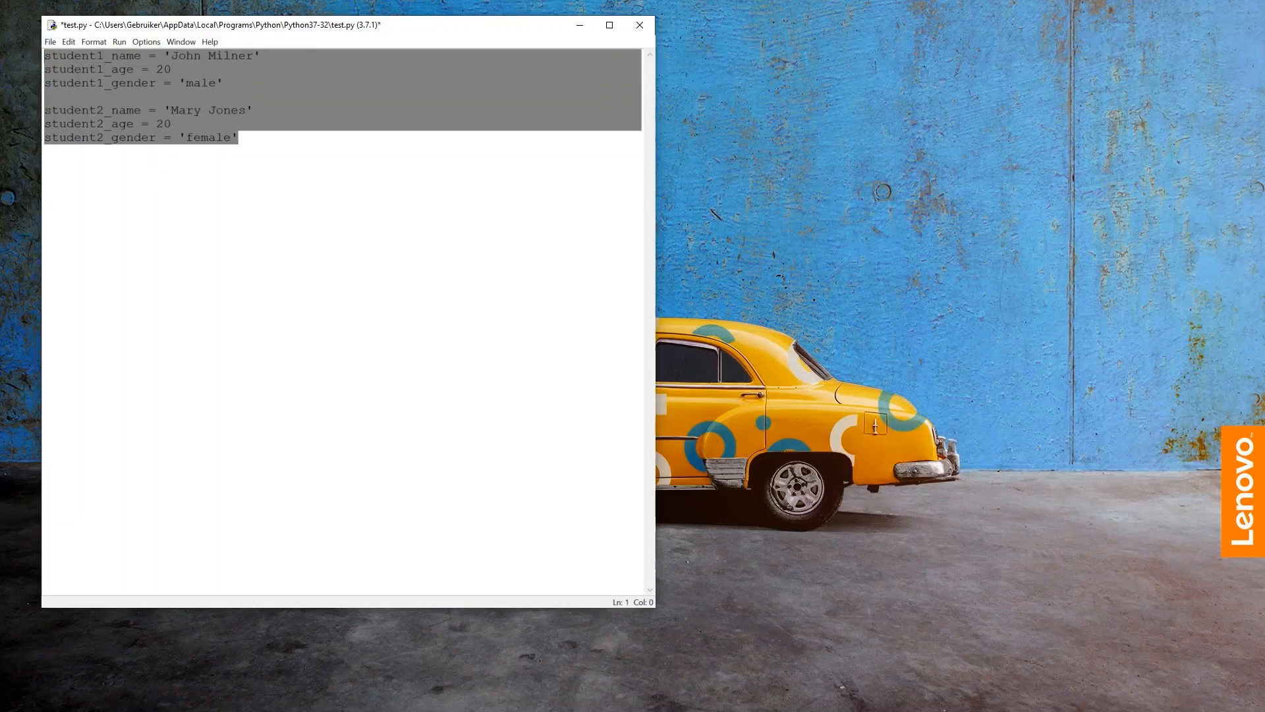
pyautogui.click(238, 137)
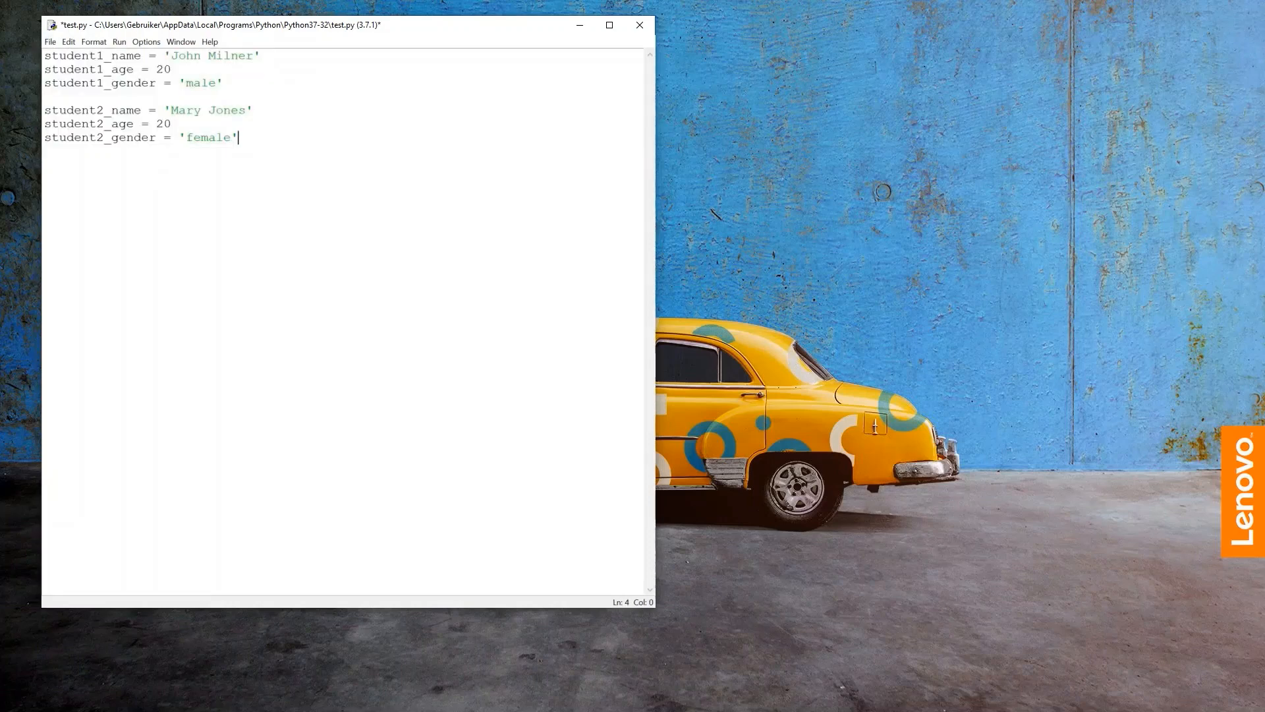
pyautogui.click(236, 137)
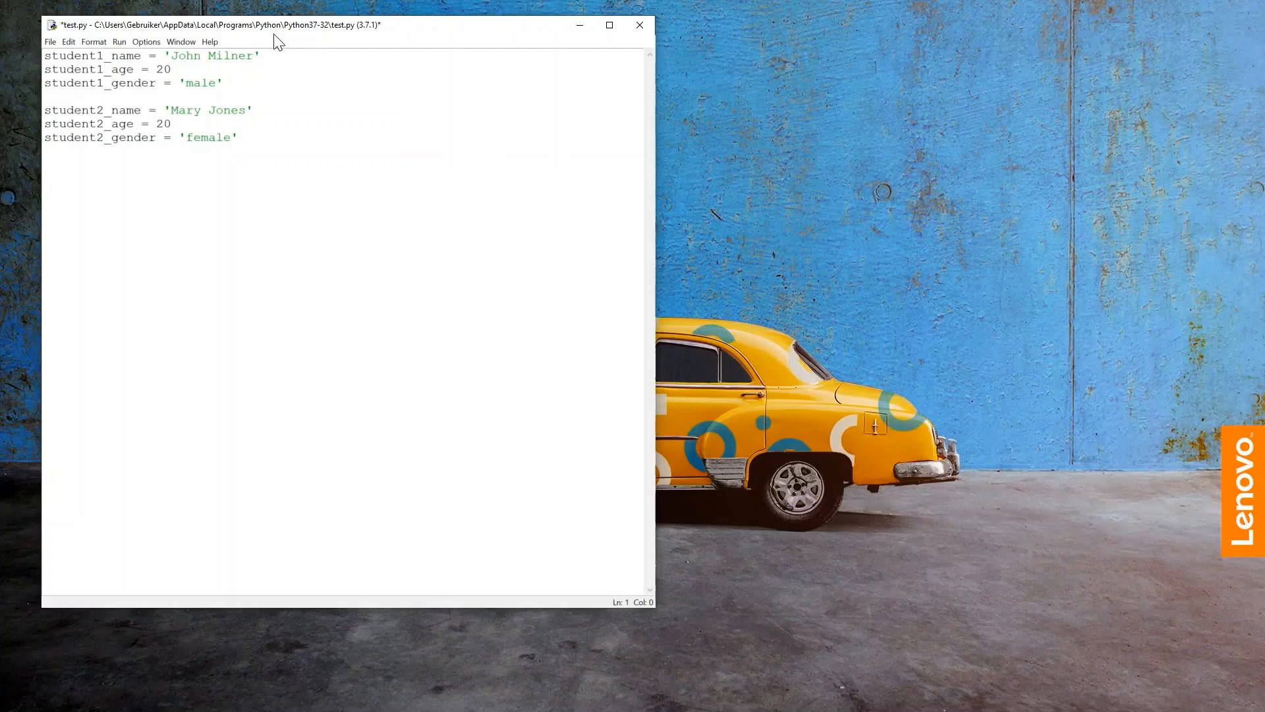
# Add an empty class Student(): at the top of test.py
pyautogui.write('class Student():')
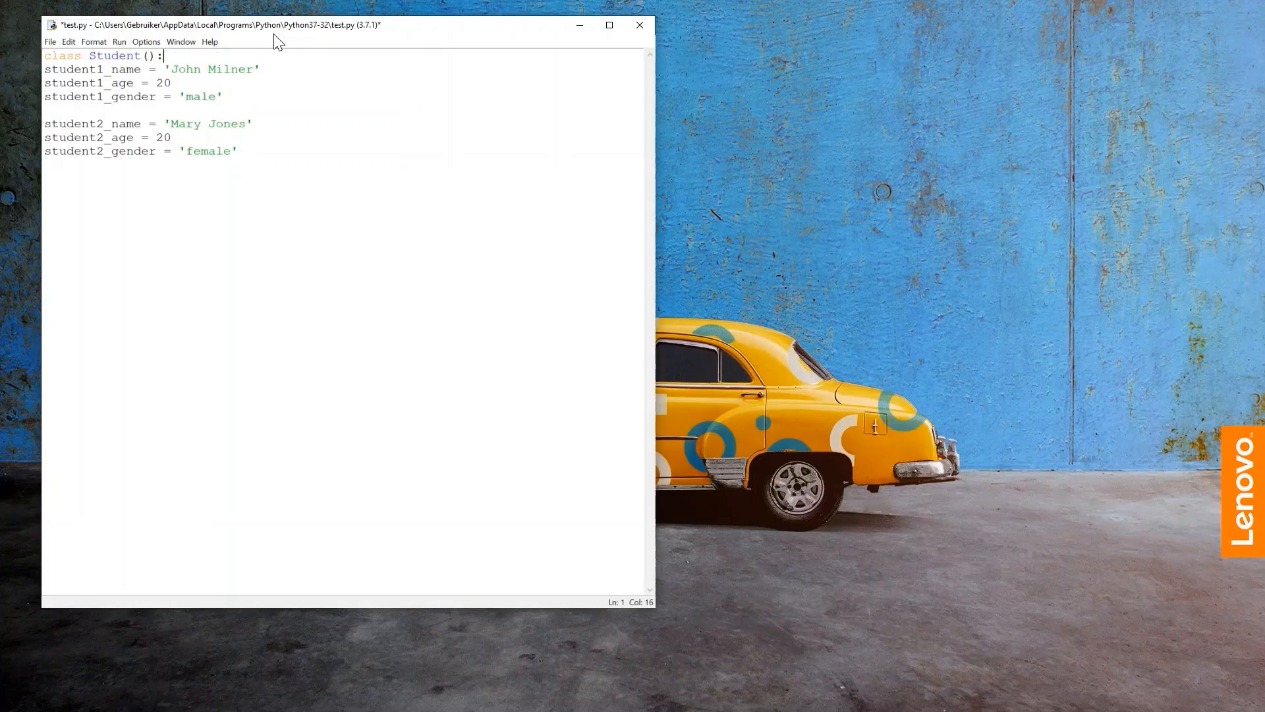
pyautogui.press('enter')
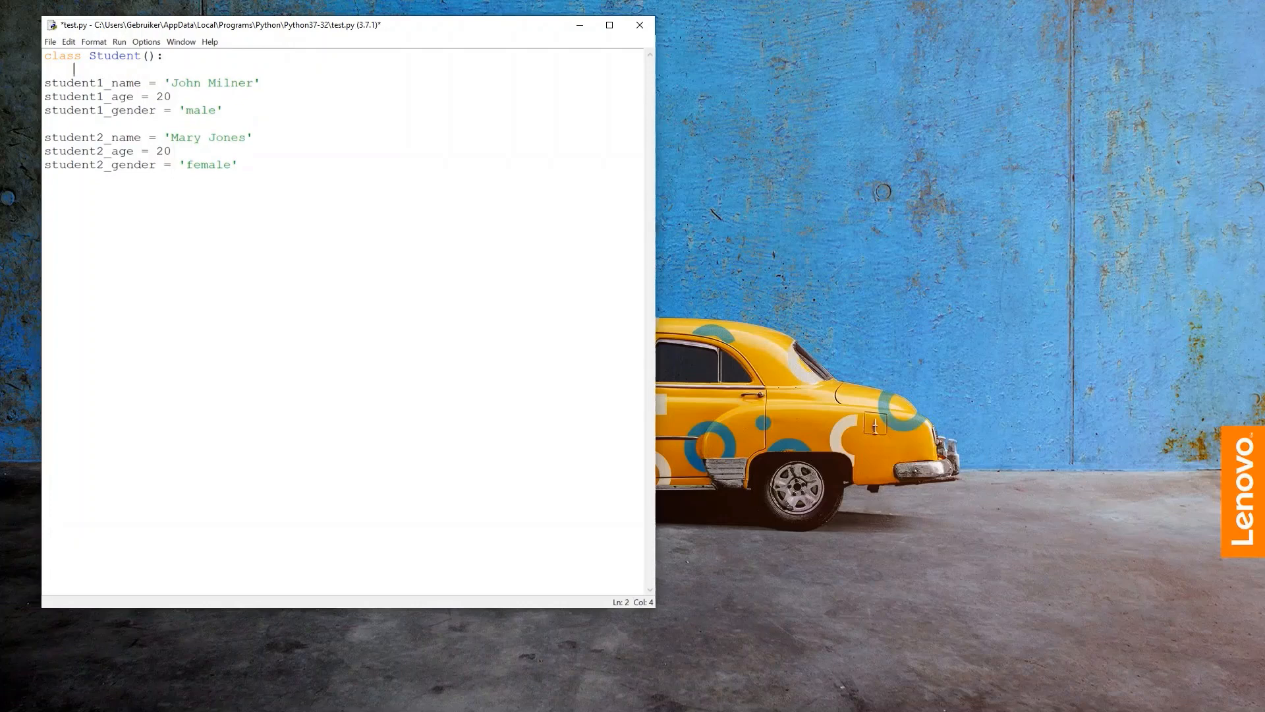
pyautogui.doubleClick(72, 136)
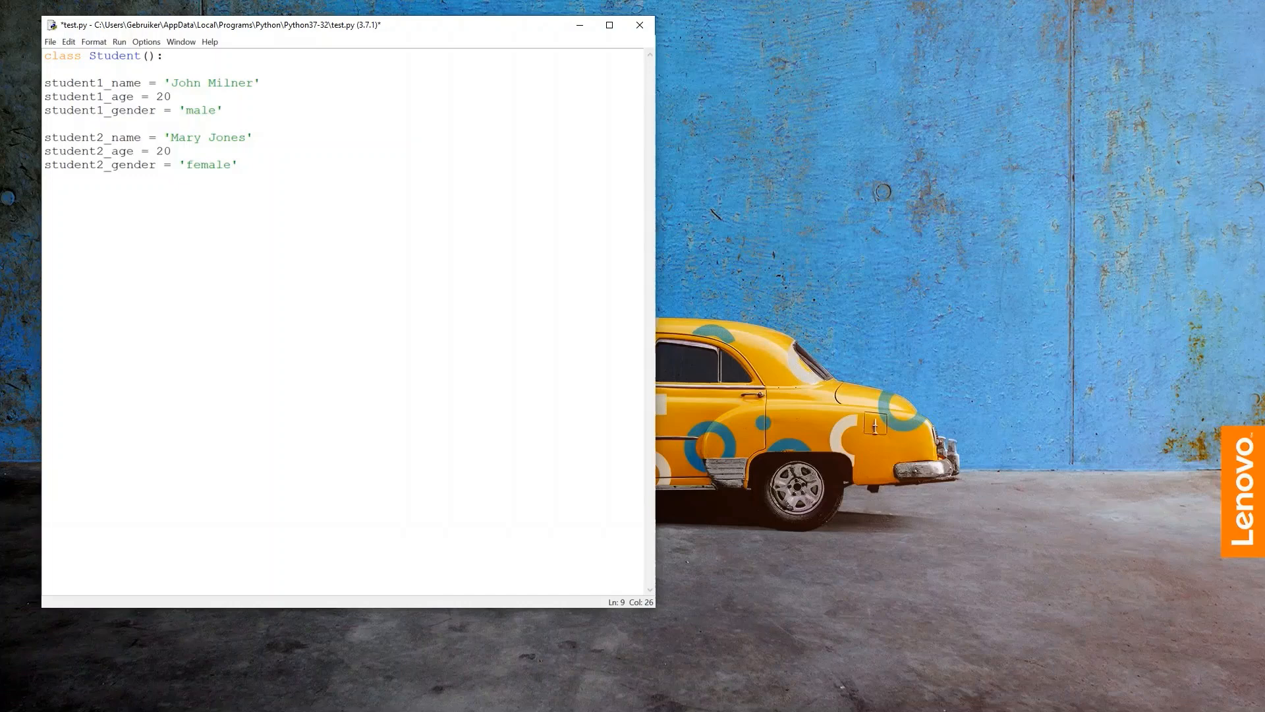
# Create student1 = Student() and duplicate it as student2 = Student() at the bottom
pyautogui.write('stu')
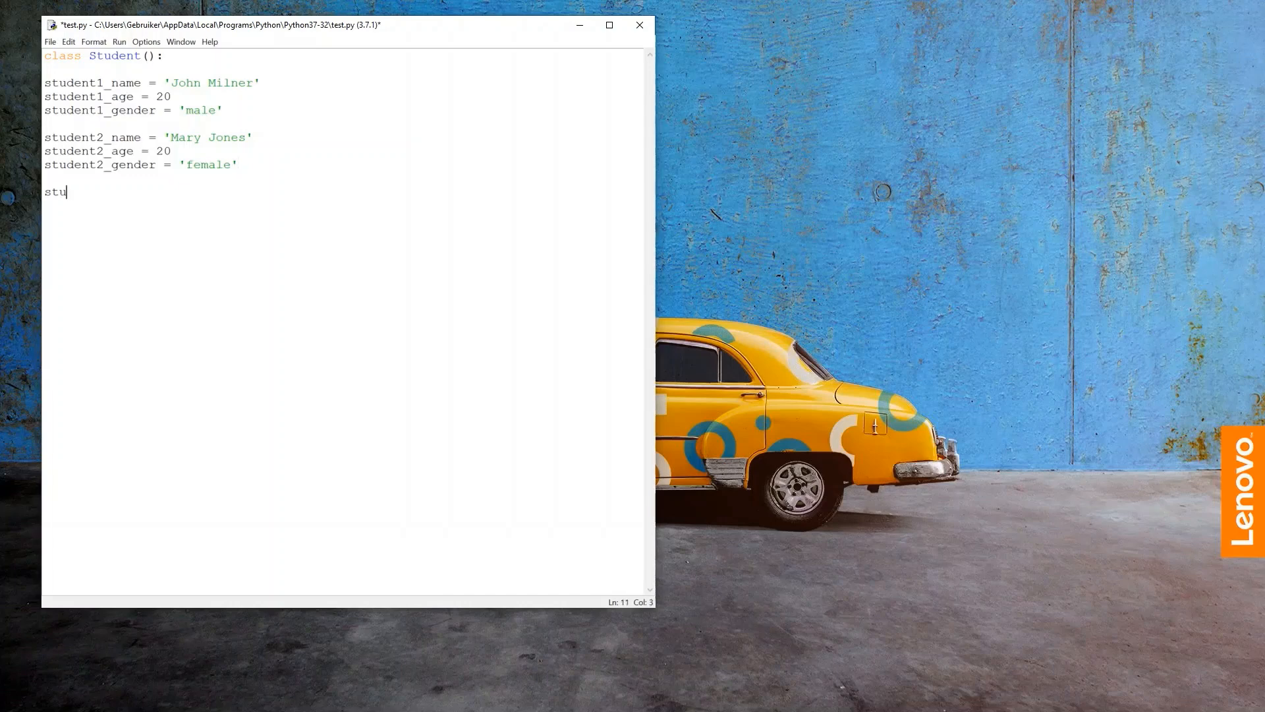
pyautogui.write('dent1 = Student')
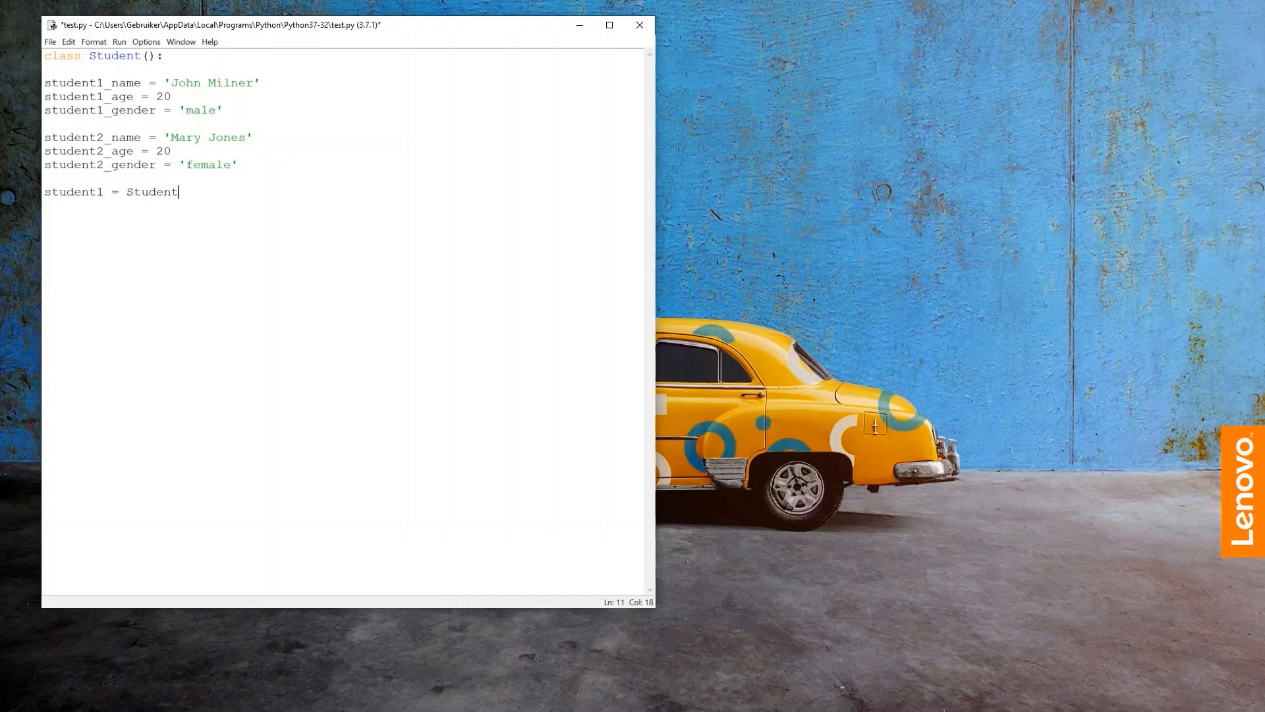
pyautogui.write('()')
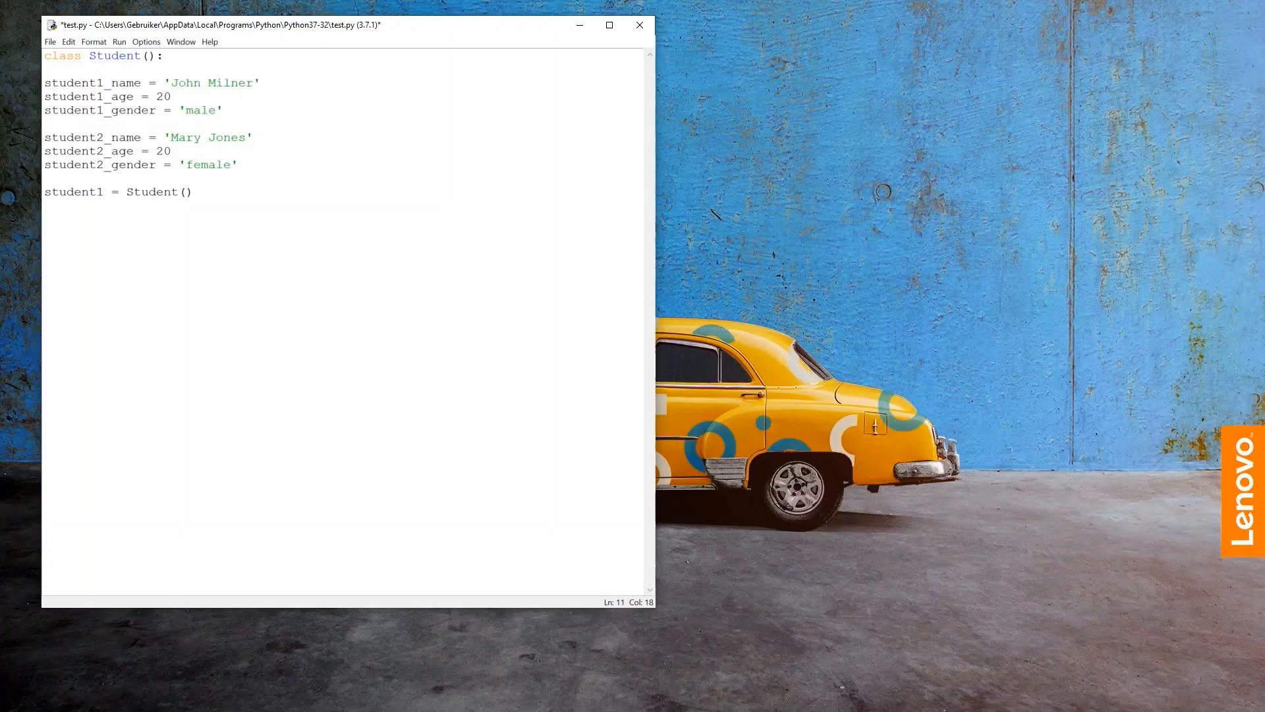
pyautogui.tripleClick(117, 191)
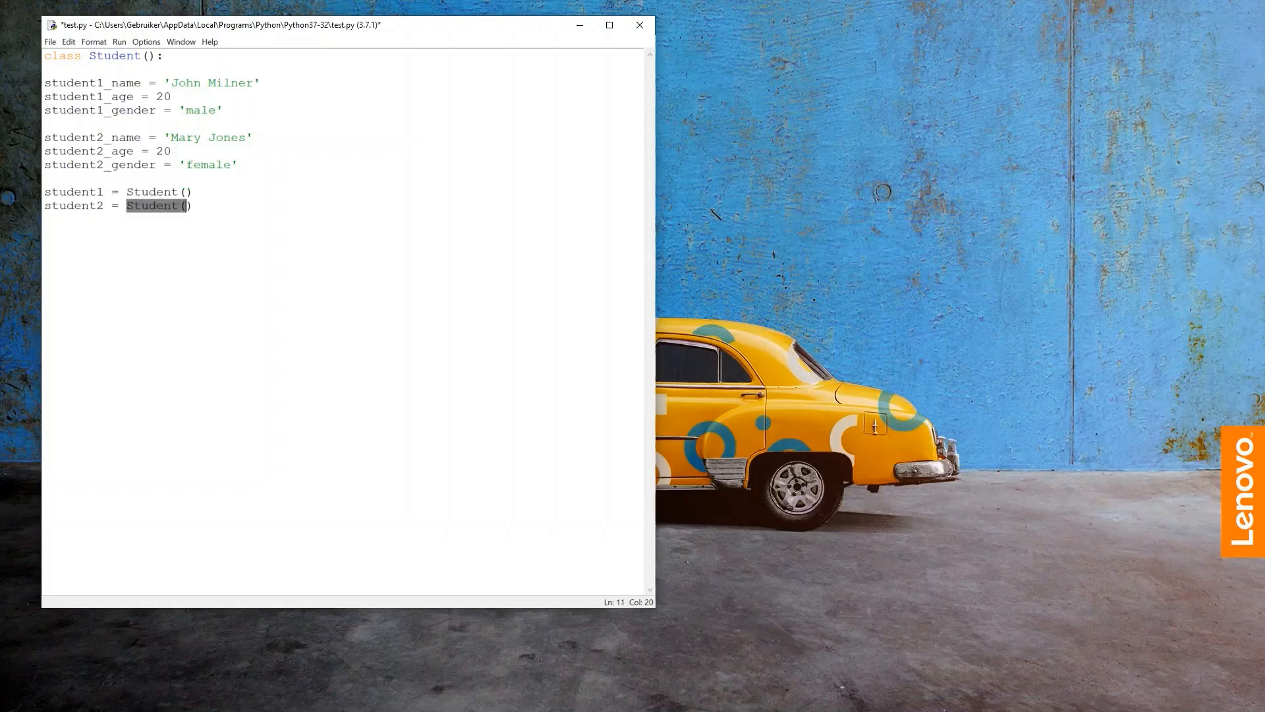
pyautogui.doubleClick(152, 192)
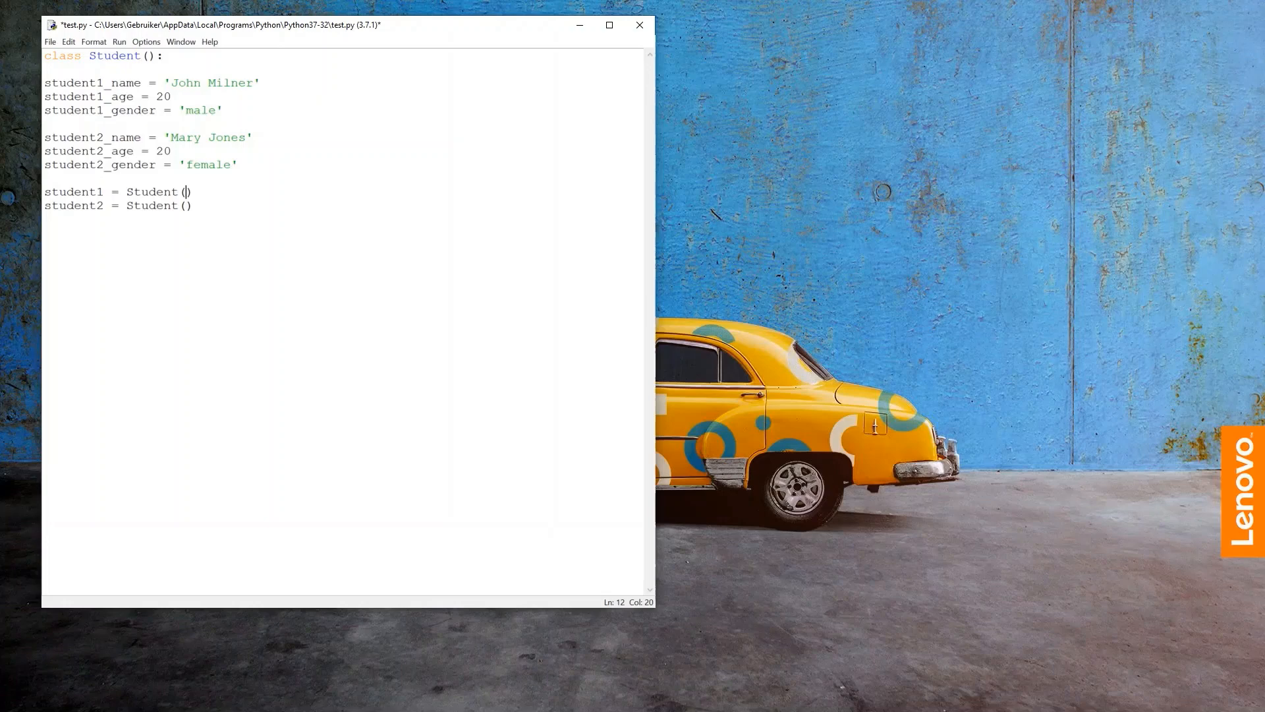
pyautogui.click(174, 191)
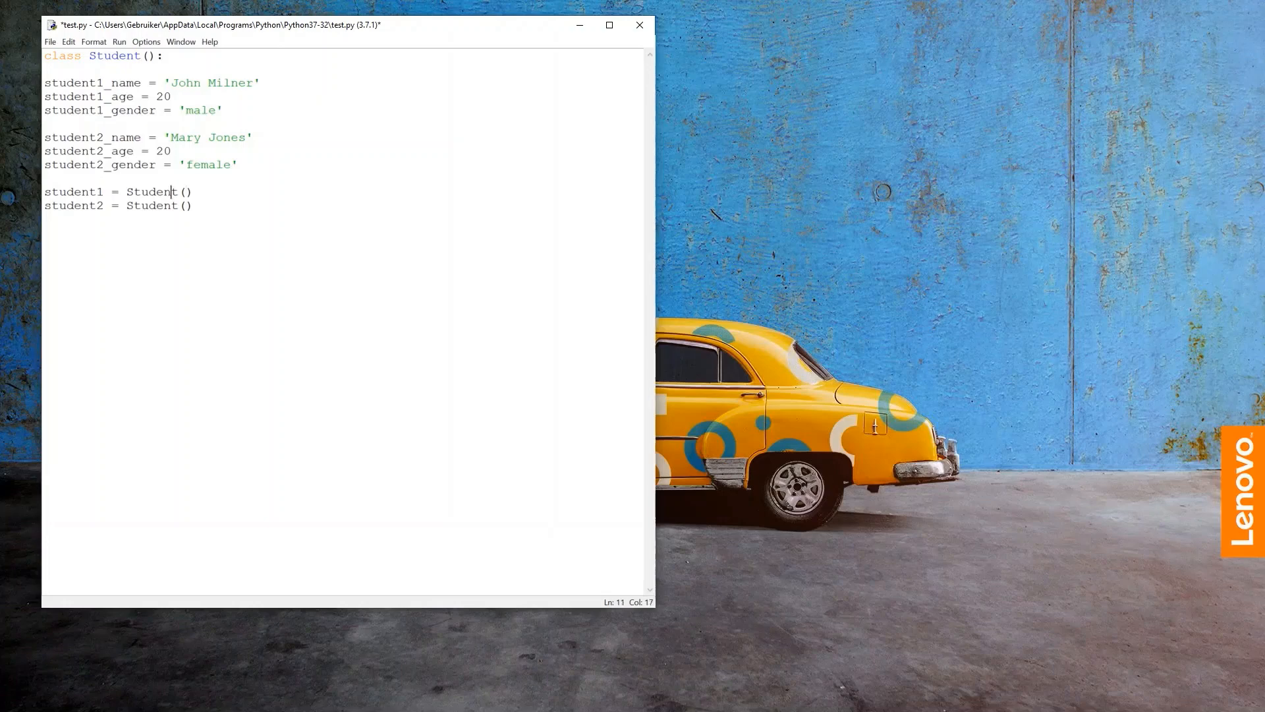
pyautogui.doubleClick(72, 205)
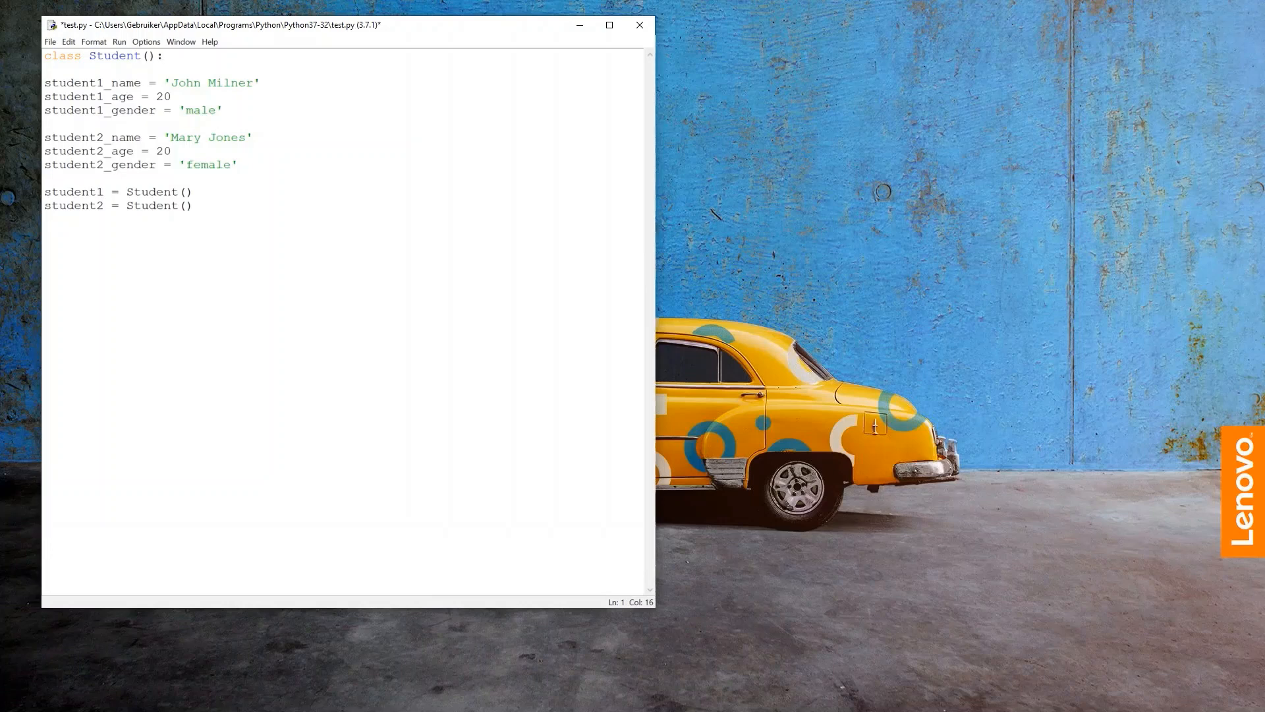
# Write def __init__(self) inside the Student class
pyautogui.press('enter')
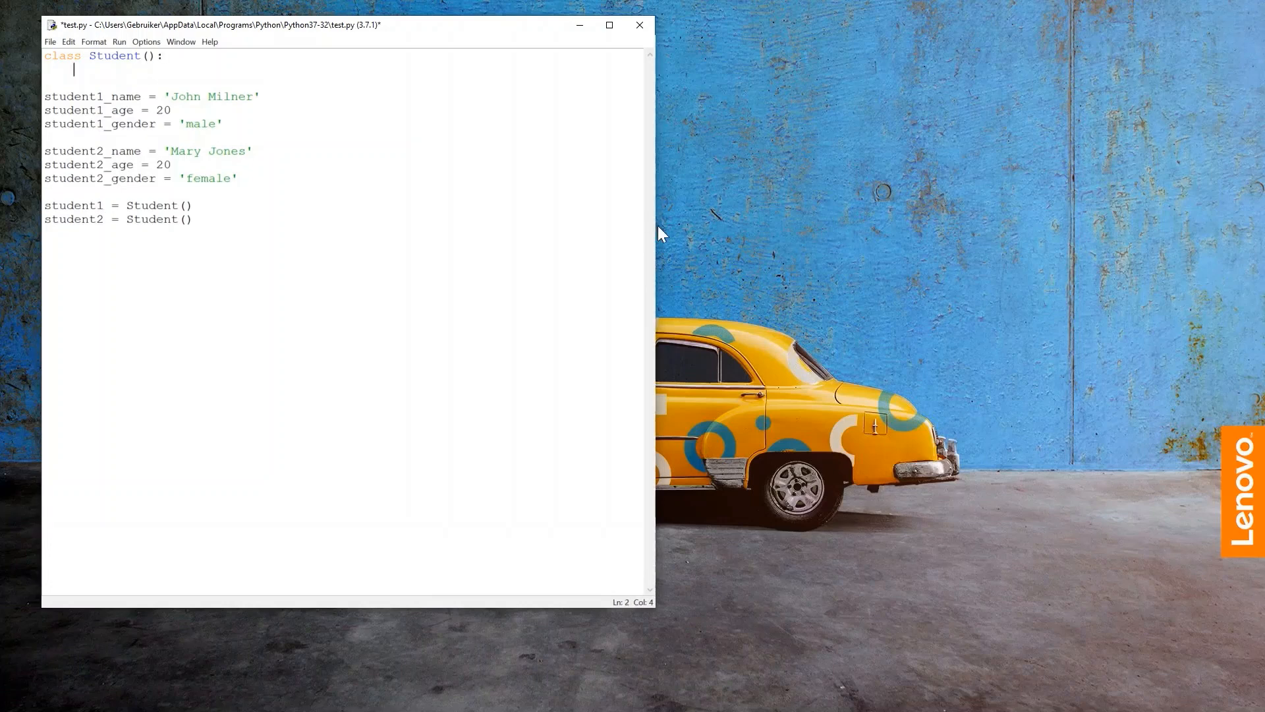
pyautogui.write('def')
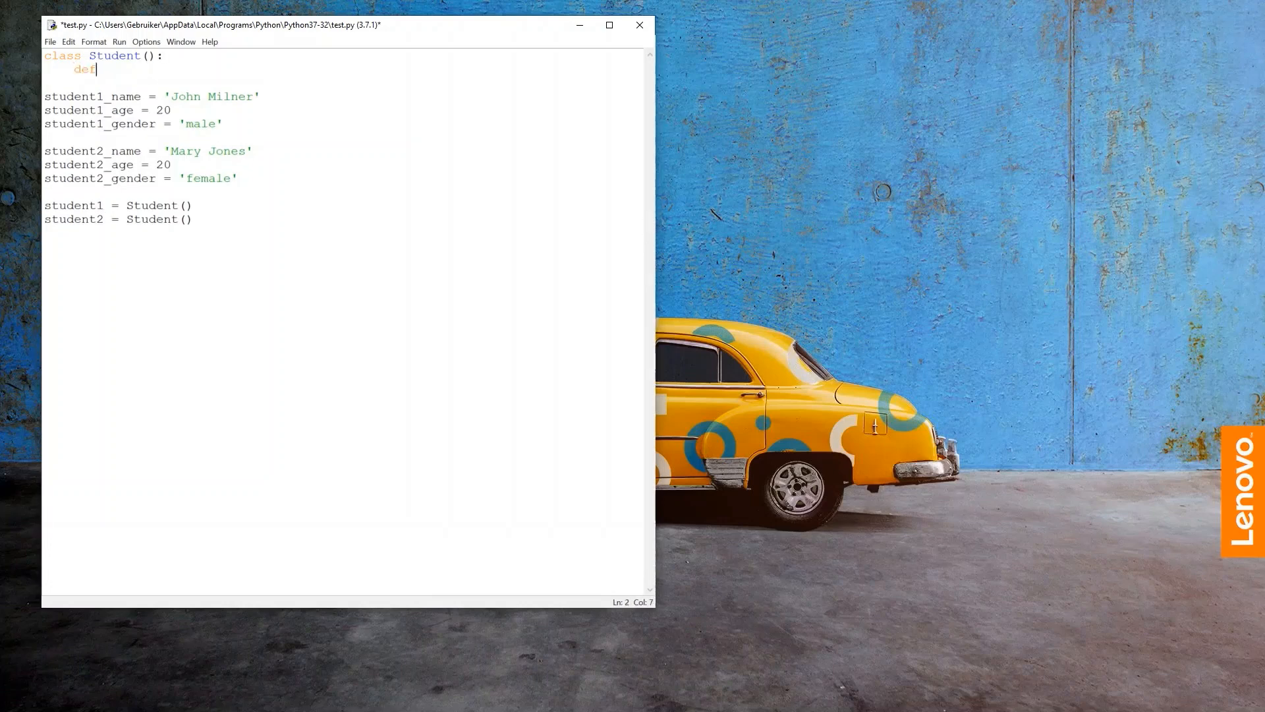
pyautogui.write('__init')
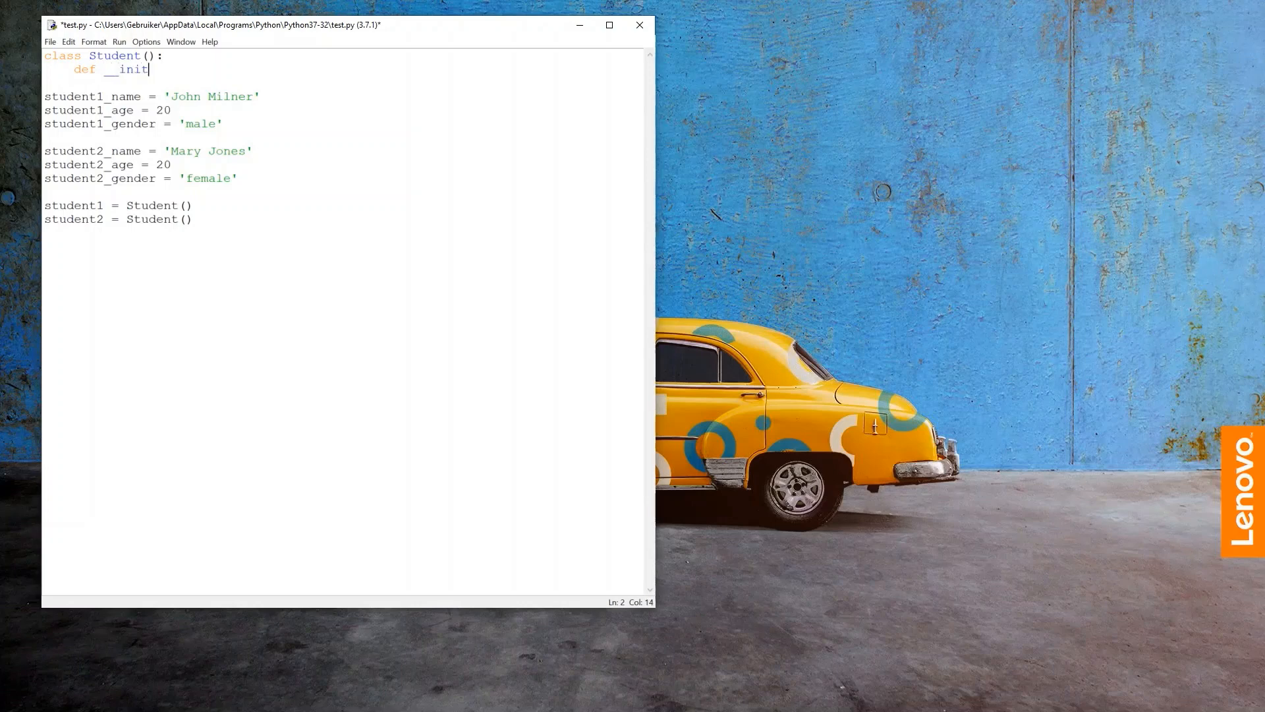
pyautogui.write('__')
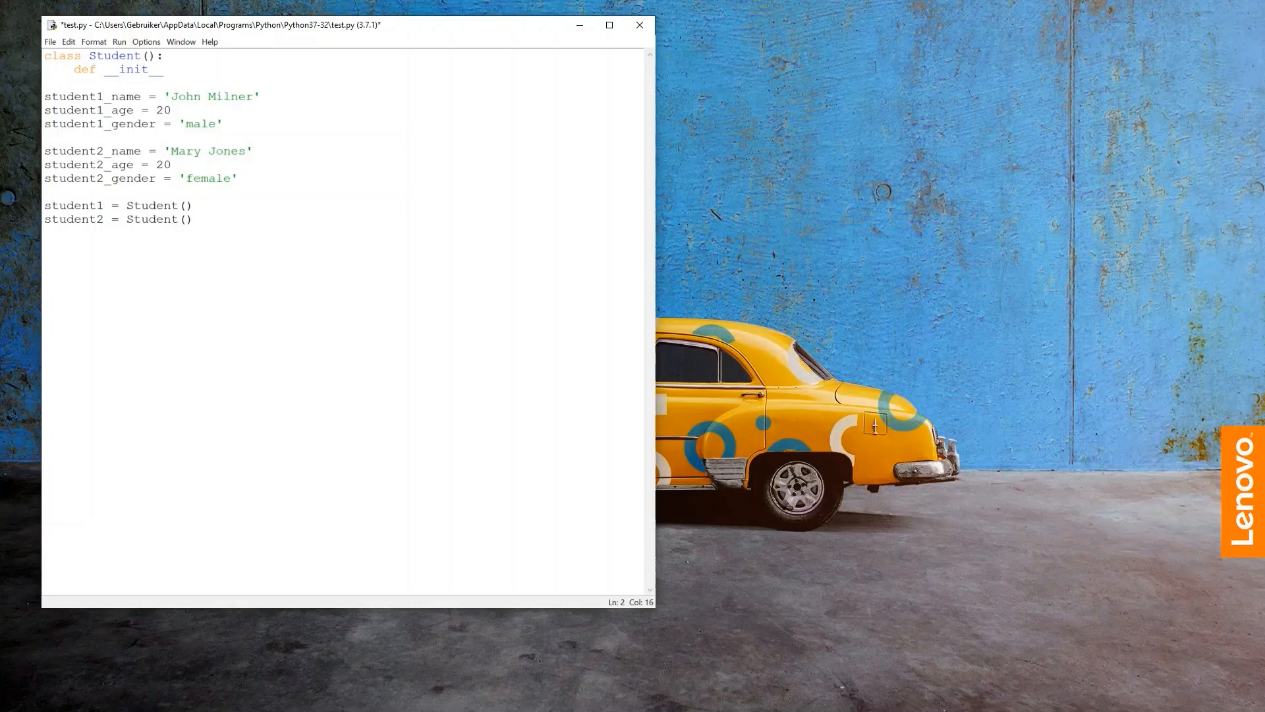
pyautogui.write('9')
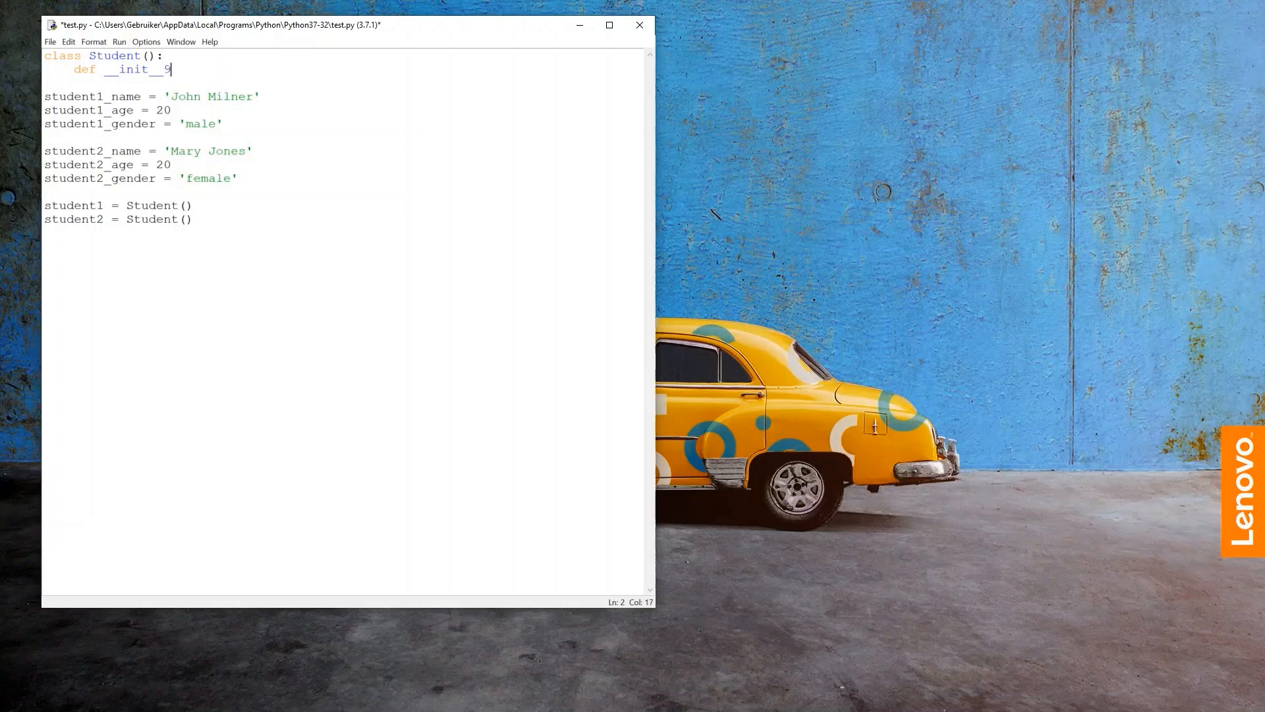
pyautogui.write('(se')
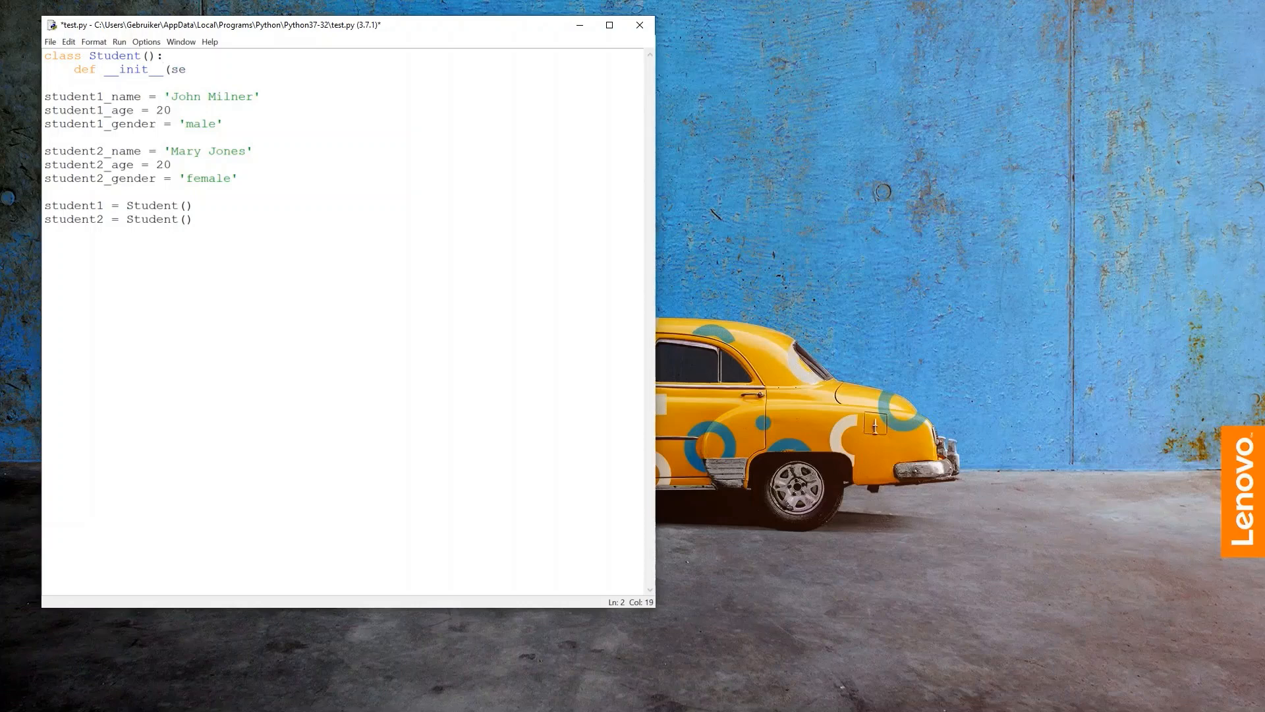
pyautogui.write('lf)')
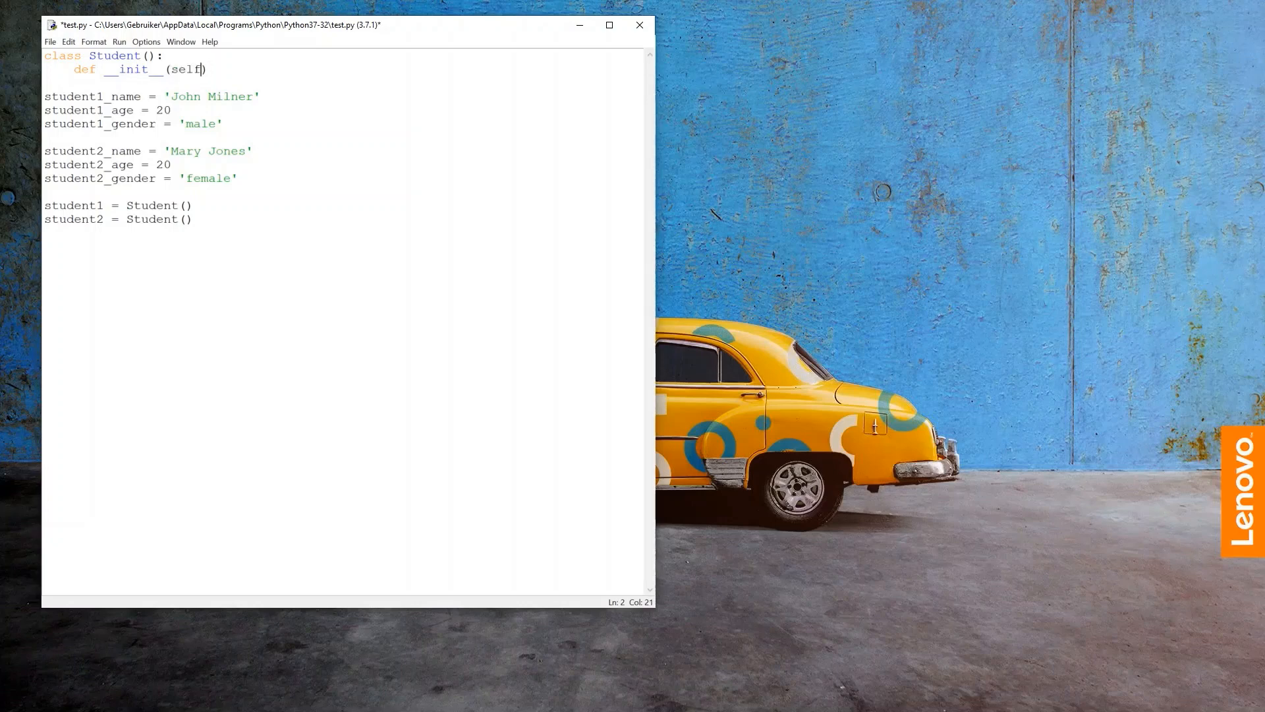
pyautogui.press('Left')
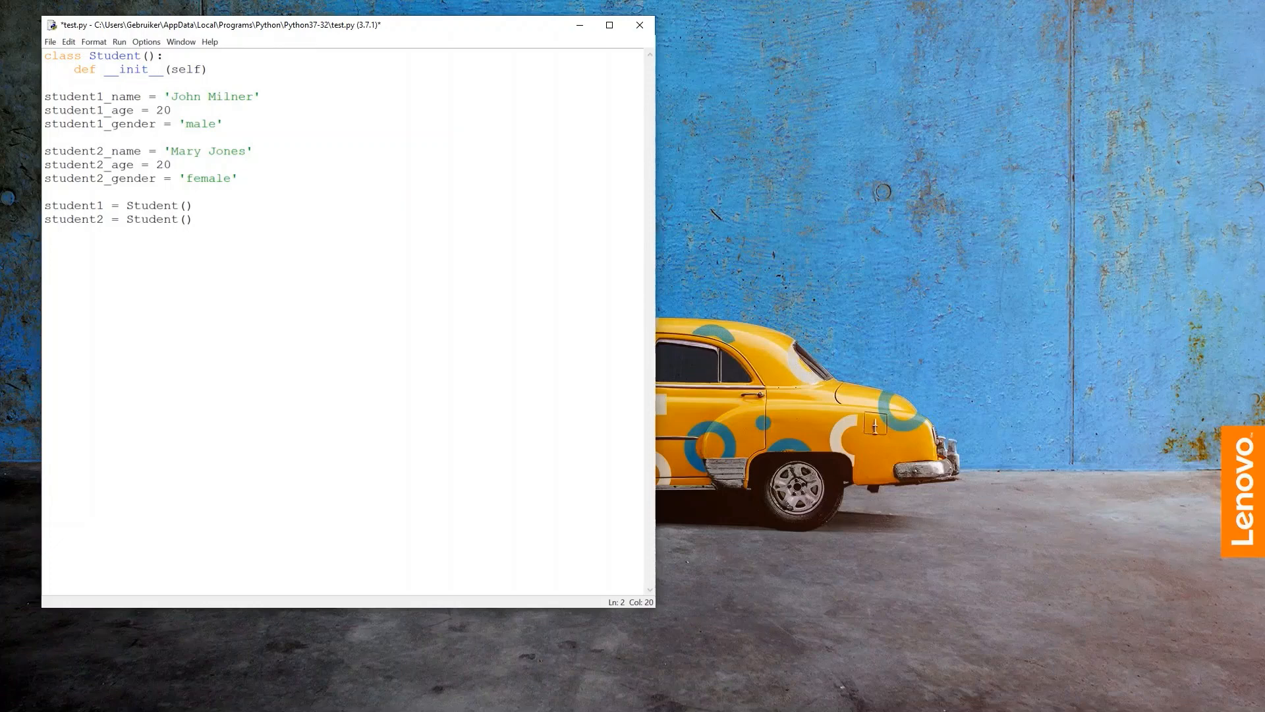
# Review the __init__ header and the student1 Student() call
pyautogui.doubleClick(74, 206)
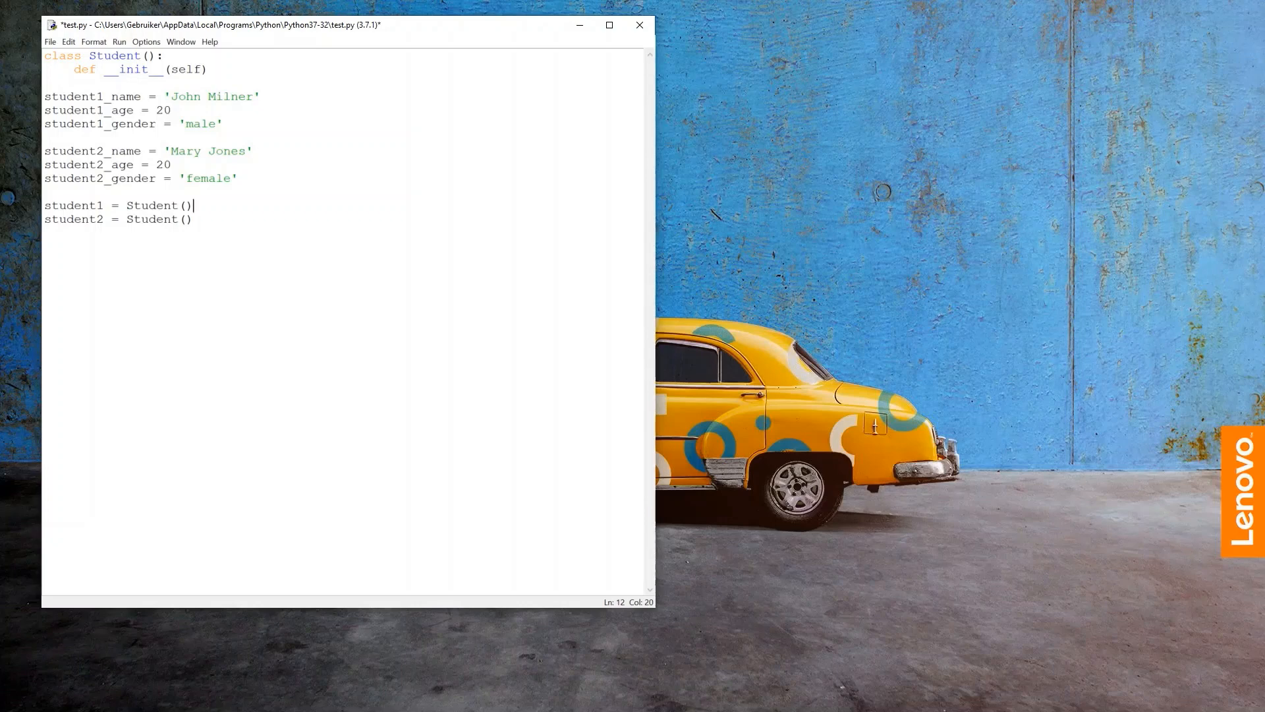
pyautogui.doubleClick(72, 206)
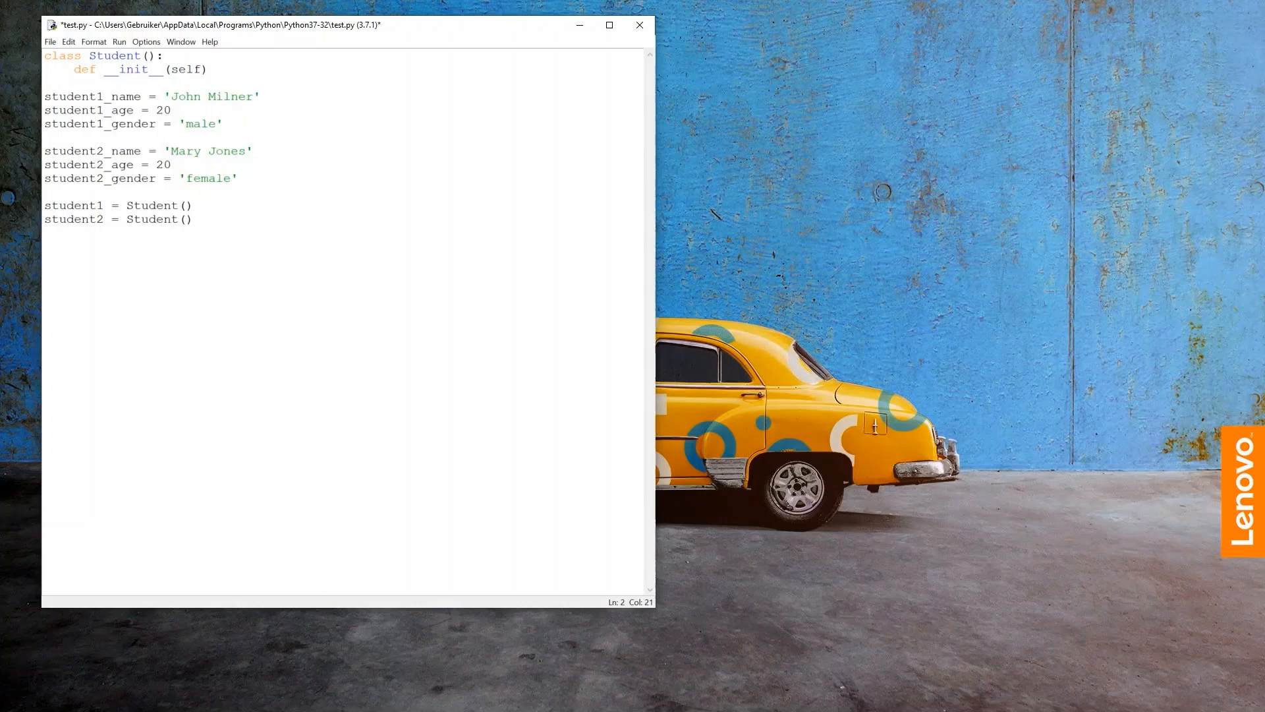
pyautogui.click(200, 70)
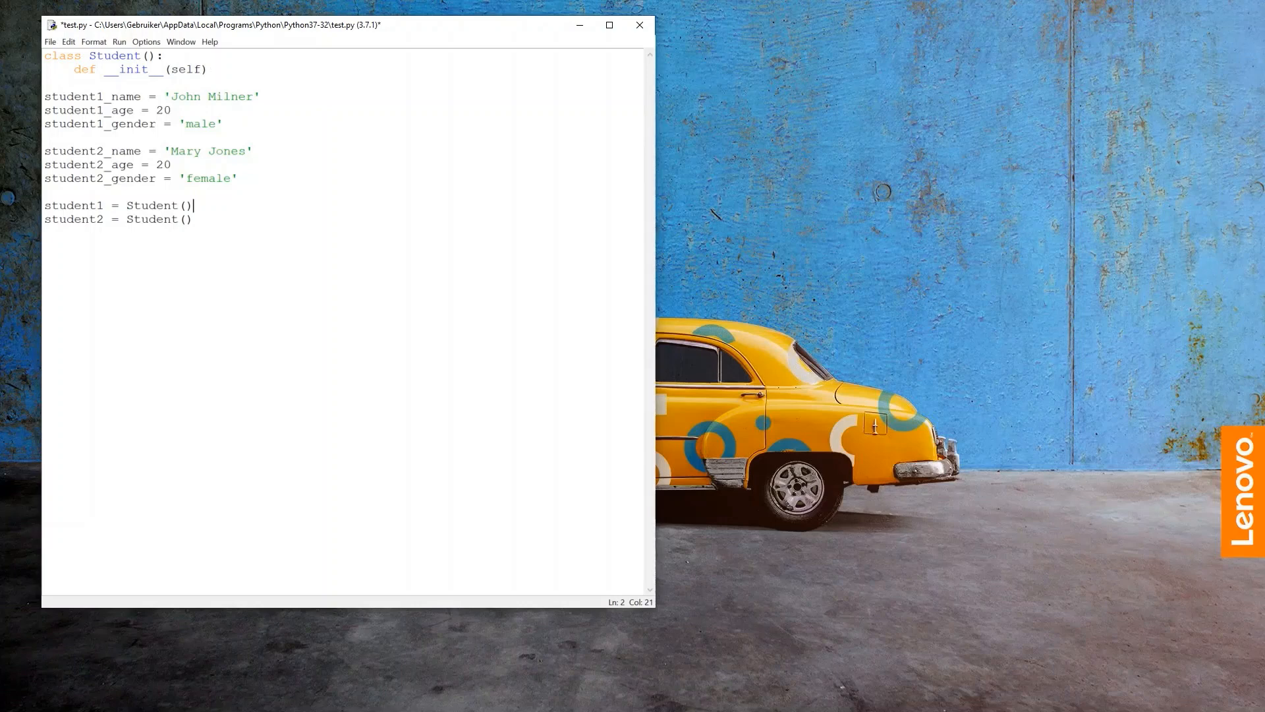
pyautogui.doubleClick(159, 206)
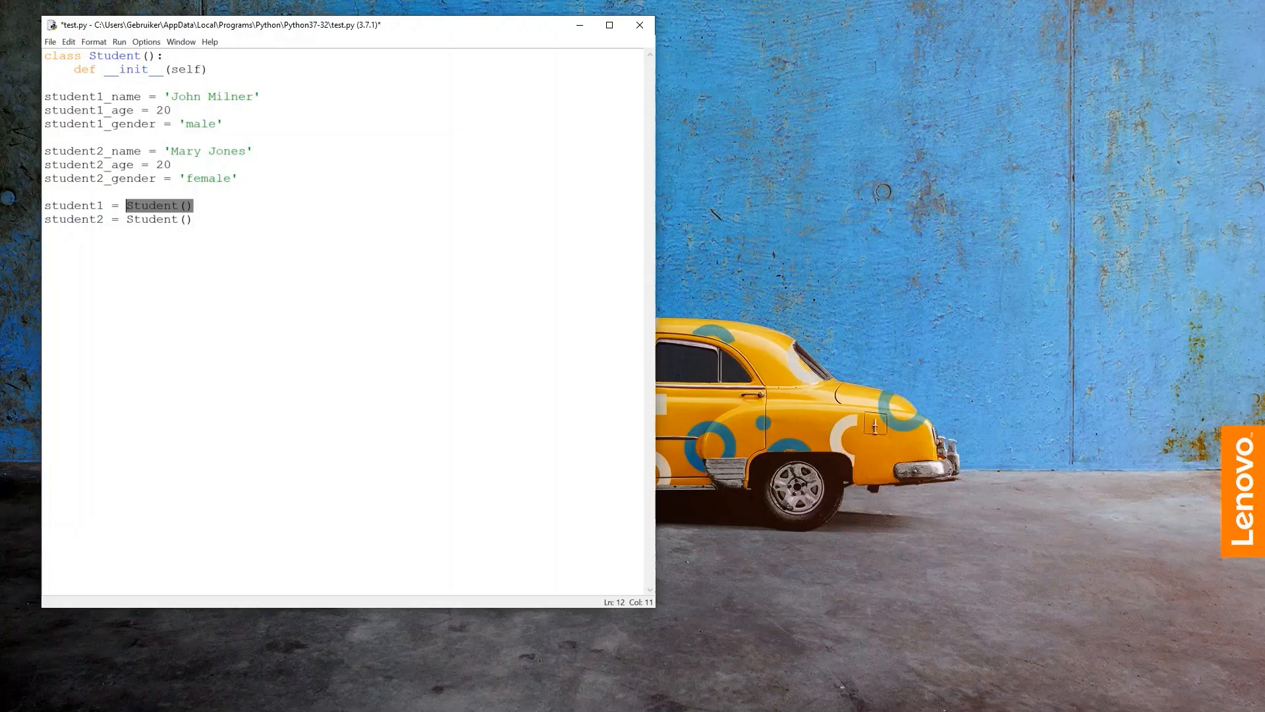
# Give __init__ name and age parameters storing self.name = name and self.age = age
pyautogui.write(', name, ag')
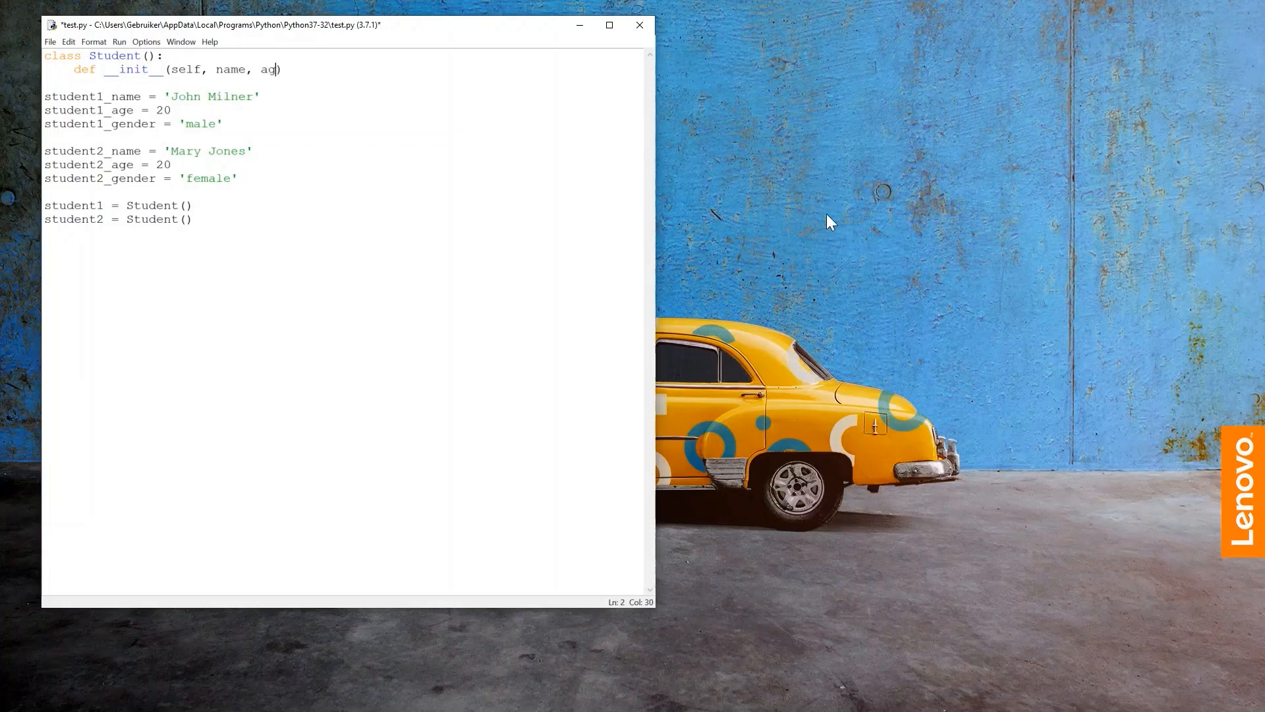
pyautogui.press('enter')
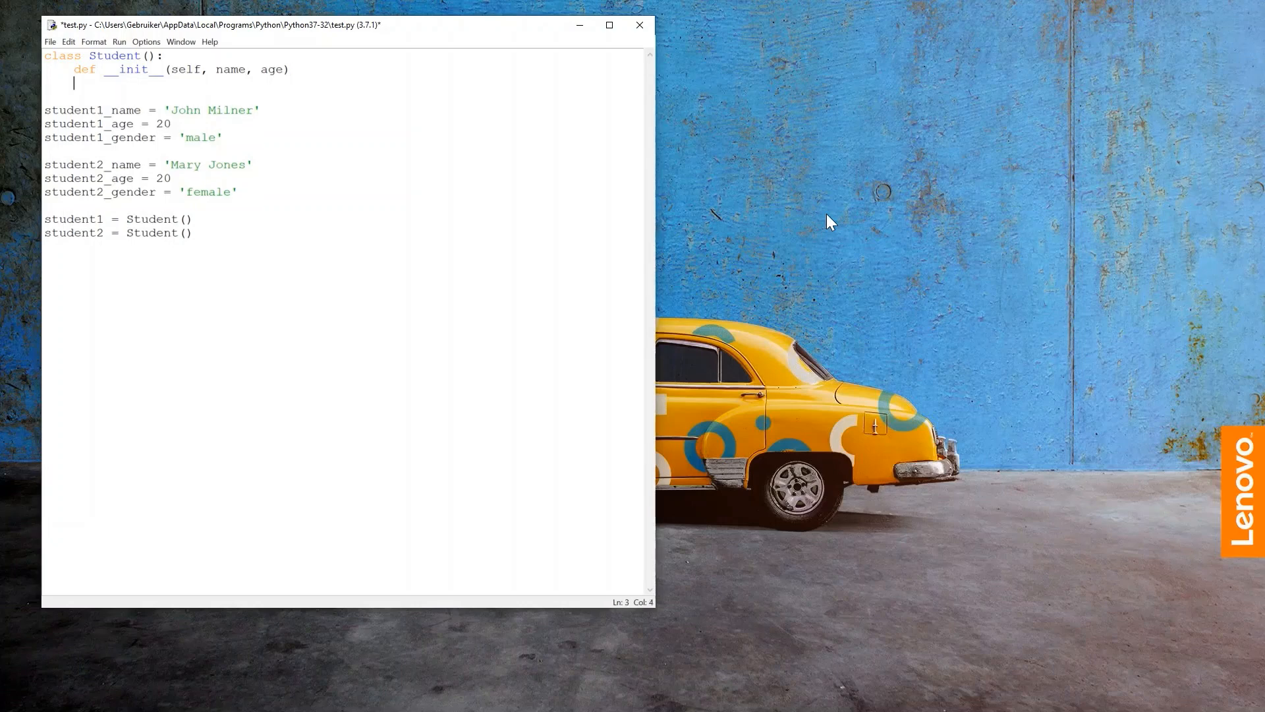
pyautogui.write('s')
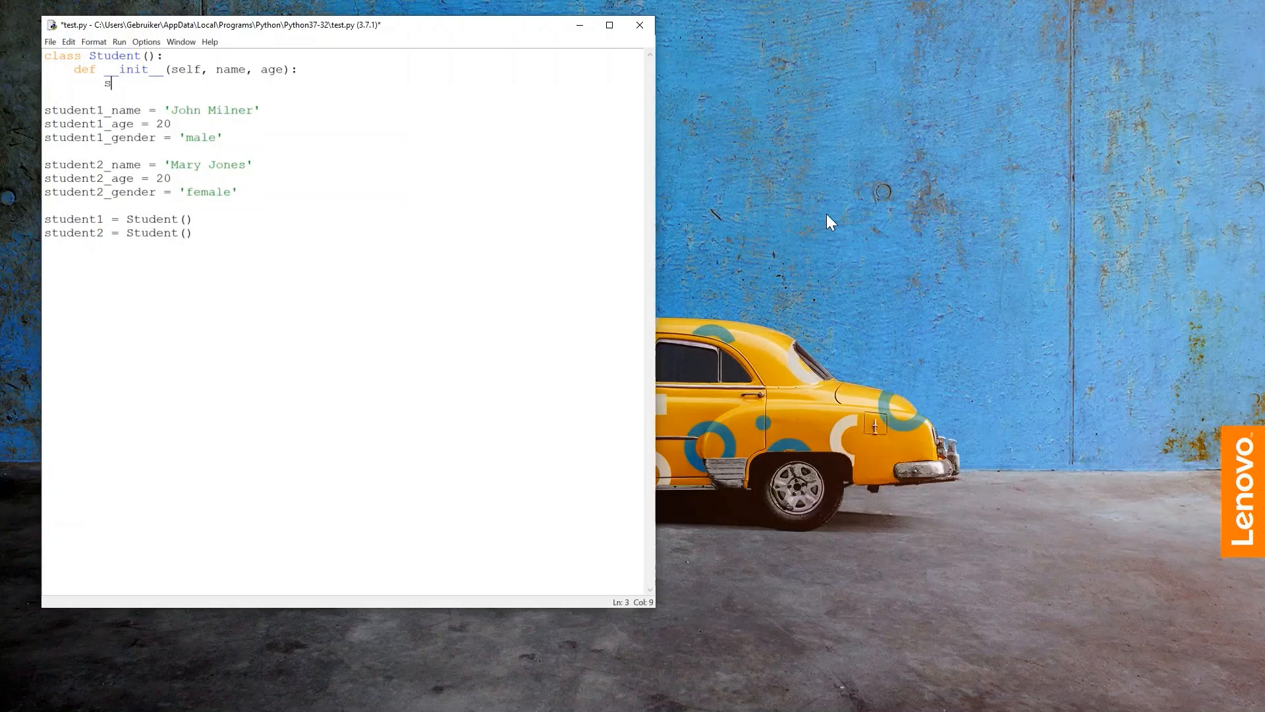
pyautogui.write('elf.name = name')
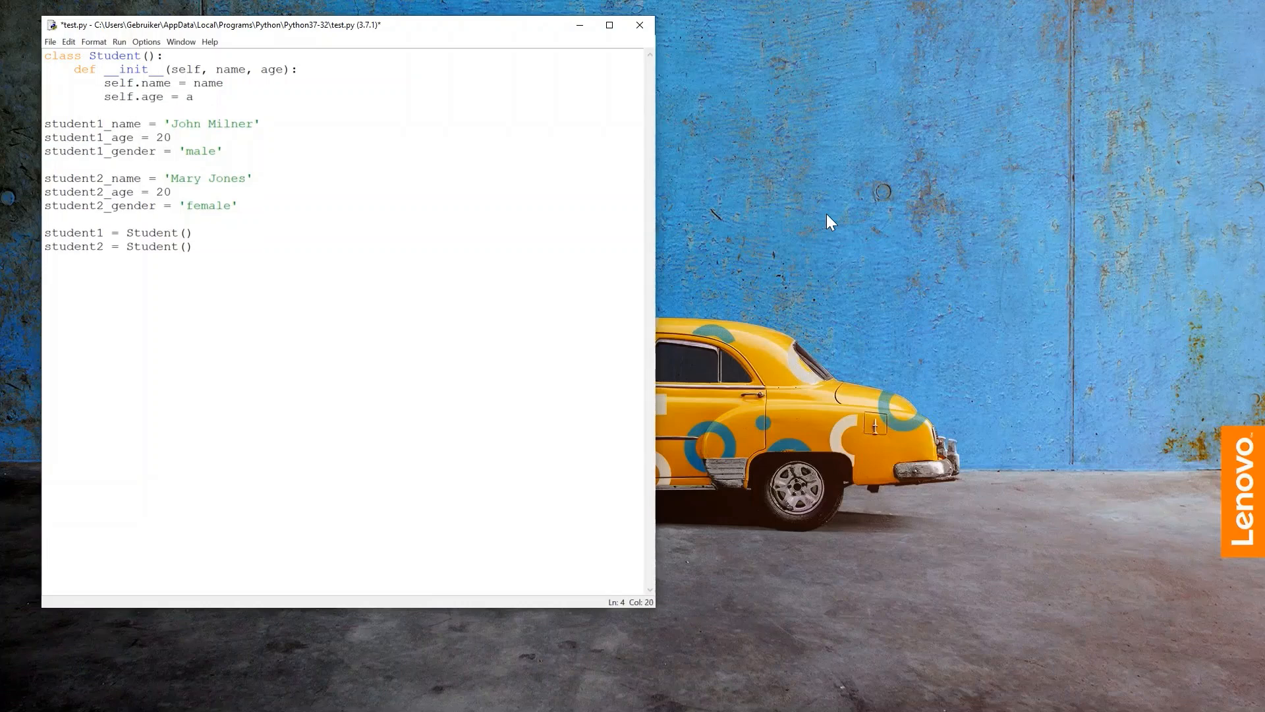
pyautogui.write('ge')
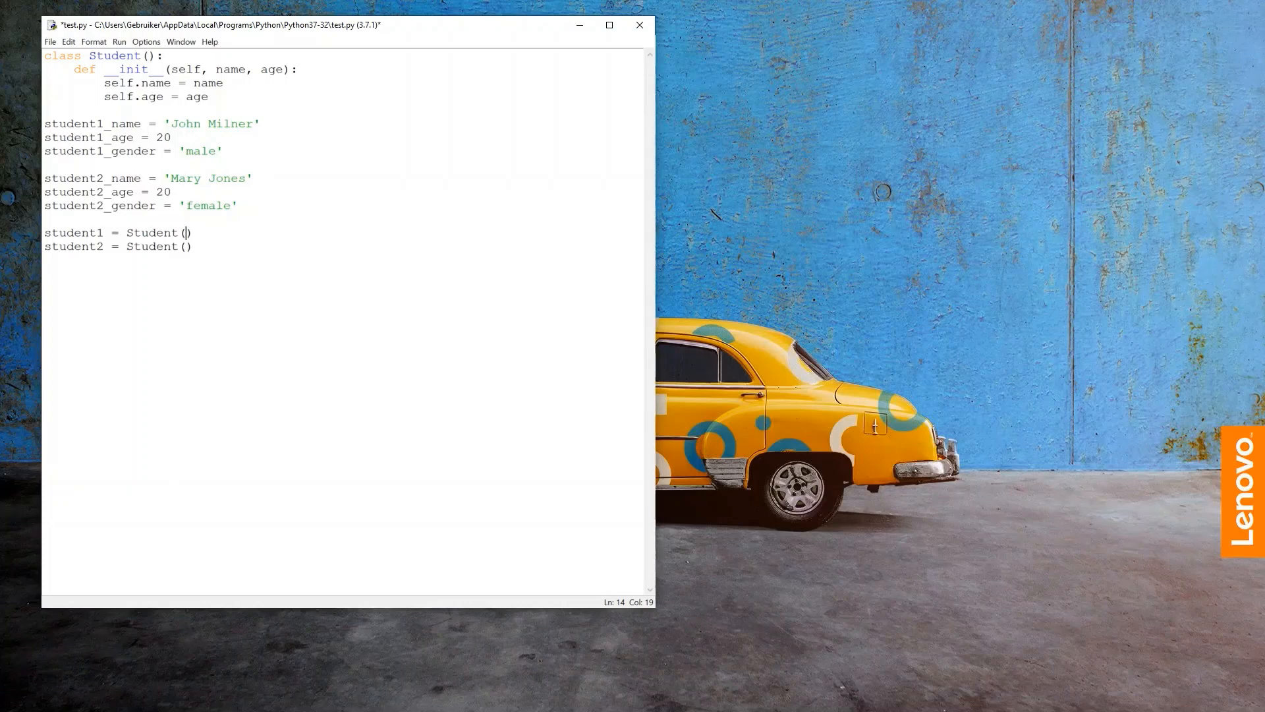
pyautogui.doubleClick(130, 70)
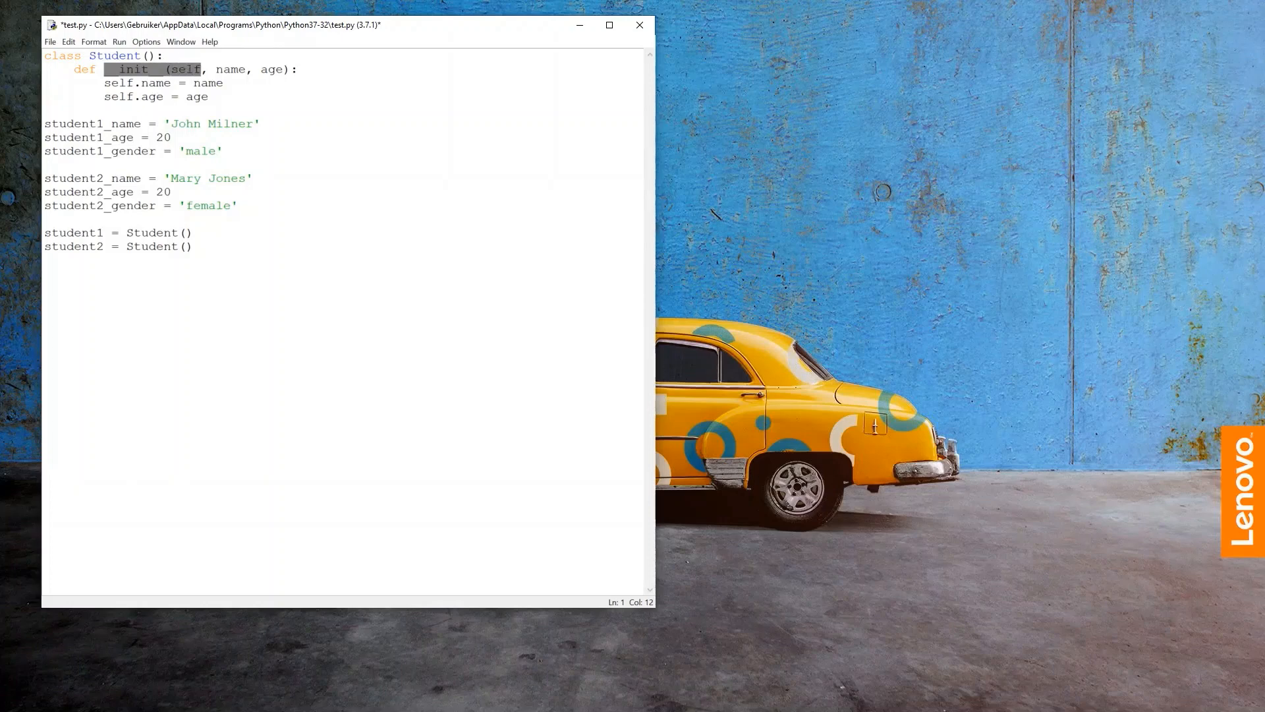
pyautogui.doubleClick(231, 70)
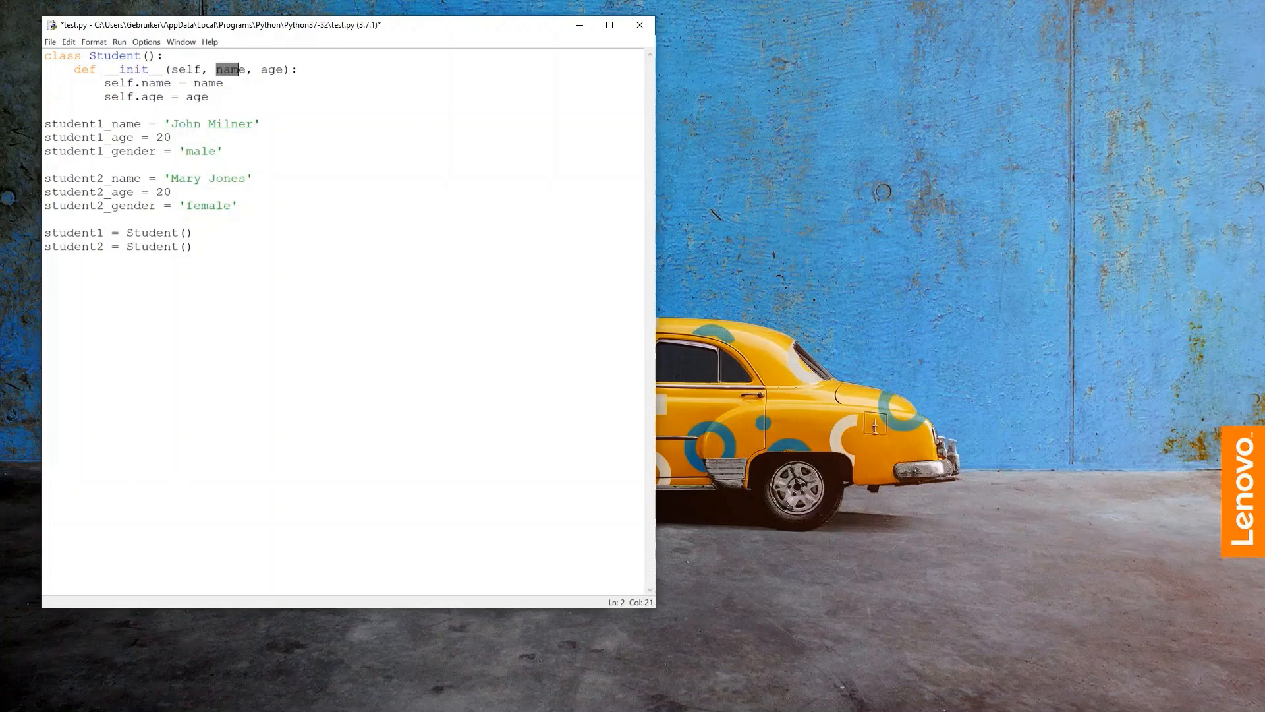
# Construct student1 as Student('John Milner', 20)
pyautogui.write("''")
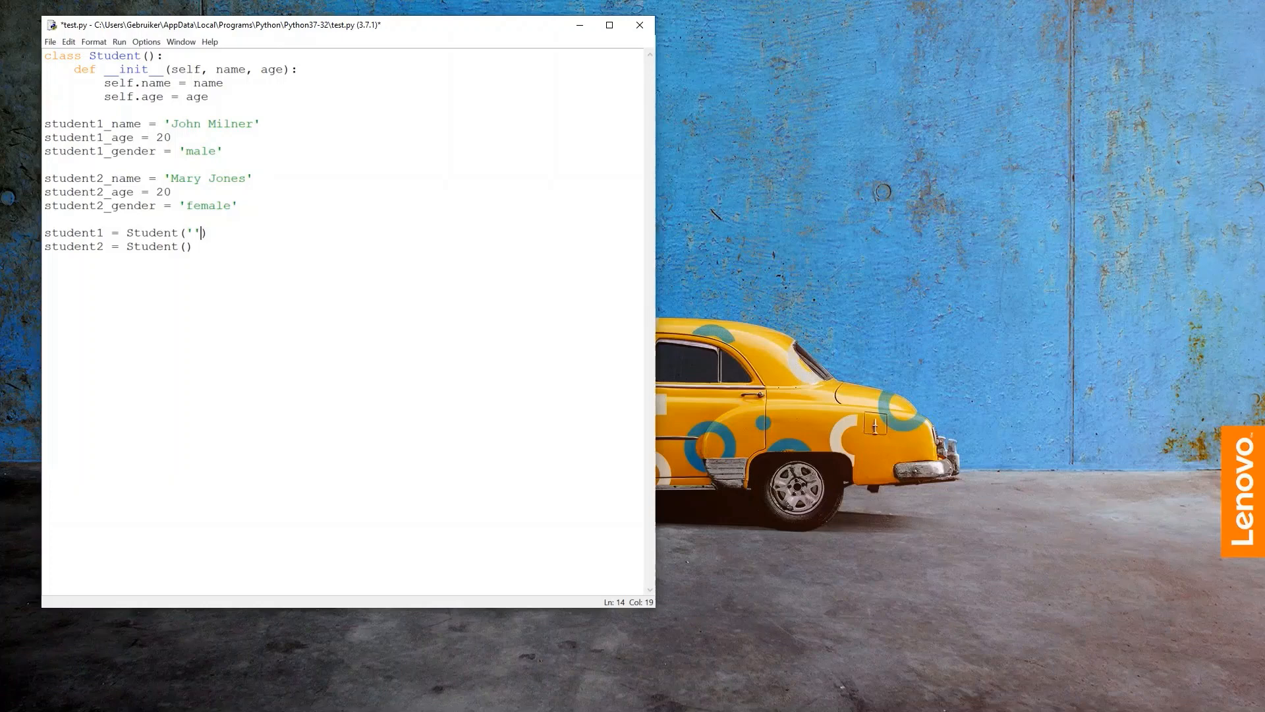
pyautogui.write('John Mi')
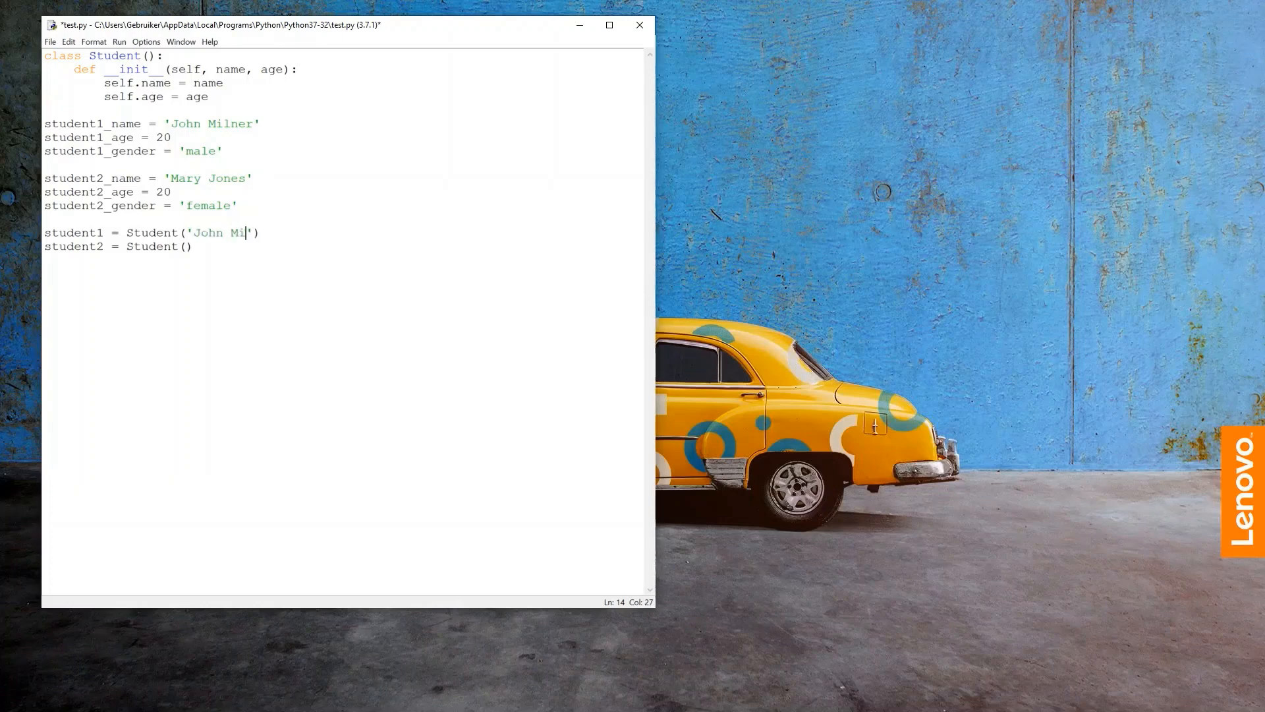
pyautogui.write("lner',")
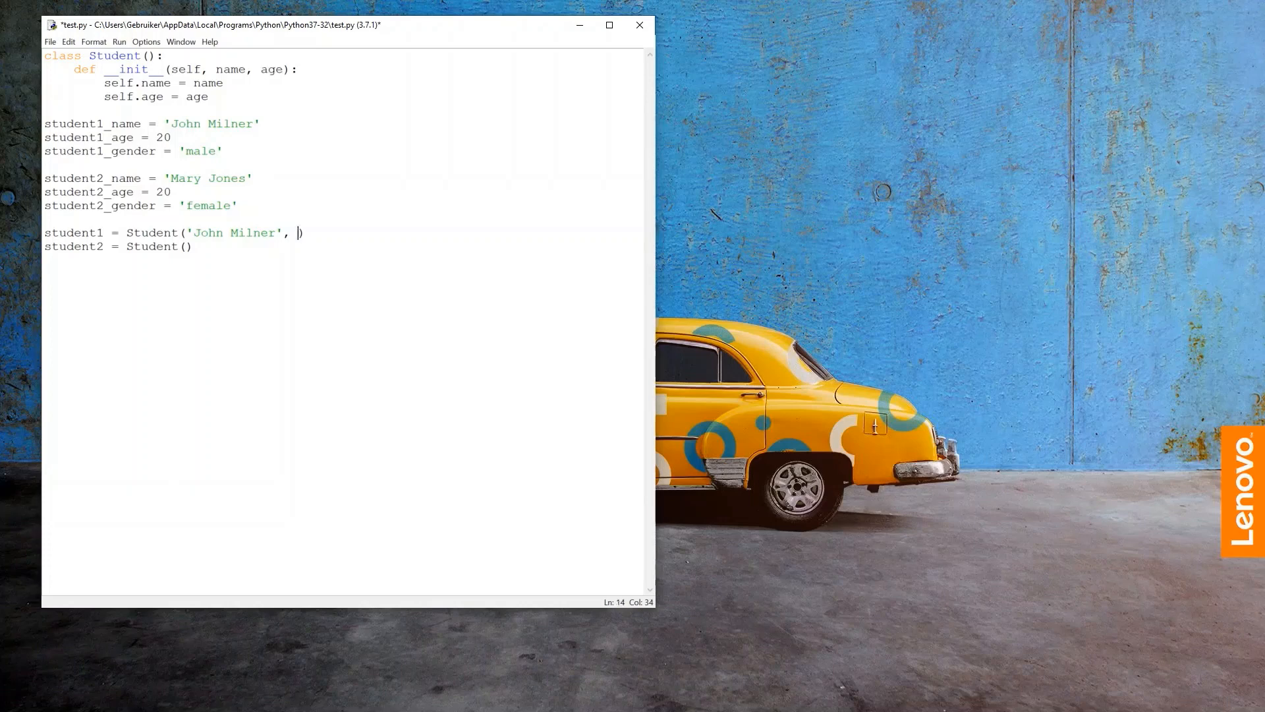
pyautogui.write('20')
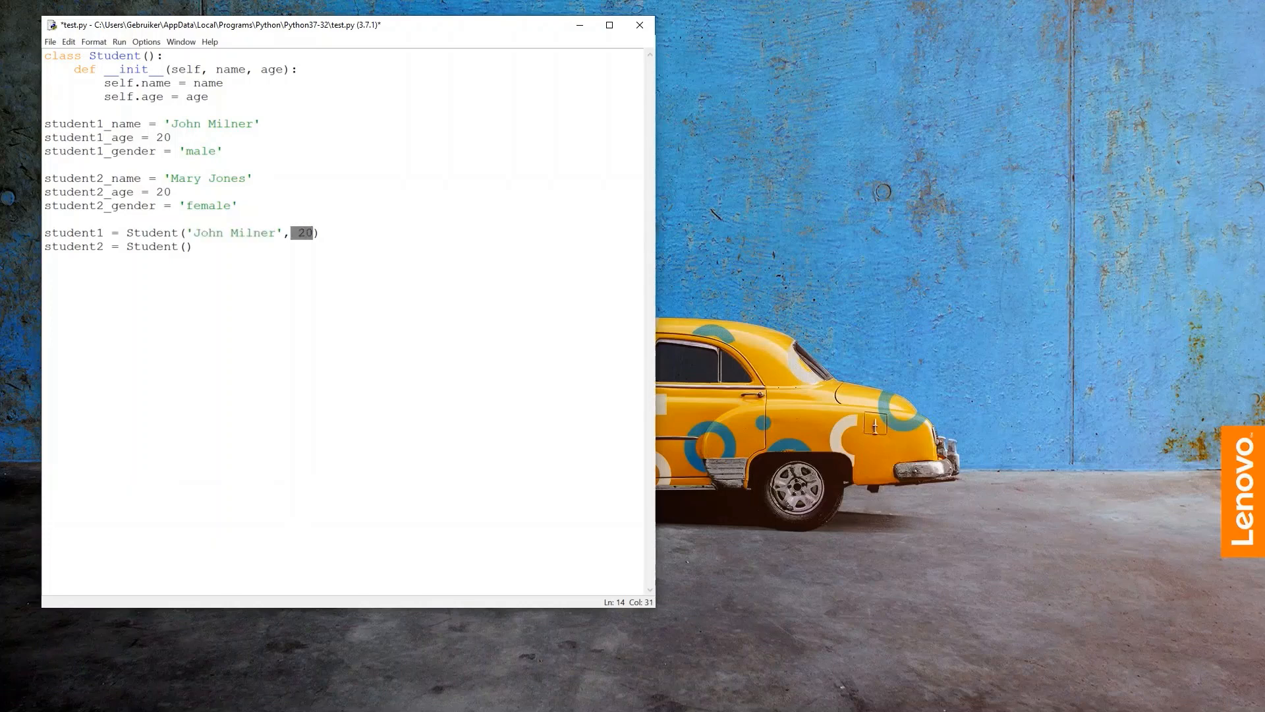
# Construct student2 as Student('Mary Jones', 20)
pyautogui.doubleClick(209, 83)
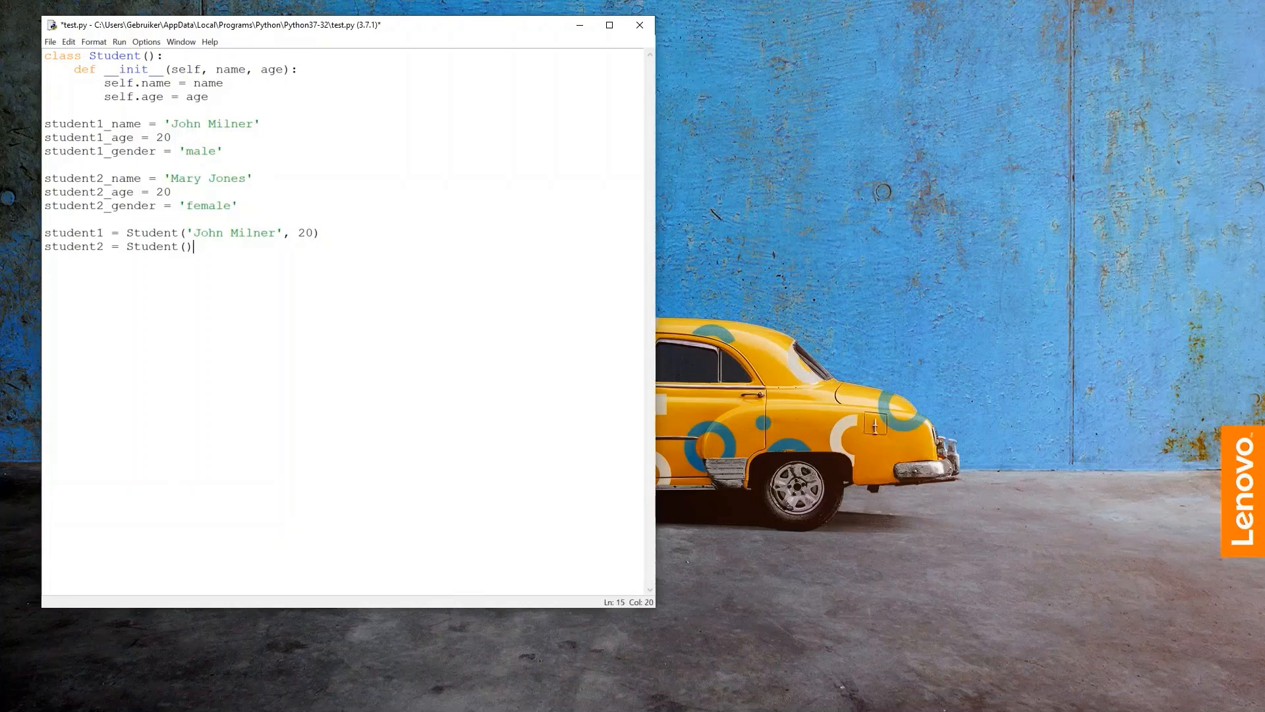
pyautogui.write("''")
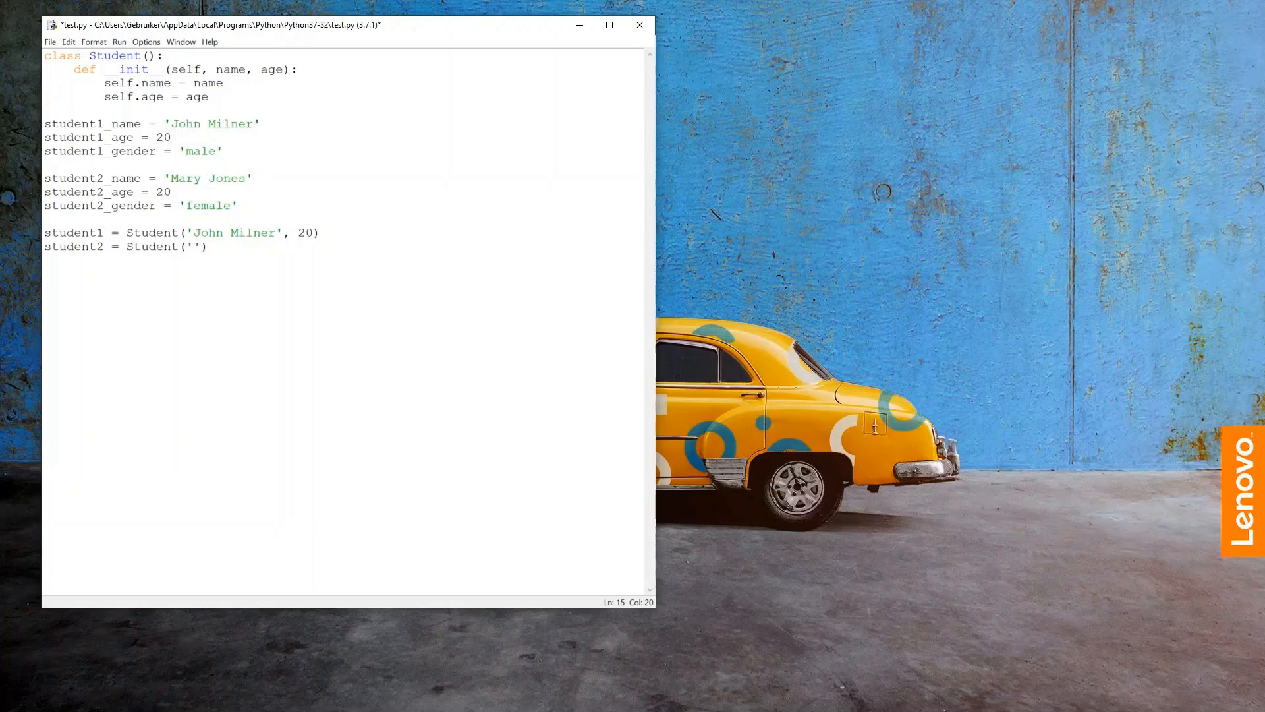
pyautogui.write('Mary Jones')
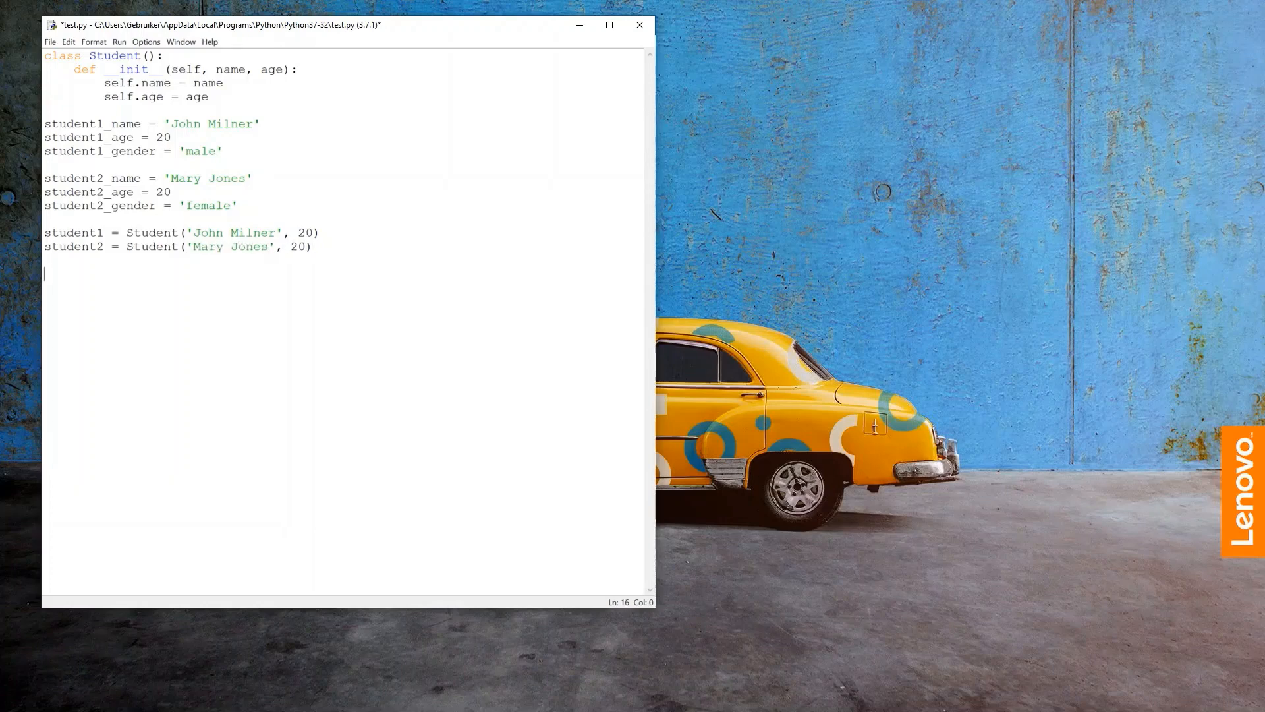
# Add print(student1.name) and print(student2.age) at the end of the script
pyautogui.write('print(studen')
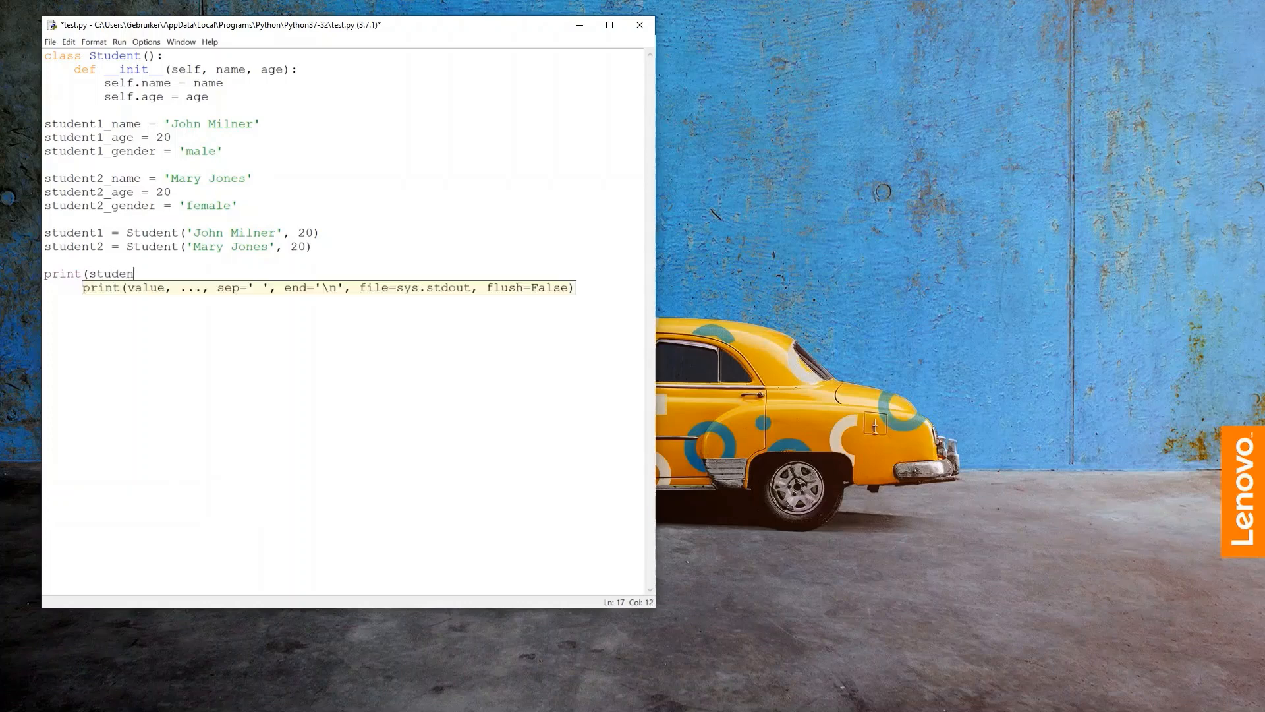
pyautogui.write('t1.name)')
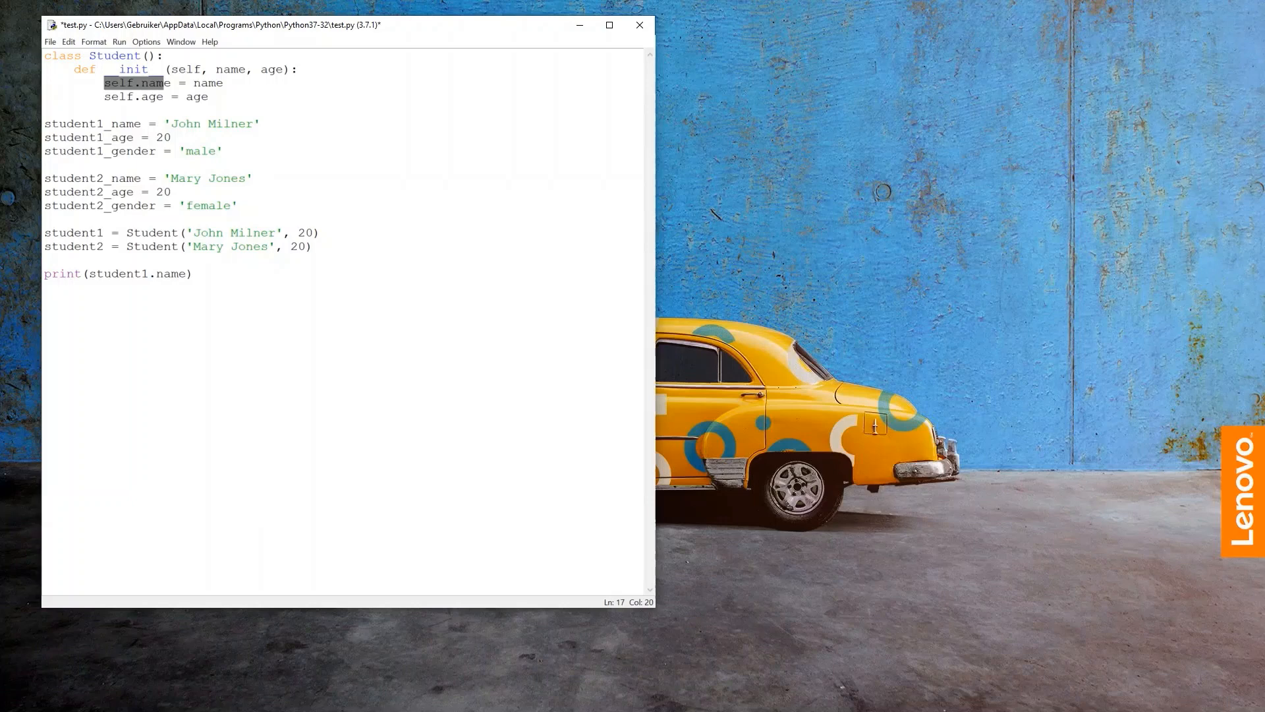
pyautogui.click(100, 231)
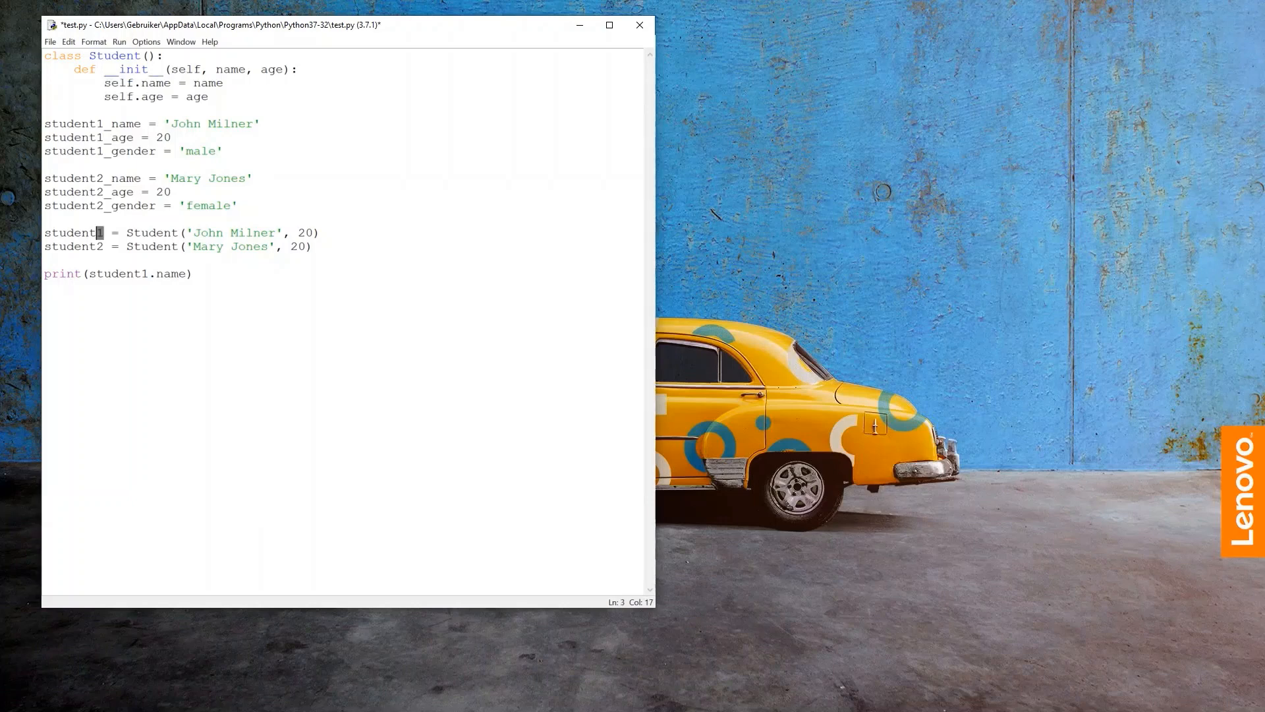
pyautogui.write('p')
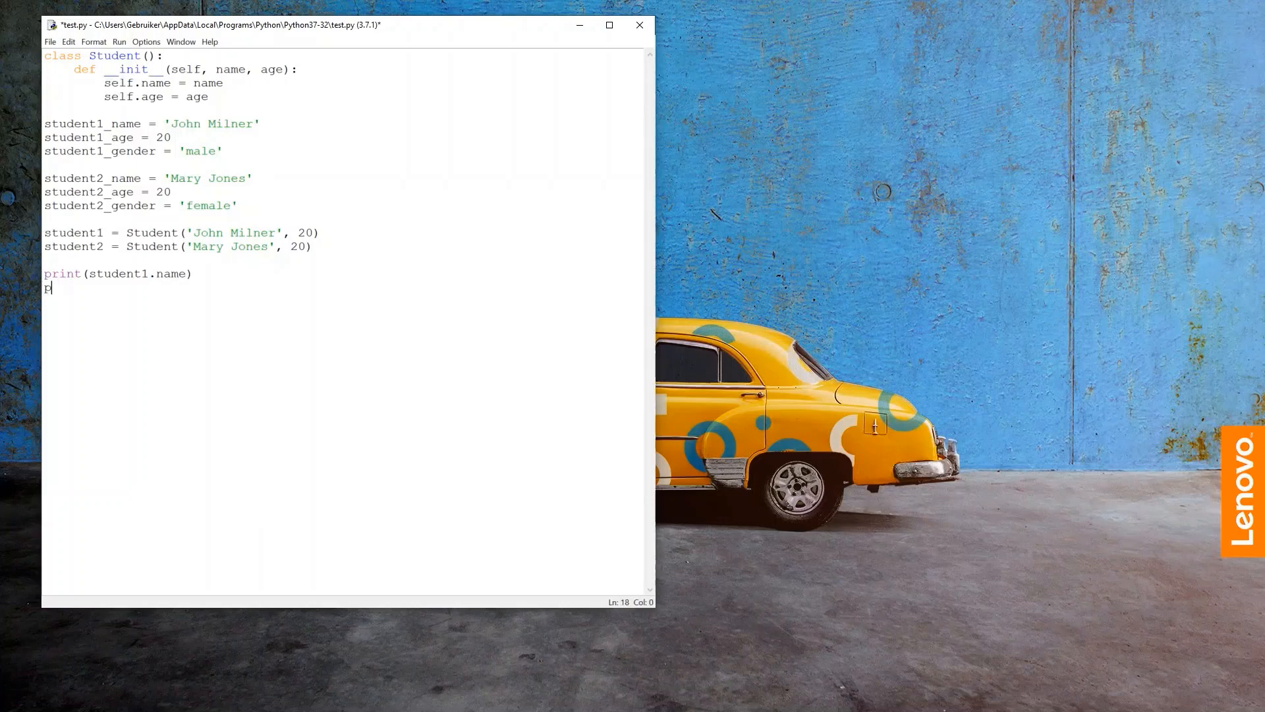
pyautogui.write('print(stude')
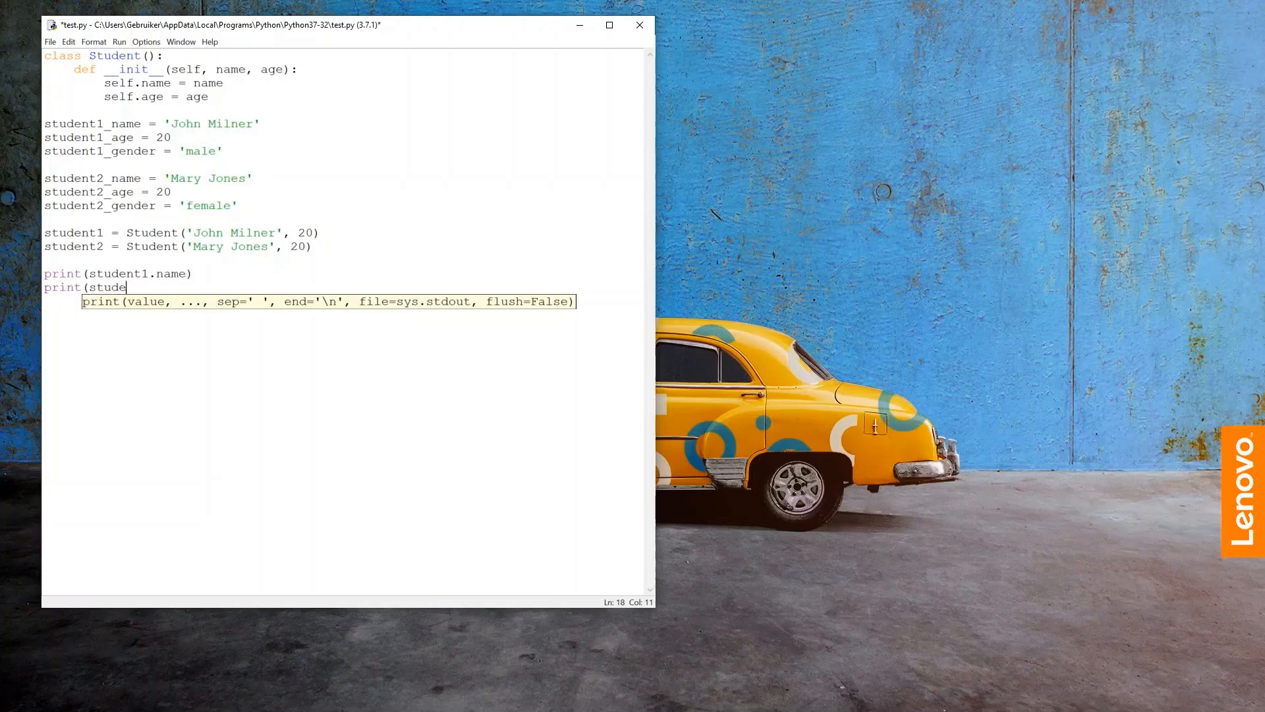
pyautogui.write('nt2.age)')
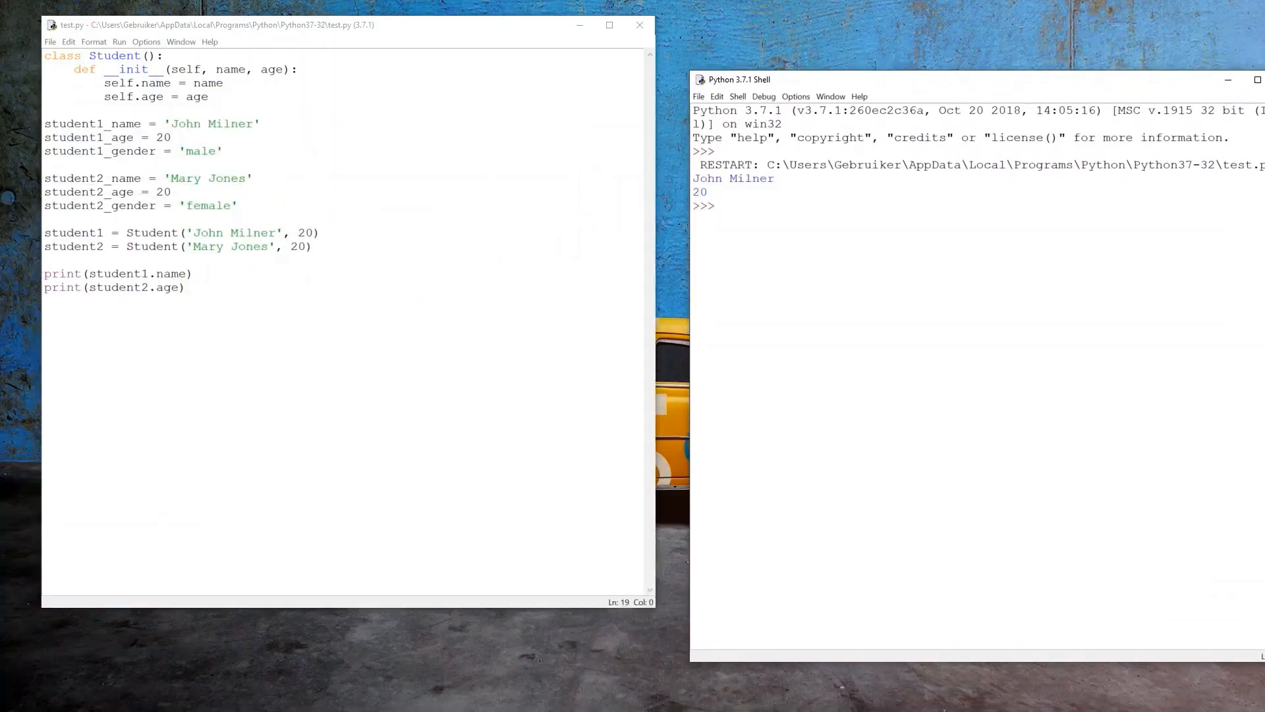
pyautogui.doubleClick(733, 178)
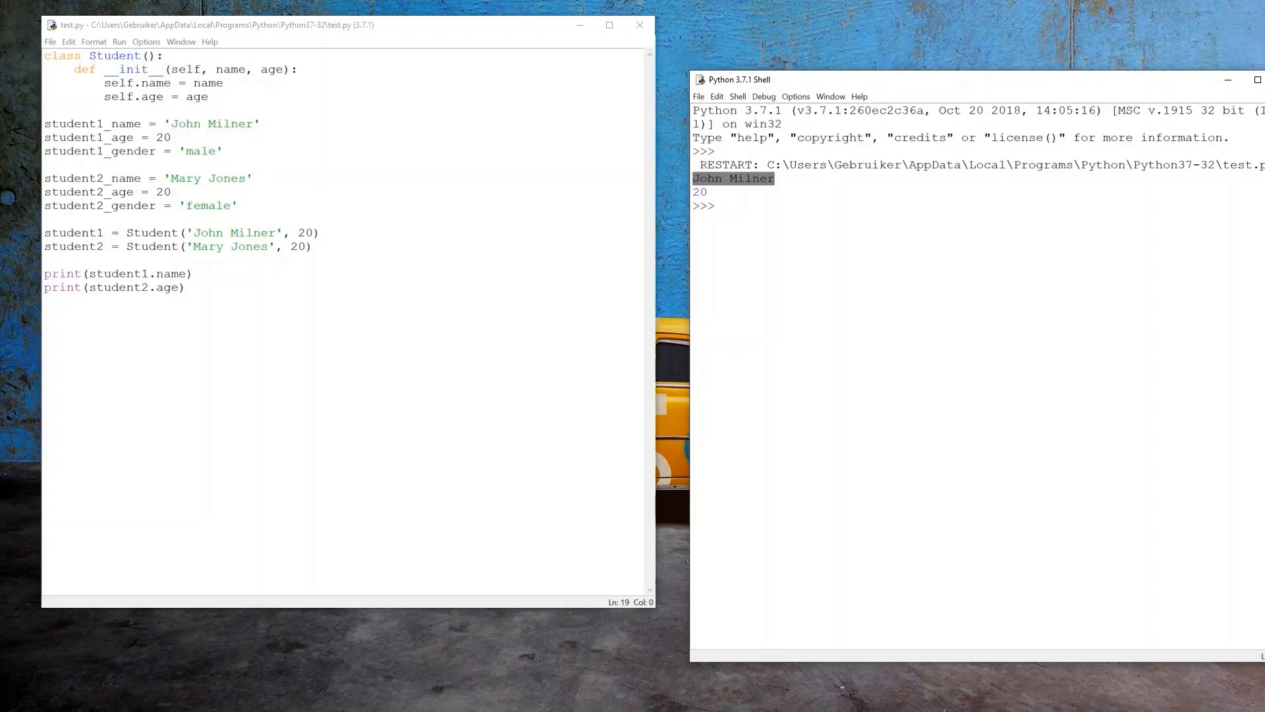
pyautogui.moveTo(87, 275); pyautogui.dragTo(161, 274)
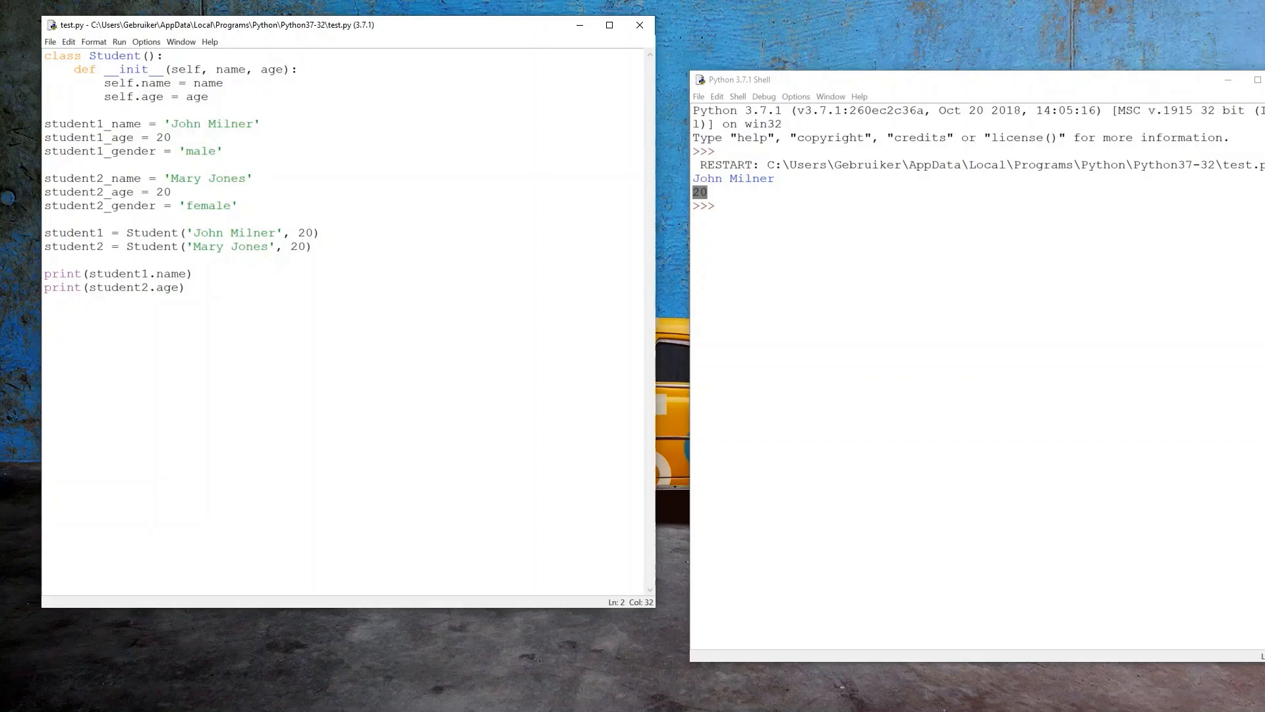
pyautogui.write(',')
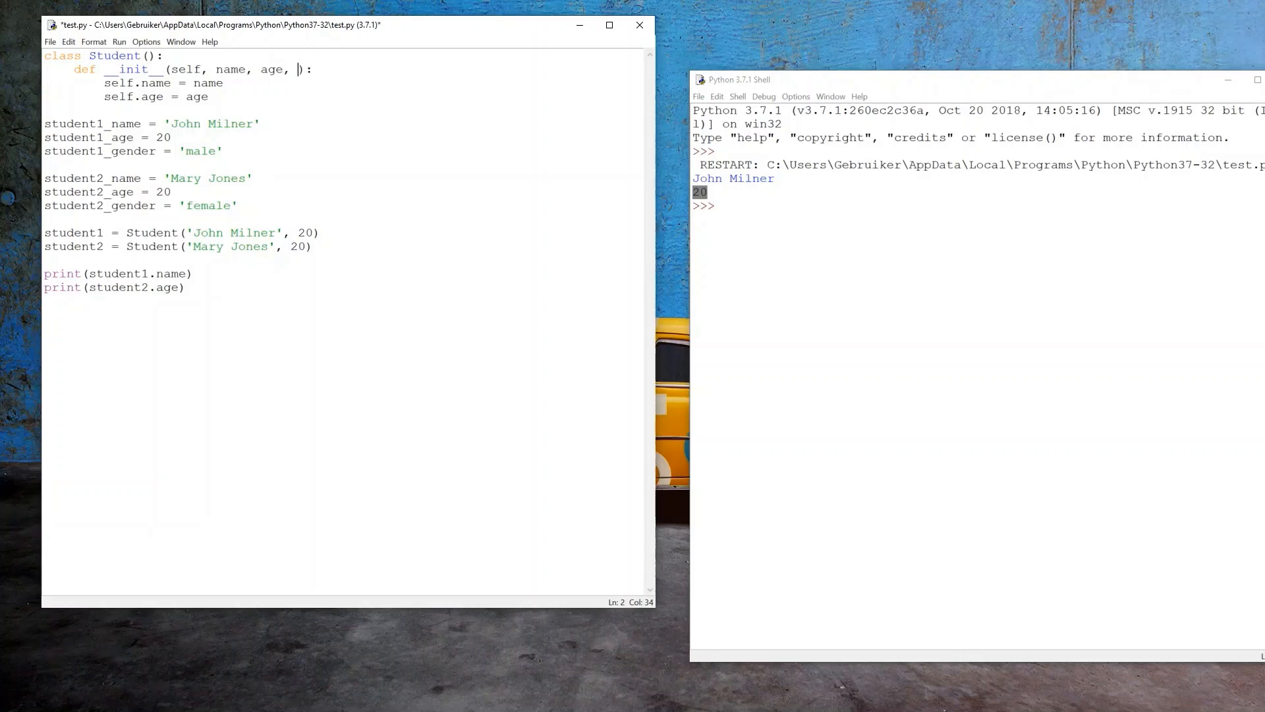
# Add a gender parameter stored as self.gender, and pass 'male' in student1's Student() call
pyautogui.write('gender')
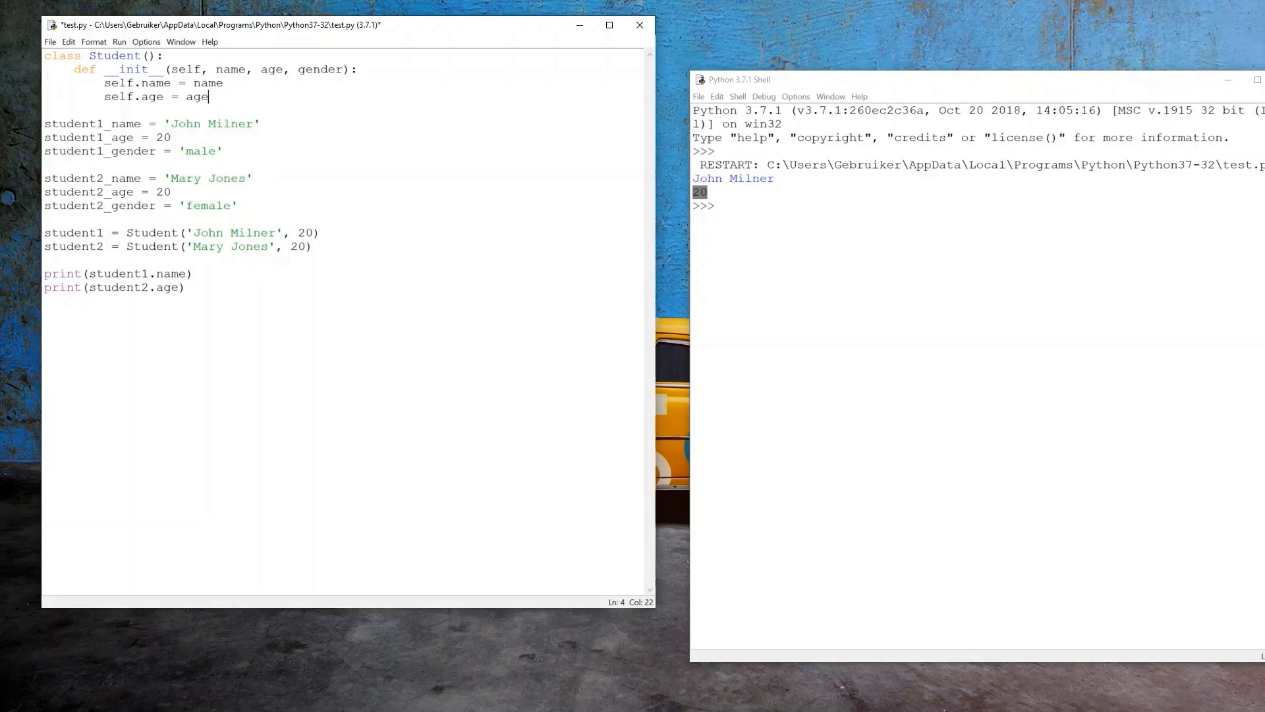
pyautogui.press('enter')
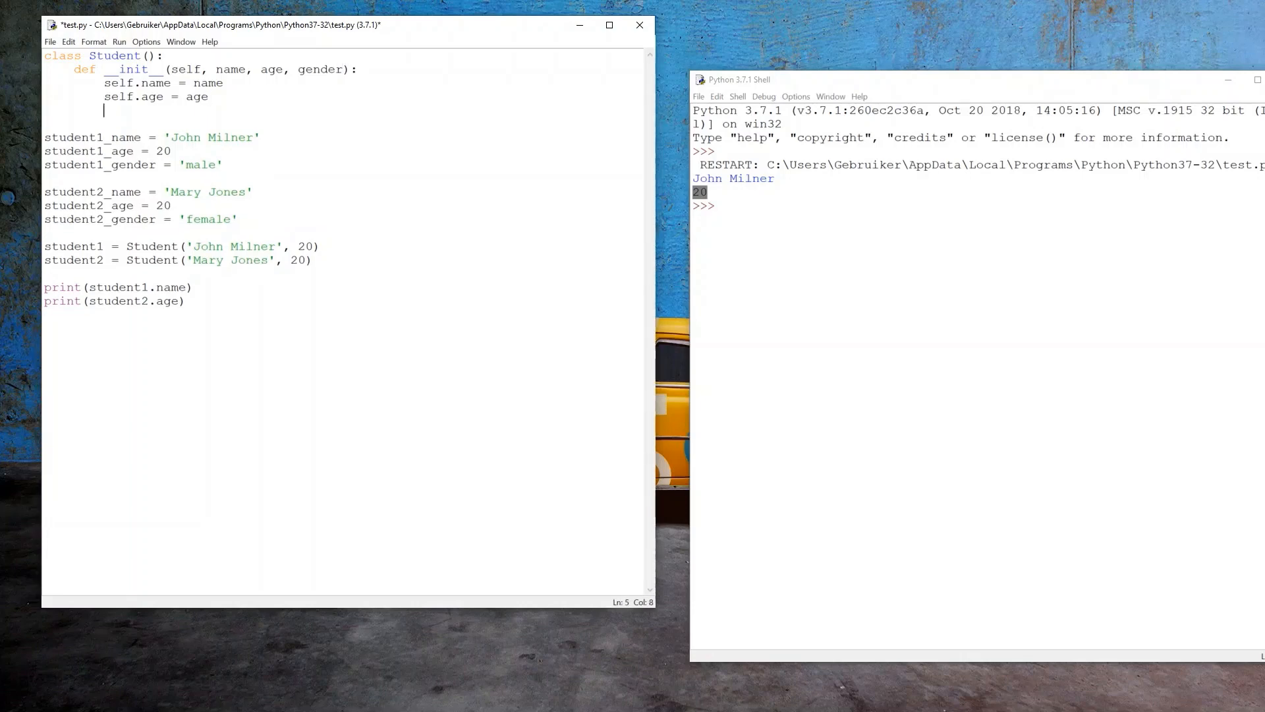
pyautogui.doubleClick(323, 69)
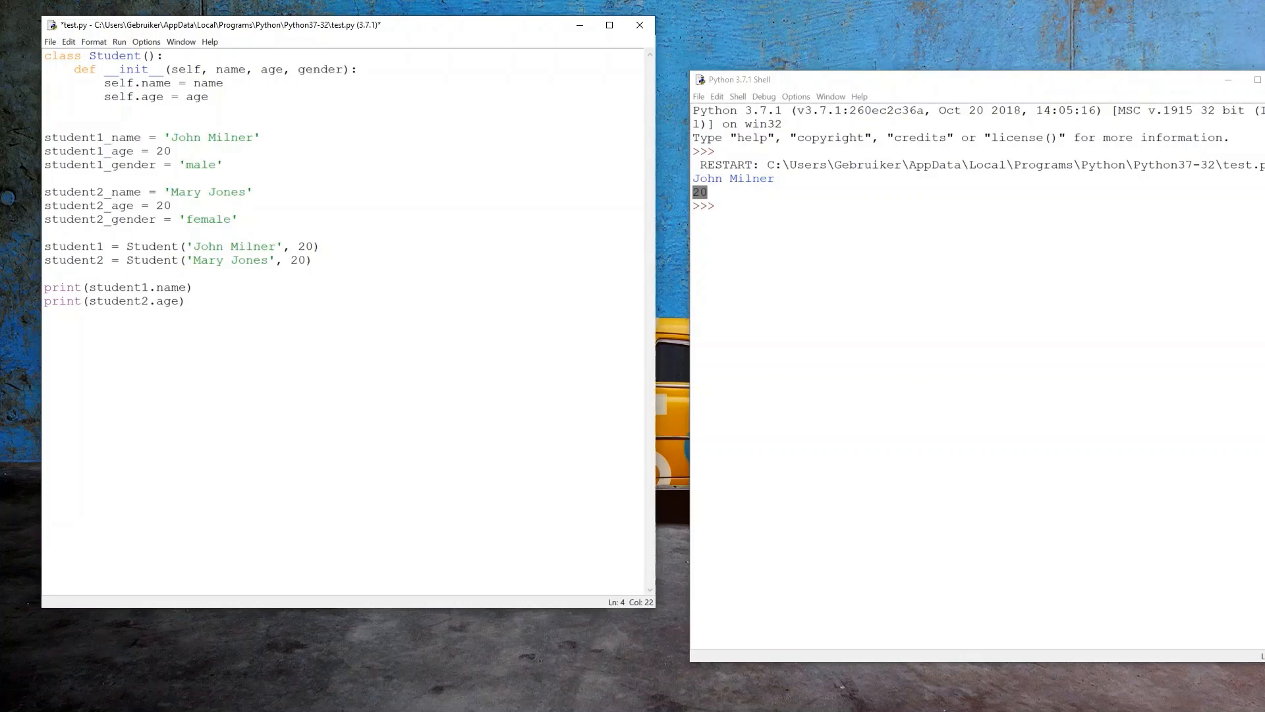
pyautogui.write('self.a')
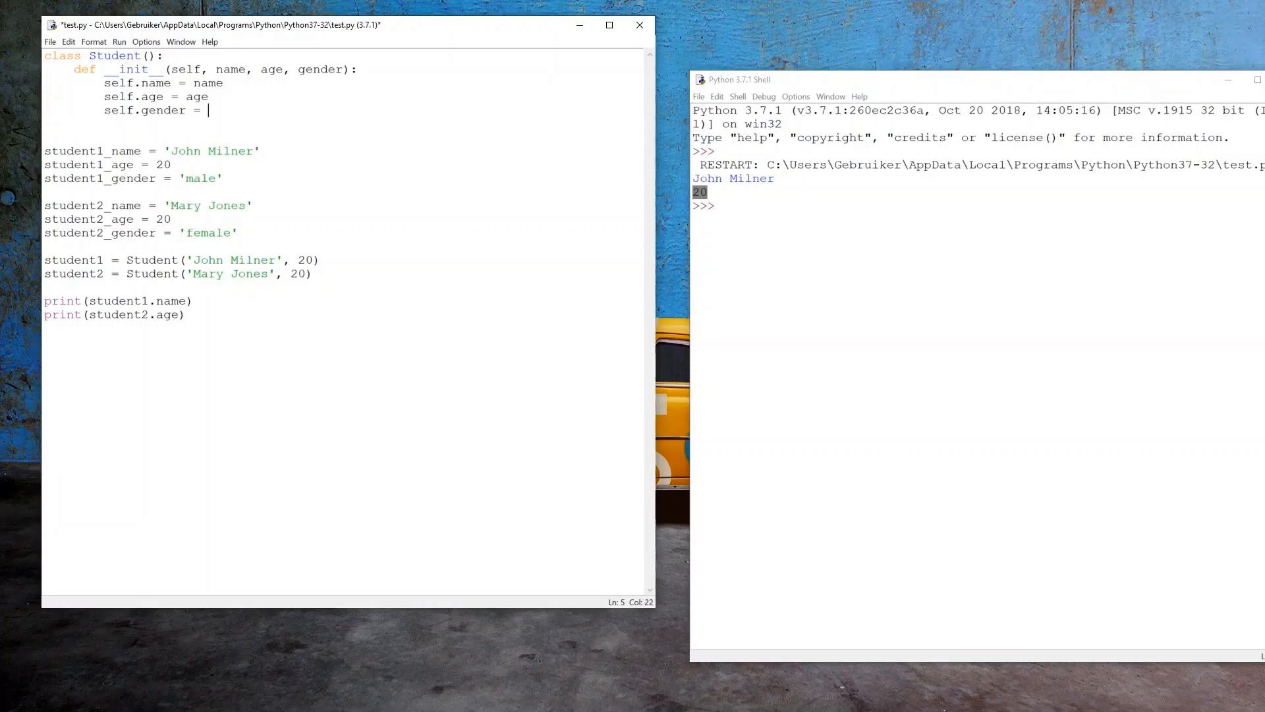
pyautogui.write('gender')
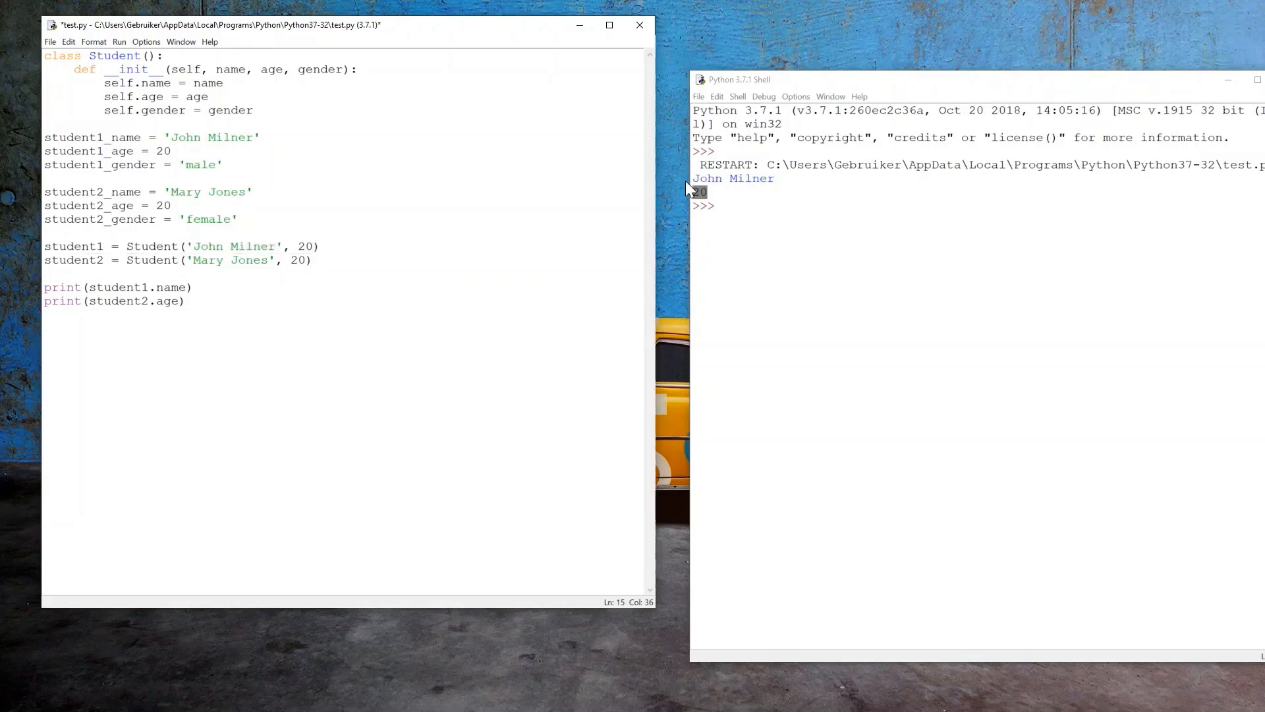
pyautogui.write(", 'male'")
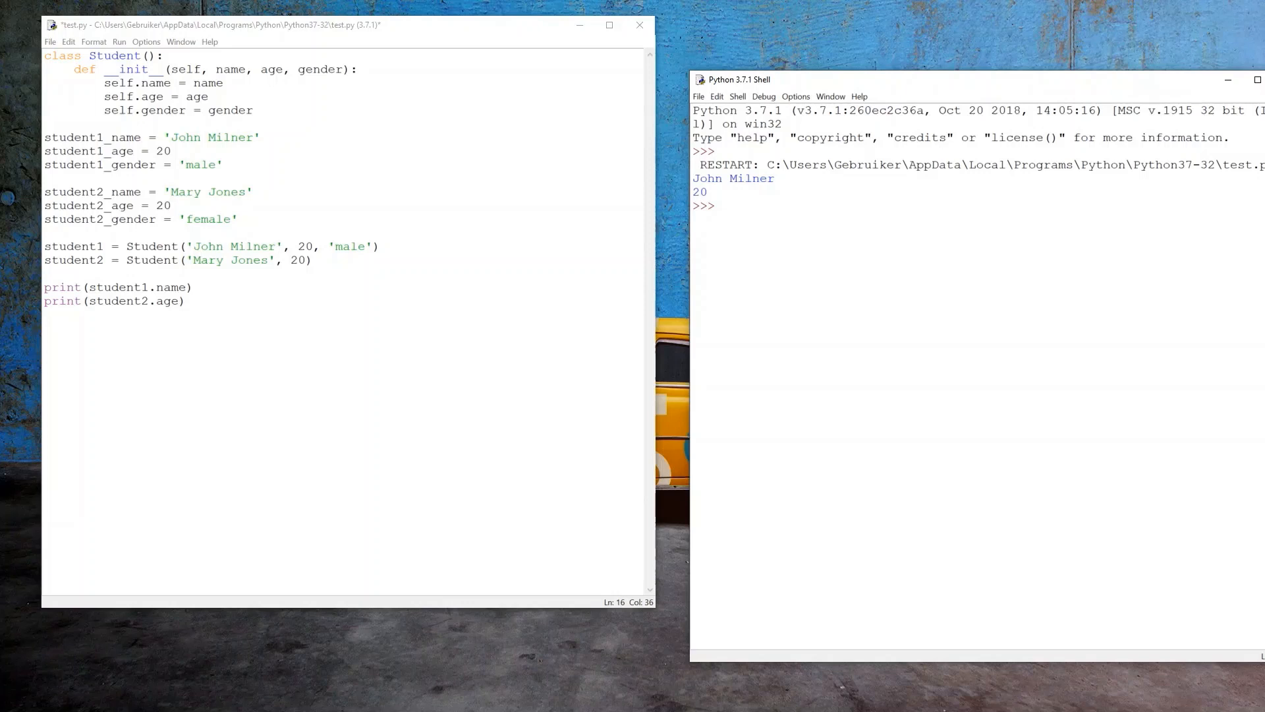
# Run the module, bringing up the Save Before Run prompt
pyautogui.doubleClick(70, 260)
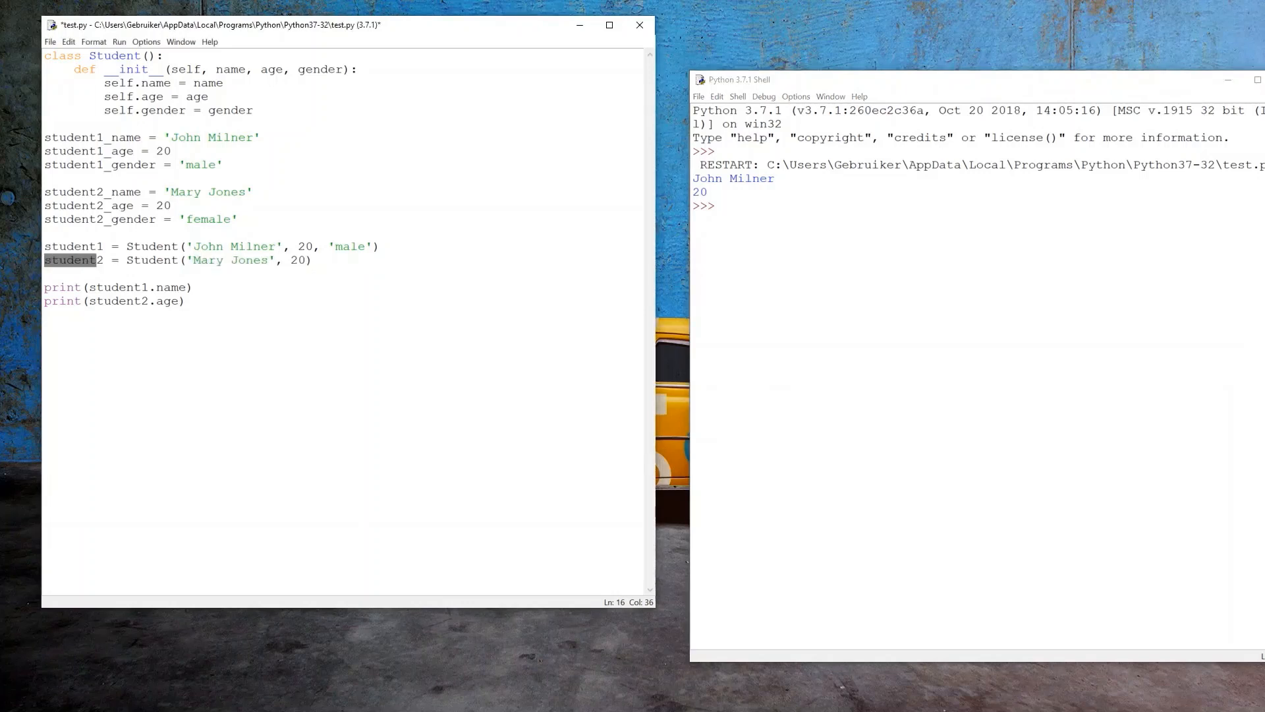
pyautogui.doubleClick(225, 259)
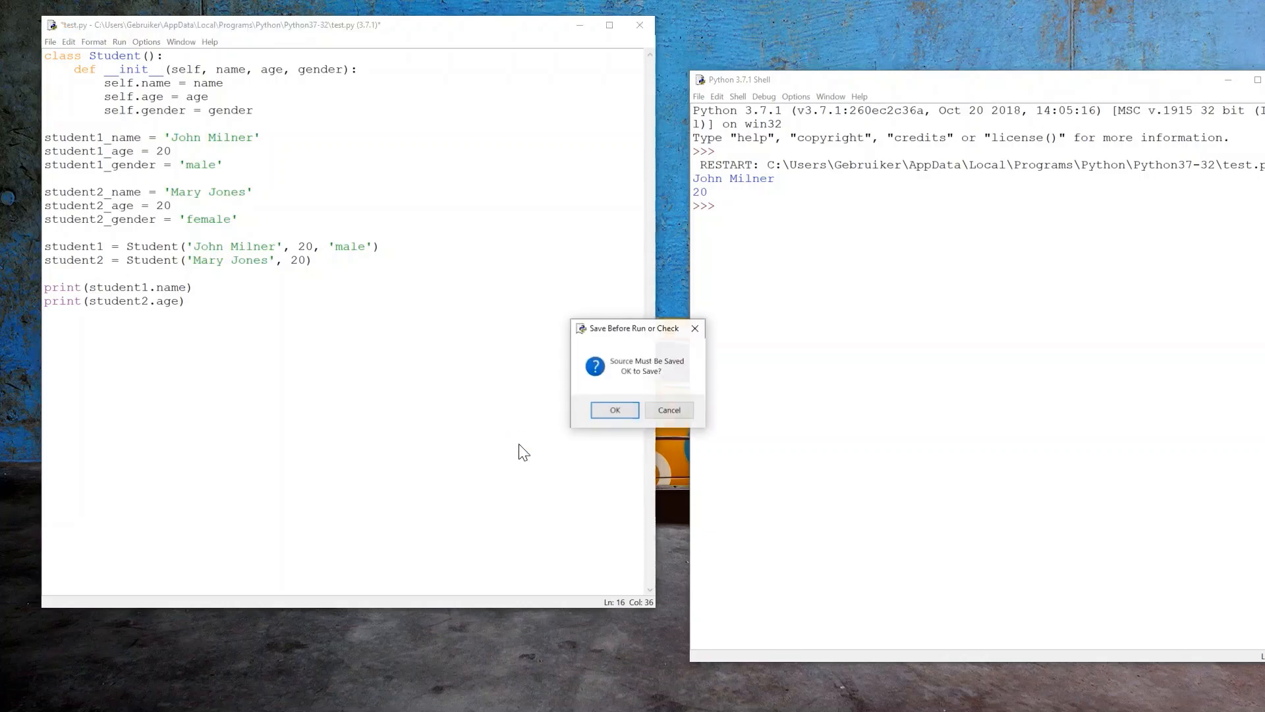
# Confirm saving and highlight the missing 'gender' argument TypeError in the shell
pyautogui.click(614, 410)
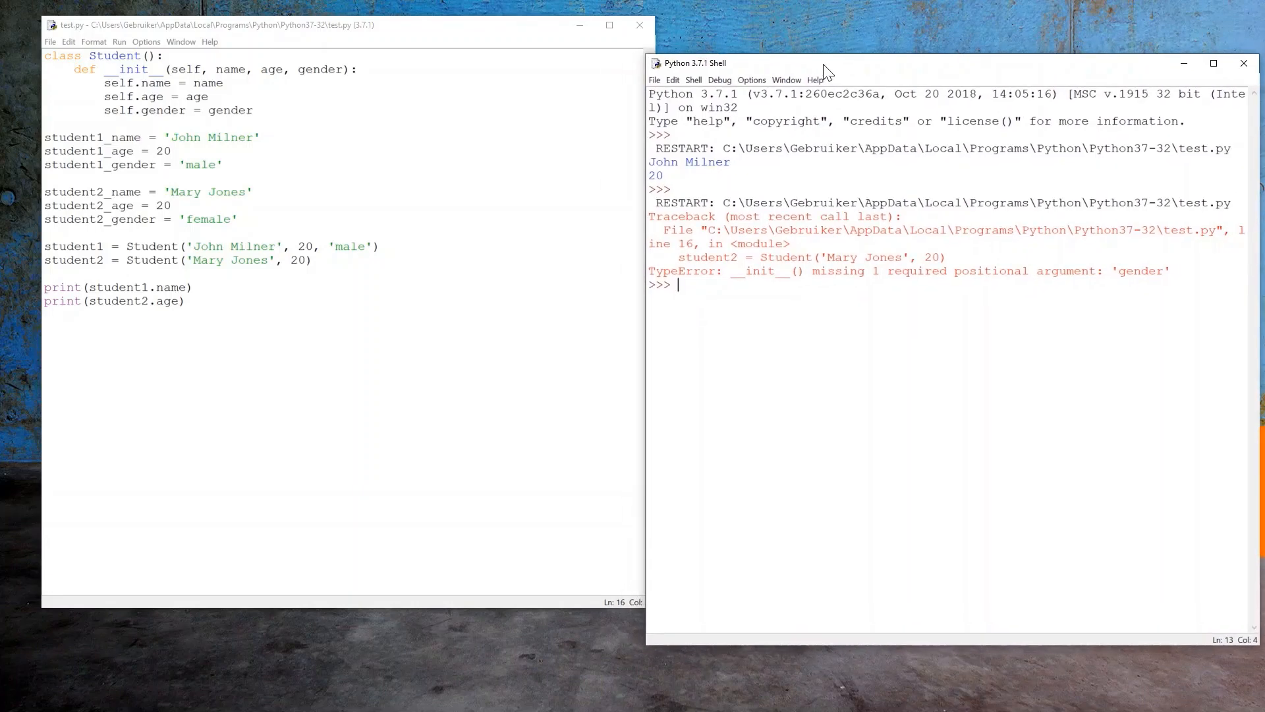
pyautogui.doubleClick(682, 270)
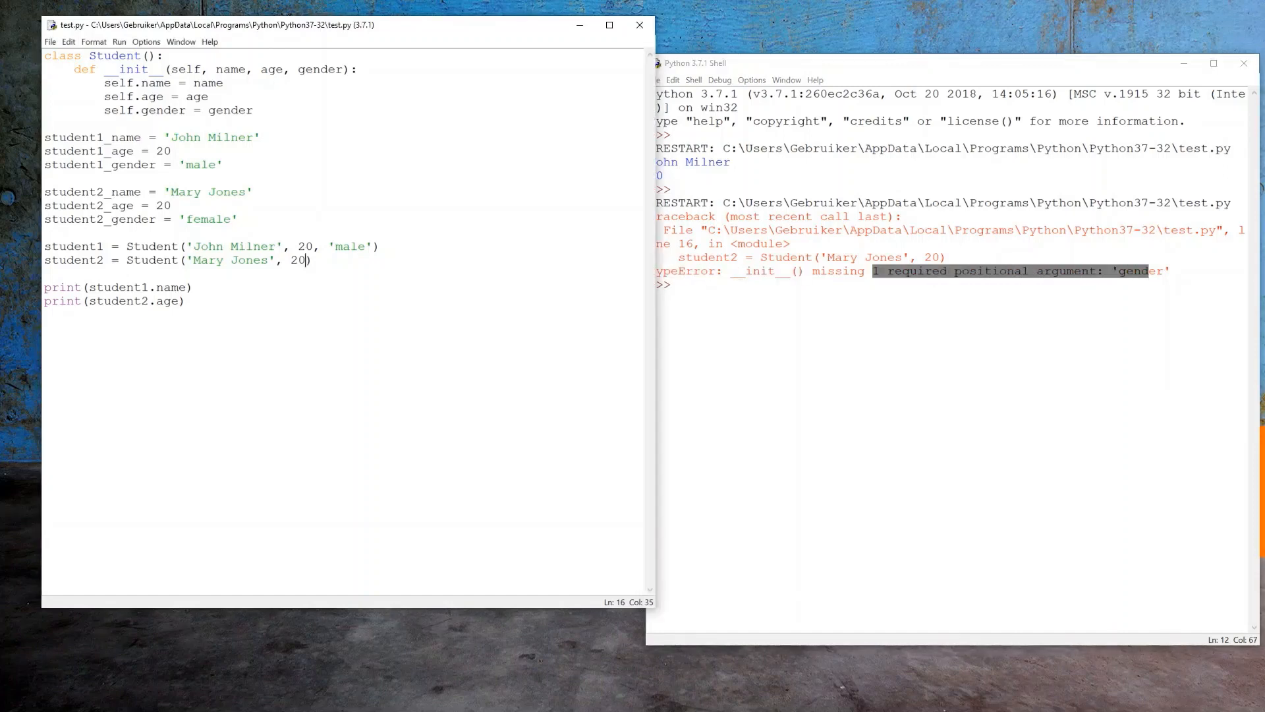
# Add 'female' as the third argument in the student2 = Student(...) line
pyautogui.write("m'")
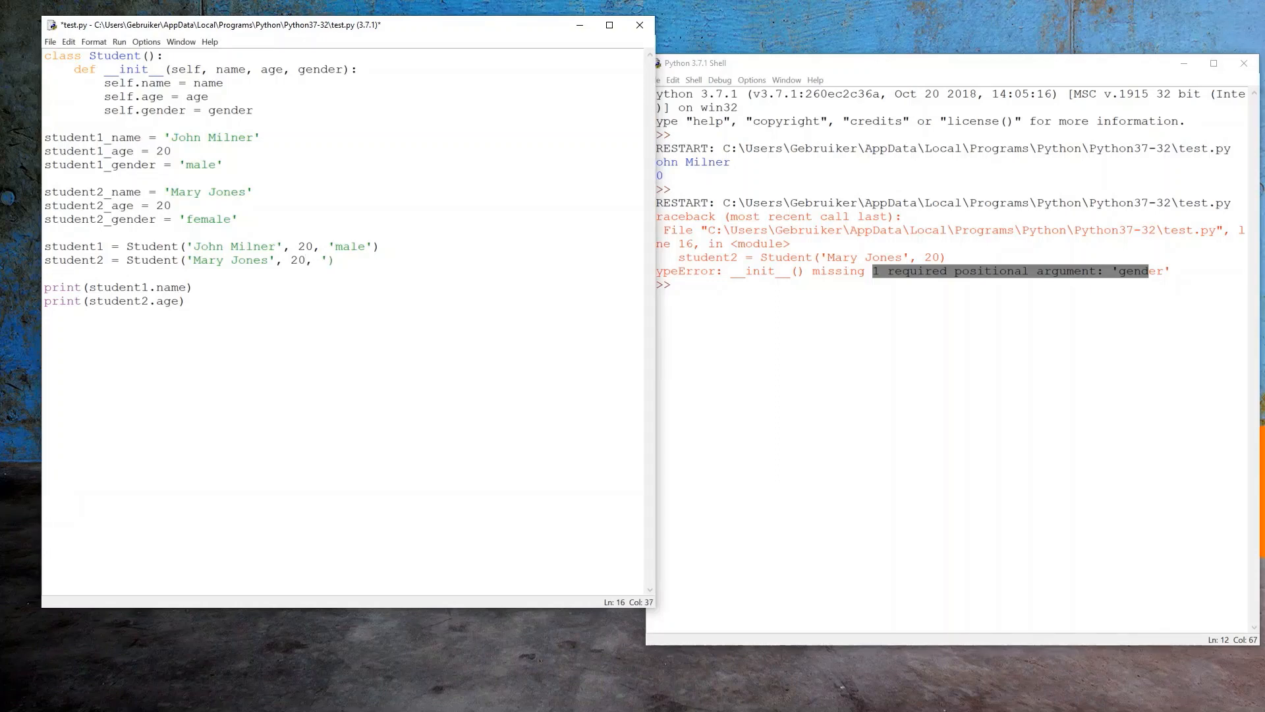
pyautogui.write("female'")
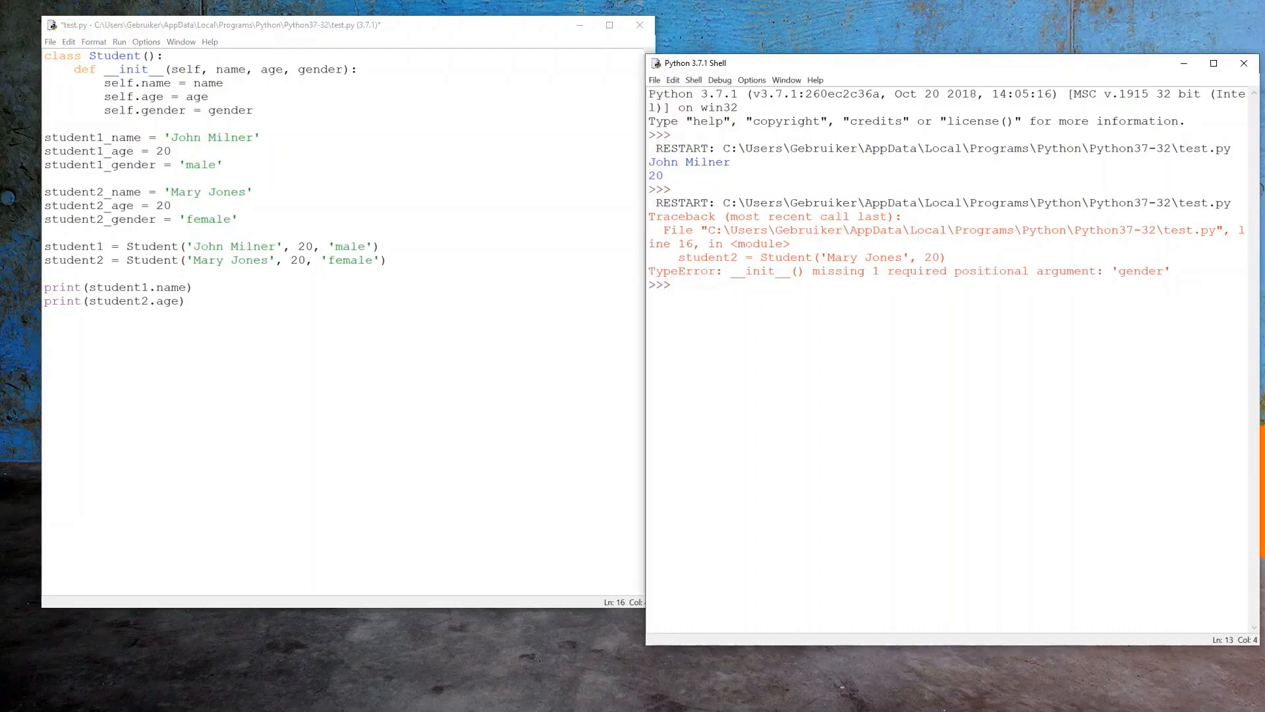
pyautogui.moveTo(199, 69); pyautogui.dragTo(342, 69)
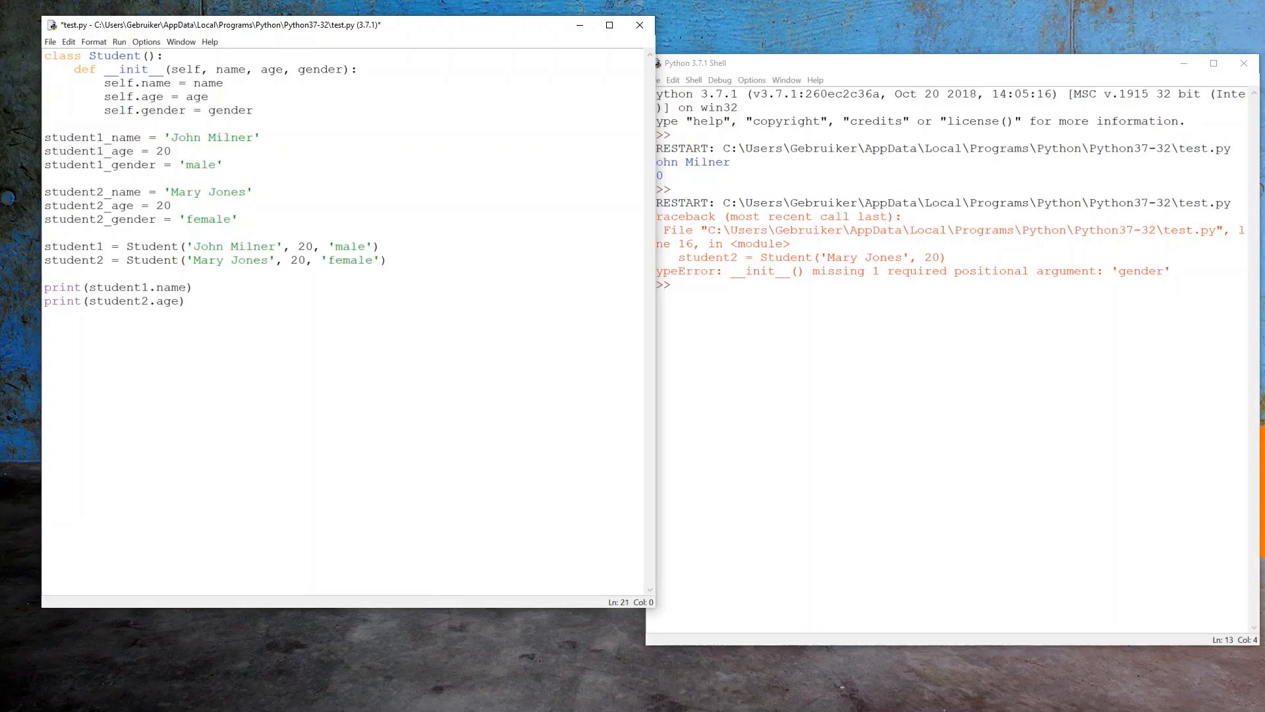
# Add x = 'HELLO' and y = 25 below the existing prints
pyautogui.click(44, 327)
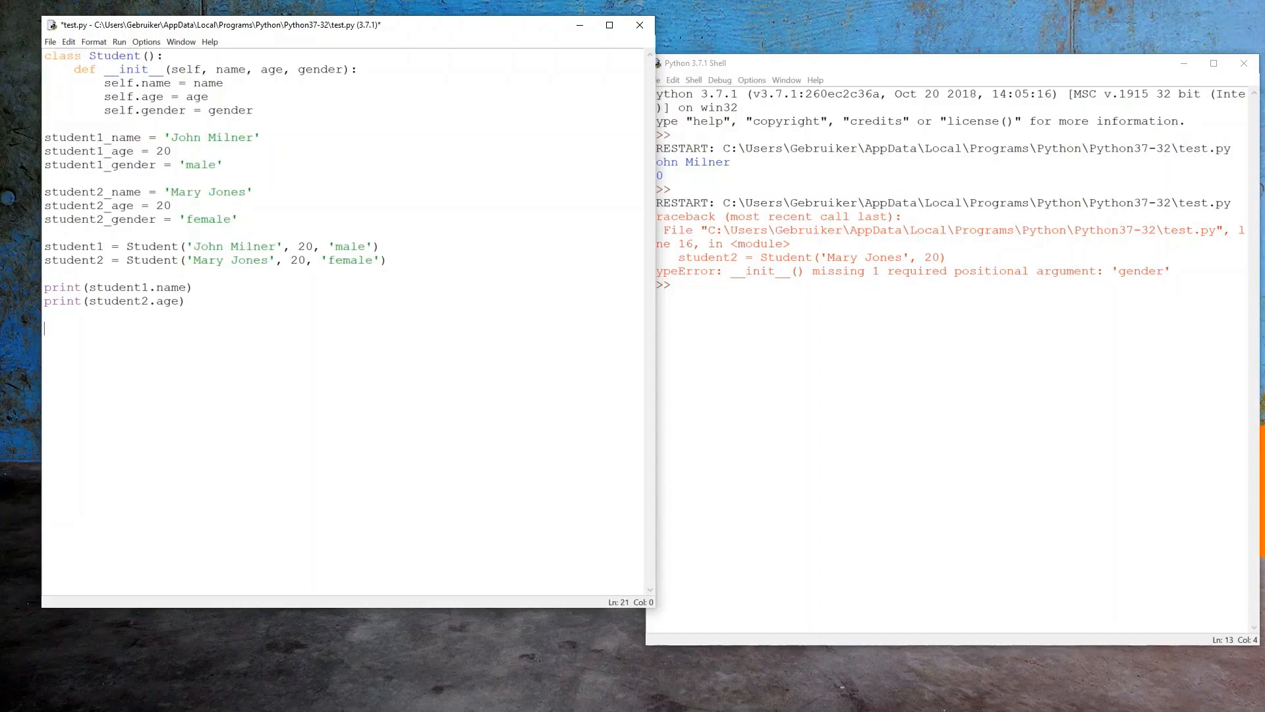
pyautogui.write("x = ''")
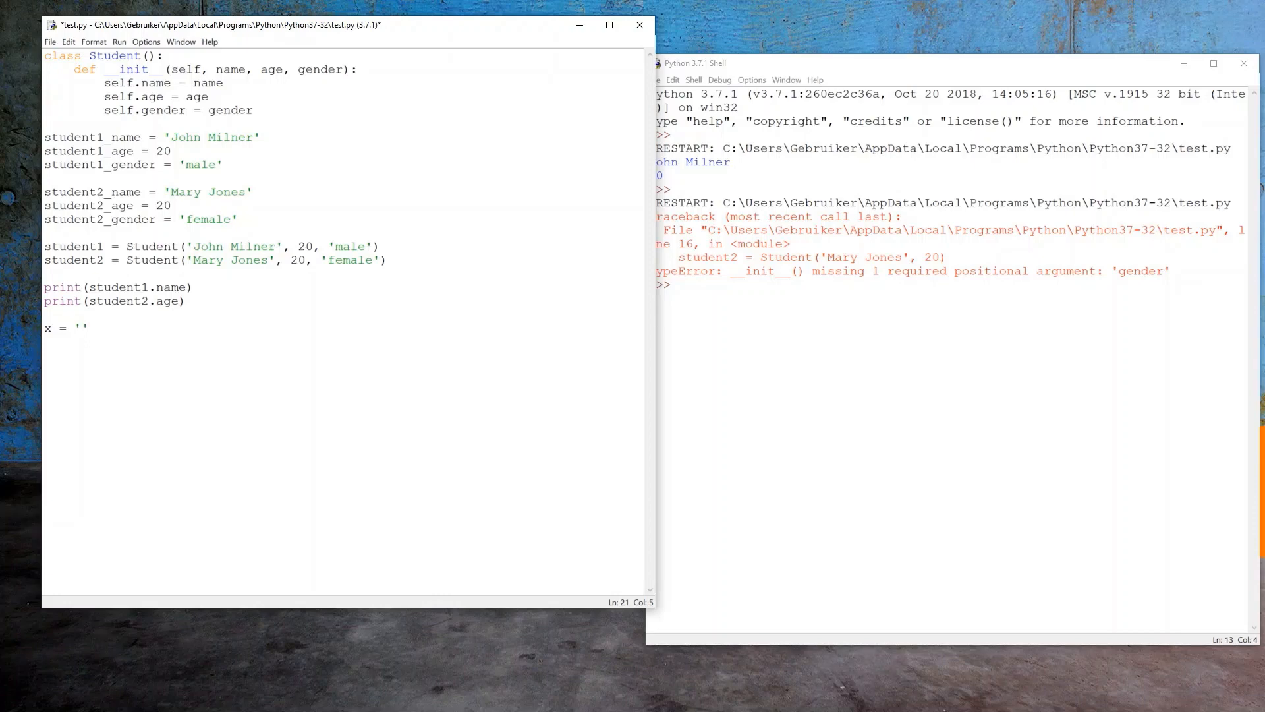
pyautogui.write('HELLO')
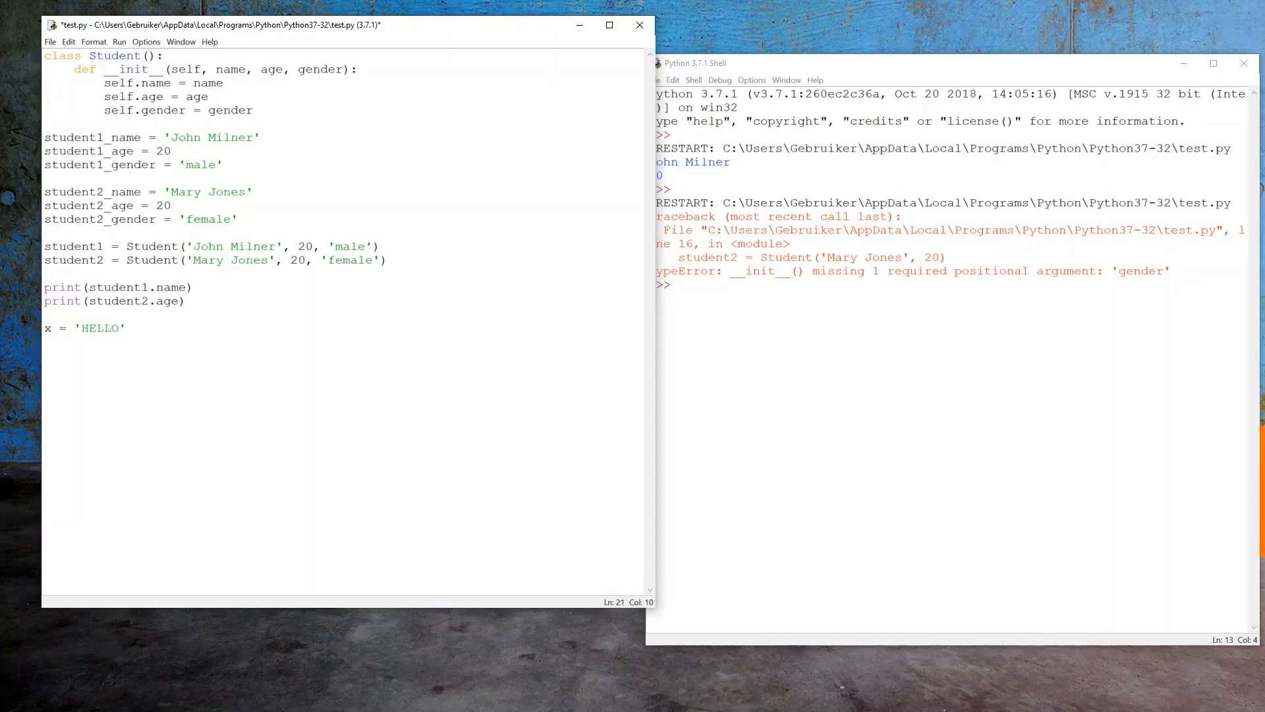
pyautogui.write('y =')
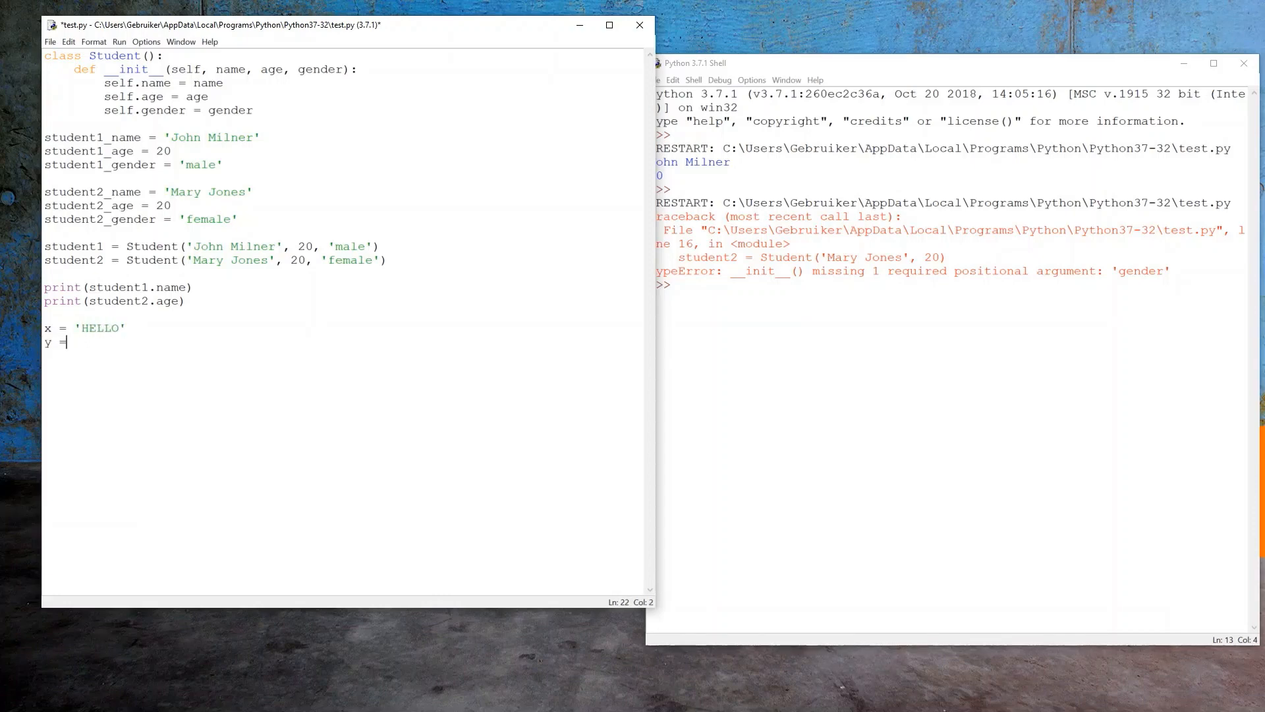
pyautogui.write('25')
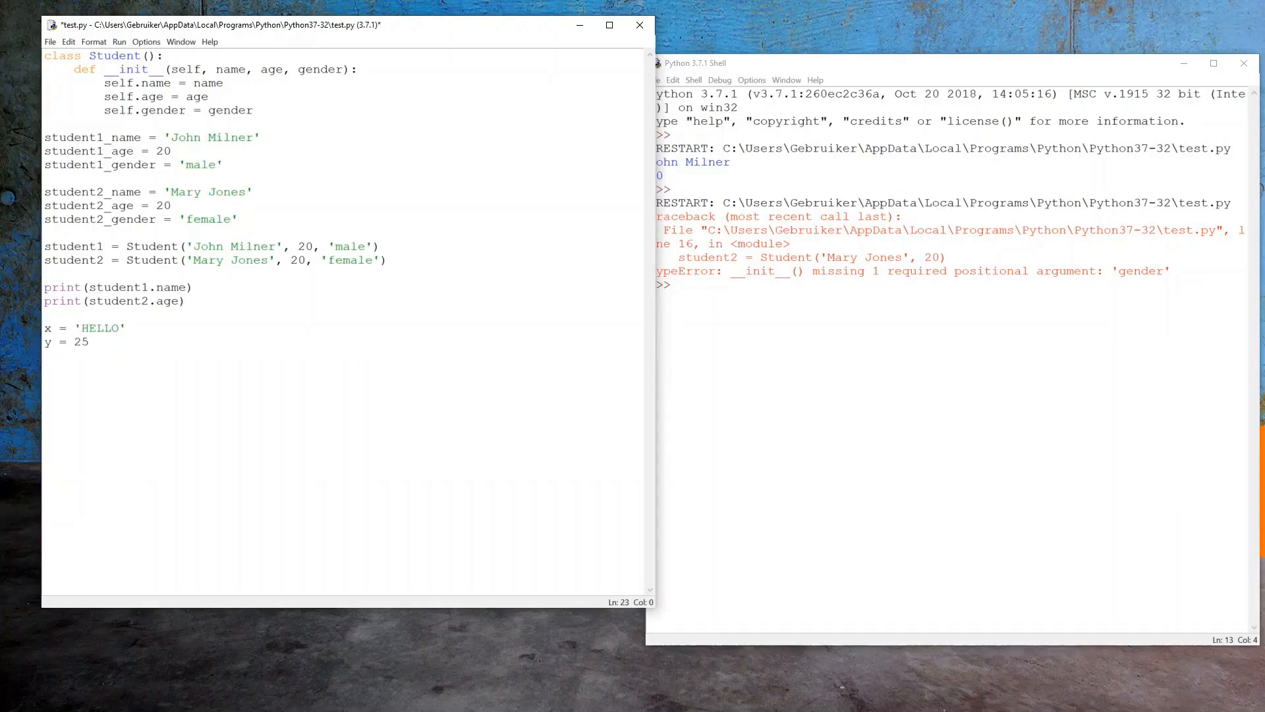
# Add print(type(x)) and print(type(y)) and run, showing <class 'str'> and <class 'int'>
pyautogui.write('print(t')
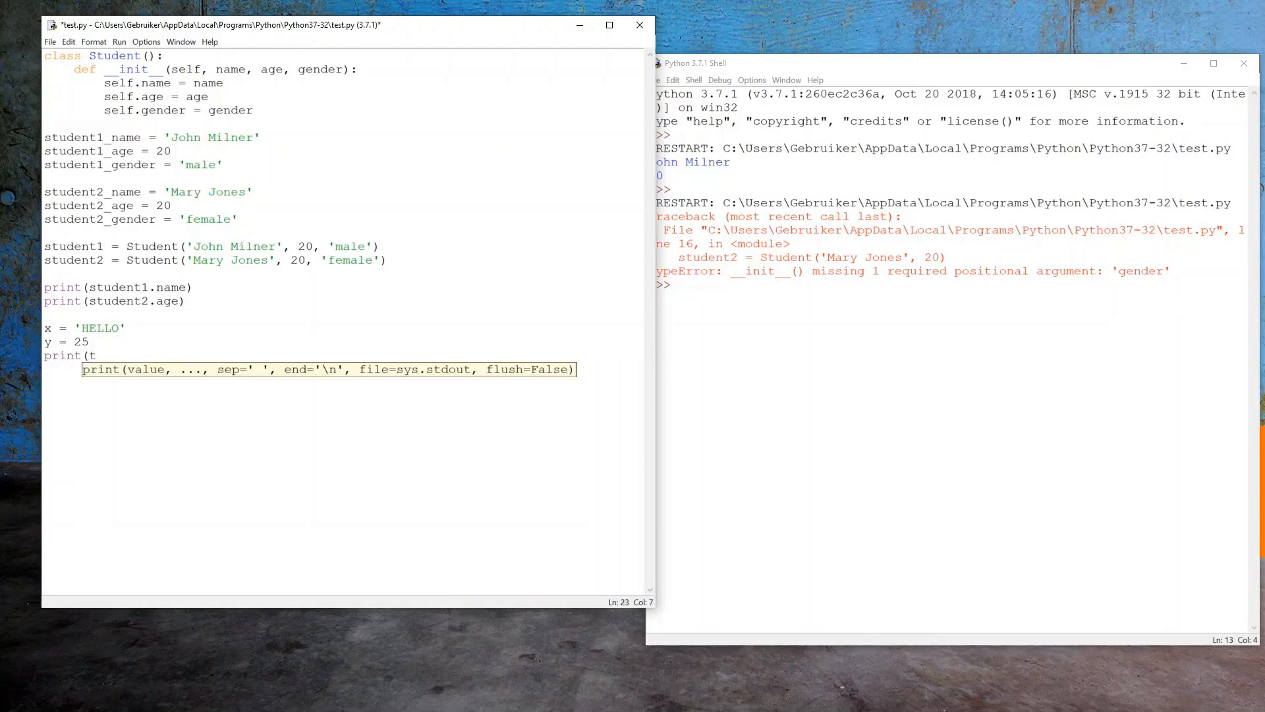
pyautogui.write('type(x)')
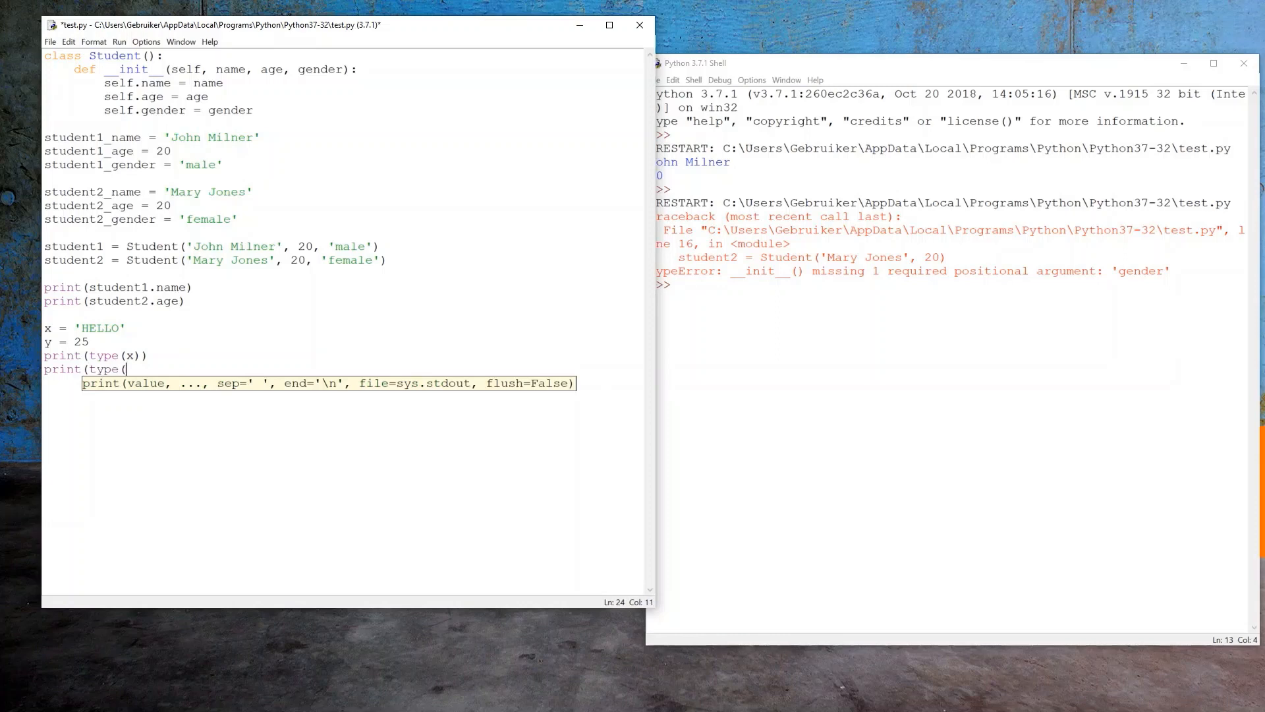
pyautogui.write('y))')
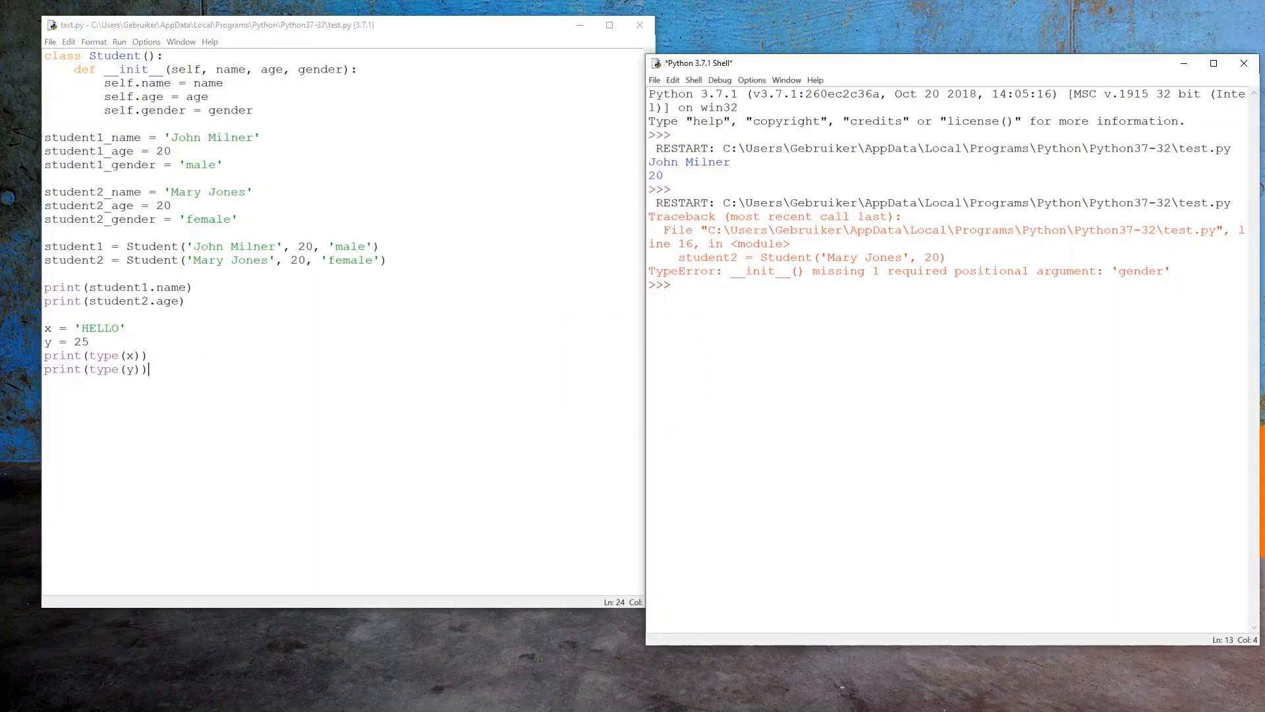
pyautogui.press('F5')
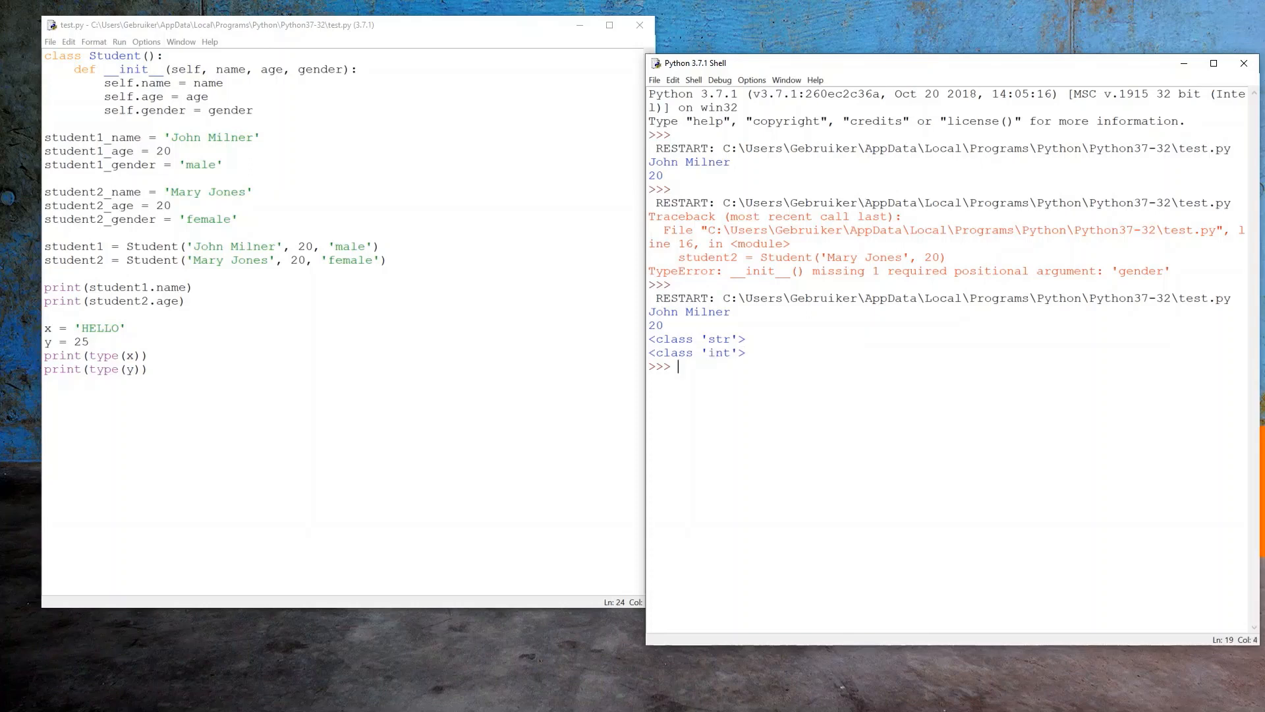
pyautogui.moveTo(57, 348); pyautogui.dragTo(149, 354)
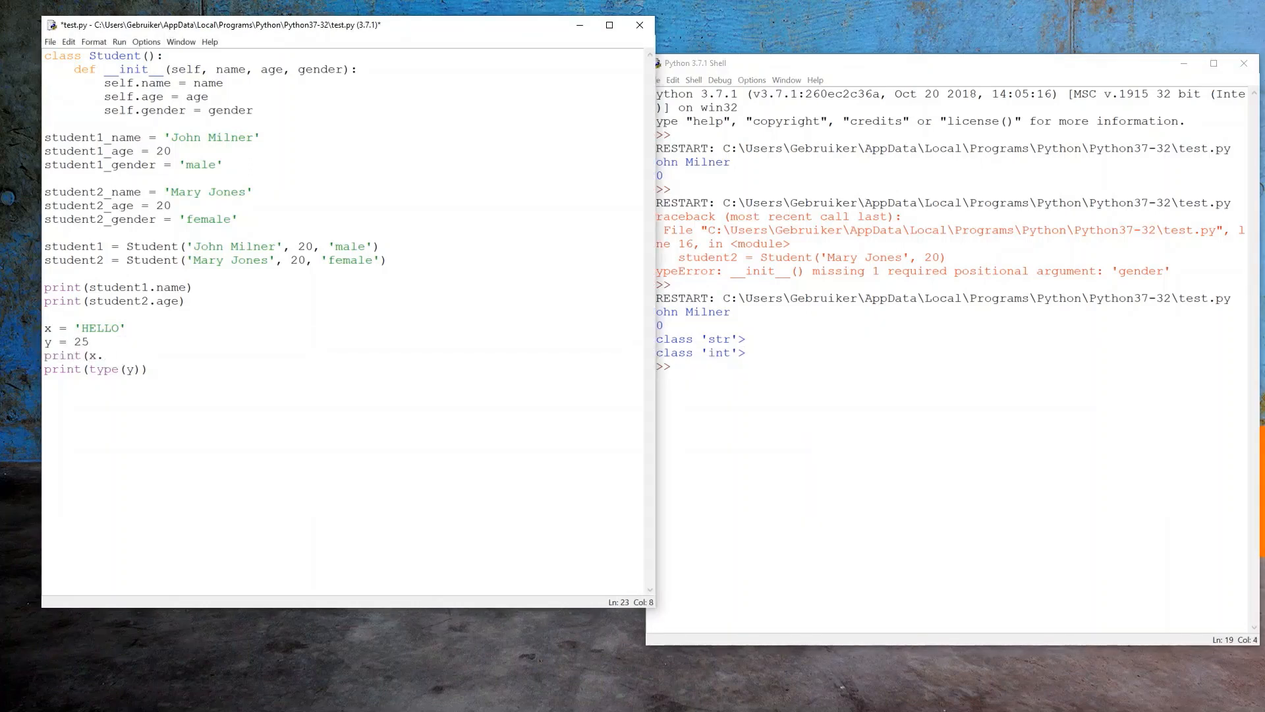
# Change the prints to x.lower() and y.lower() and run, yielding 'hello' then an AttributeError
pyautogui.write('lower())')
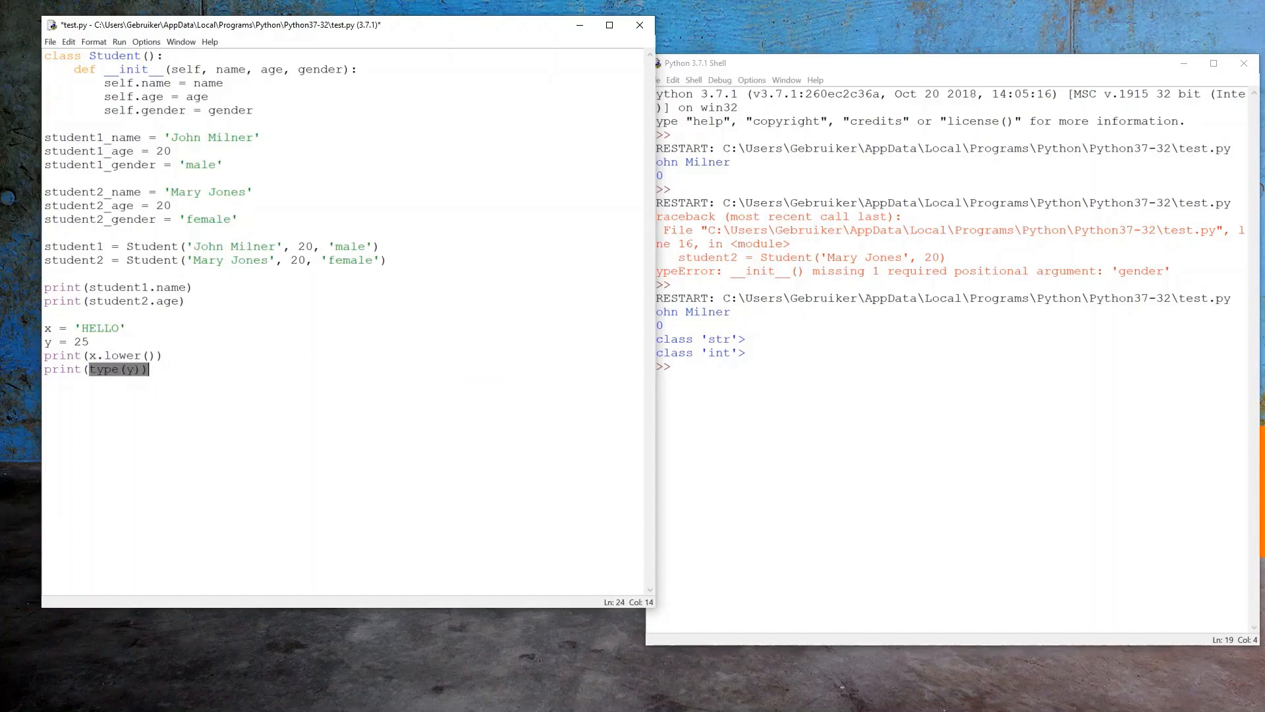
pyautogui.write('y.lower')
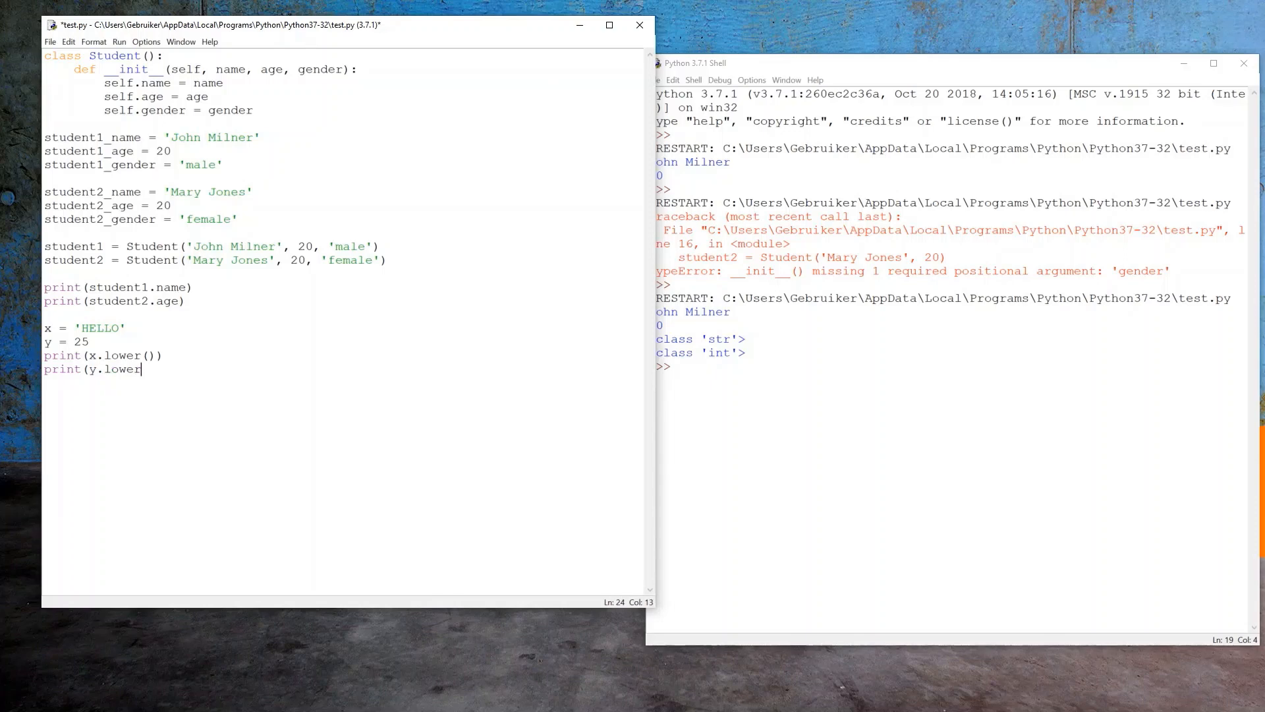
pyautogui.write('))')
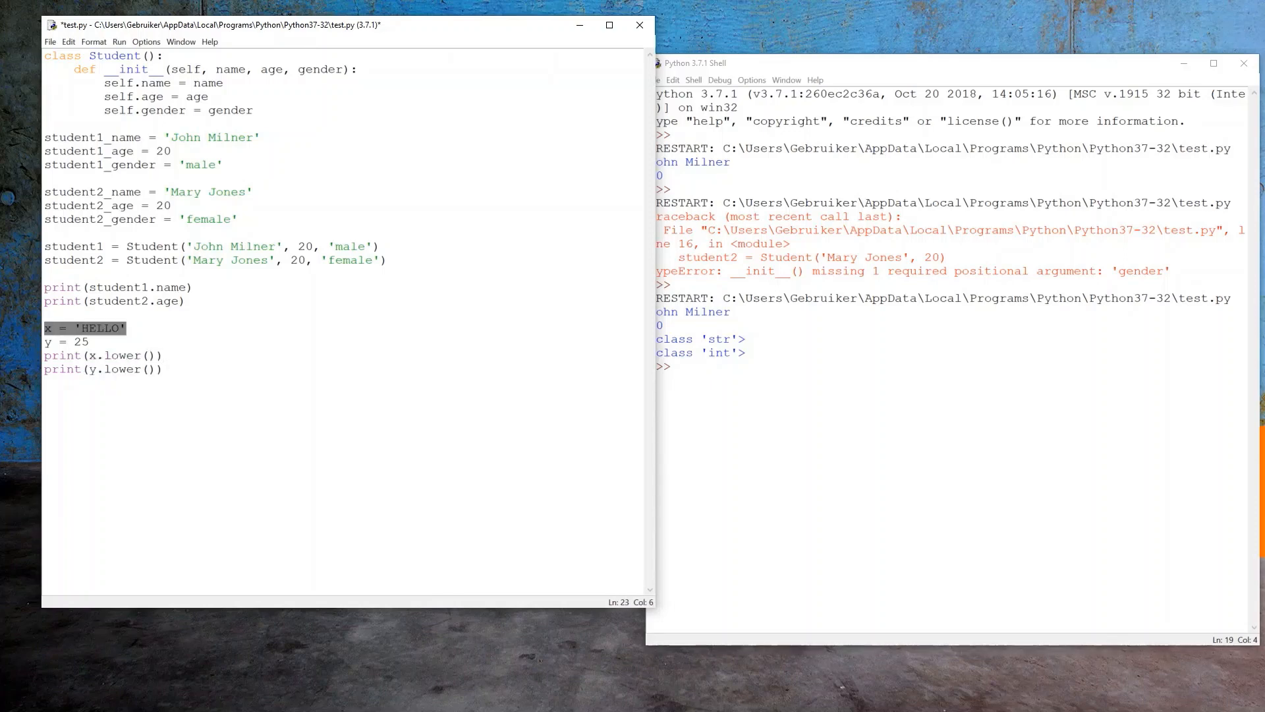
pyautogui.click(231, 383)
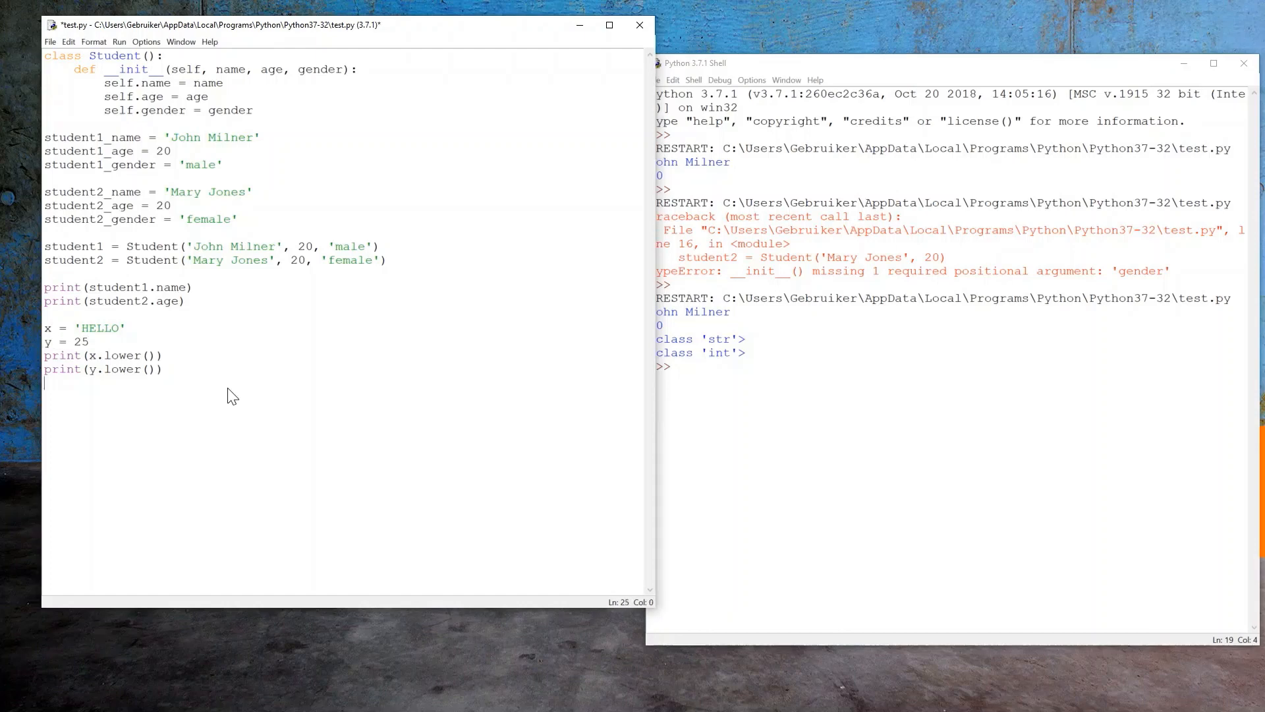
pyautogui.press('F5')
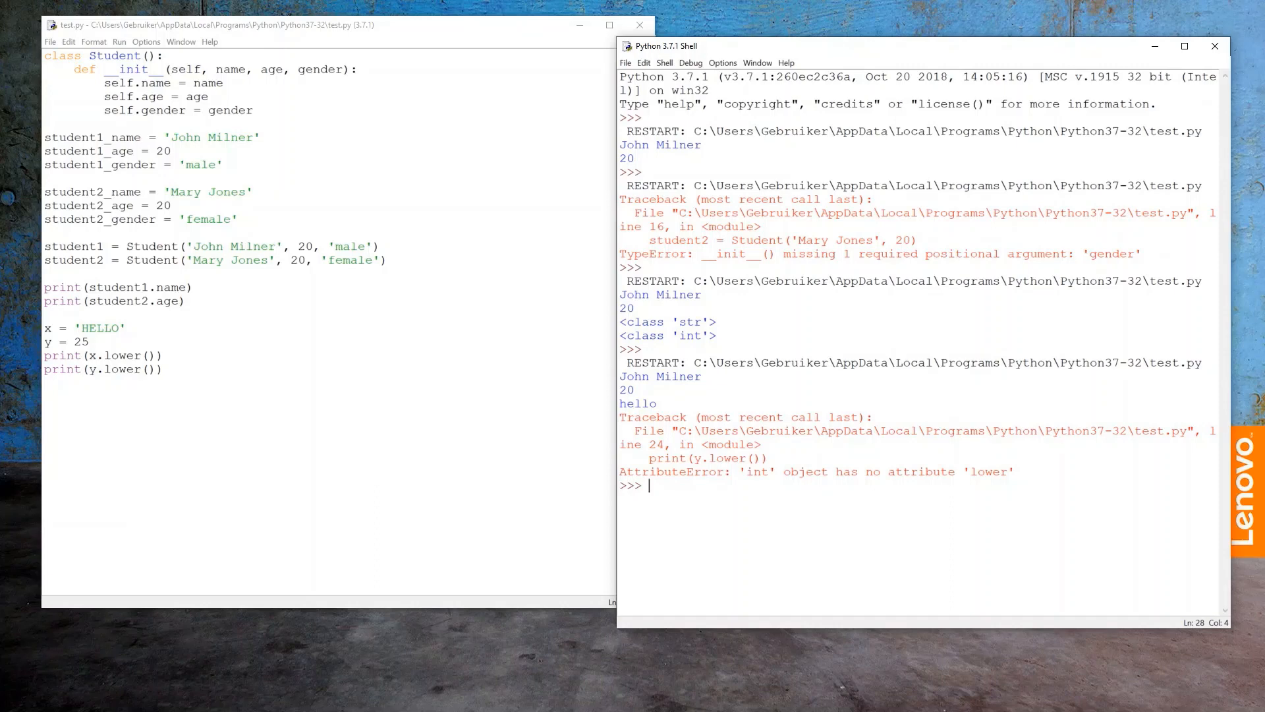
pyautogui.doubleClick(755, 472)
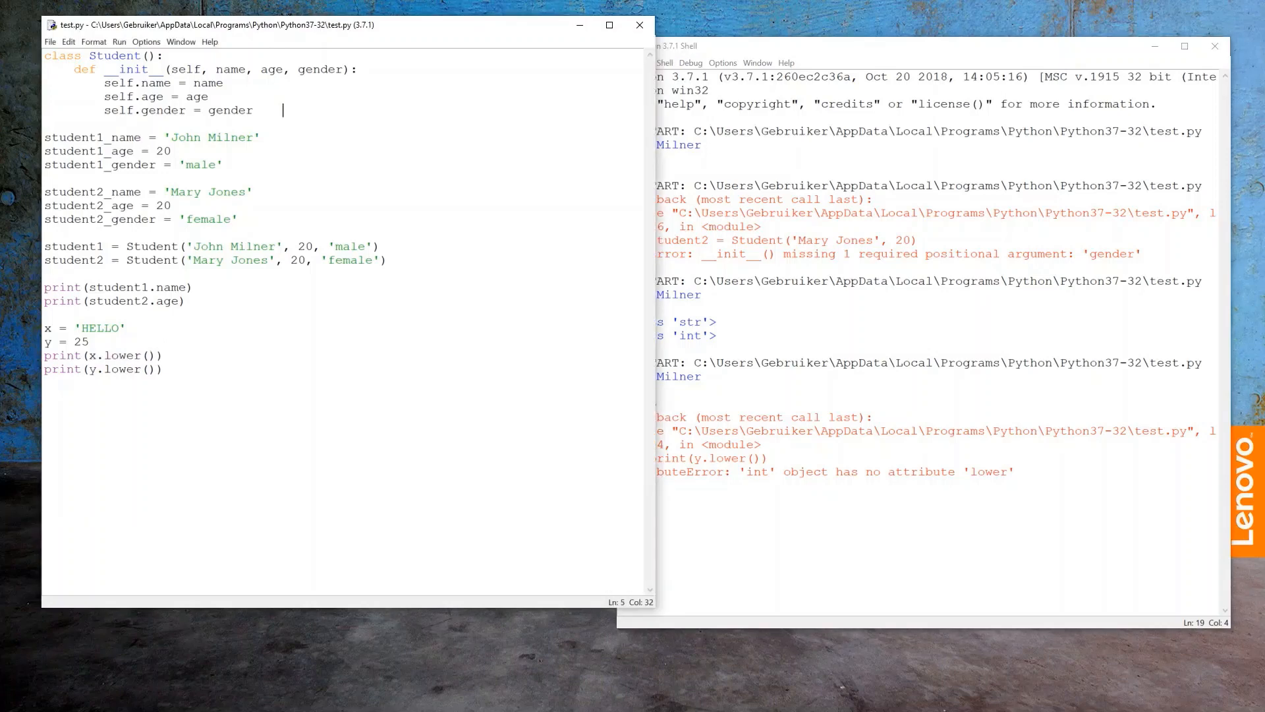
# Start an introduce(self) method with a return statement below __init__
pyautogui.press('enter')
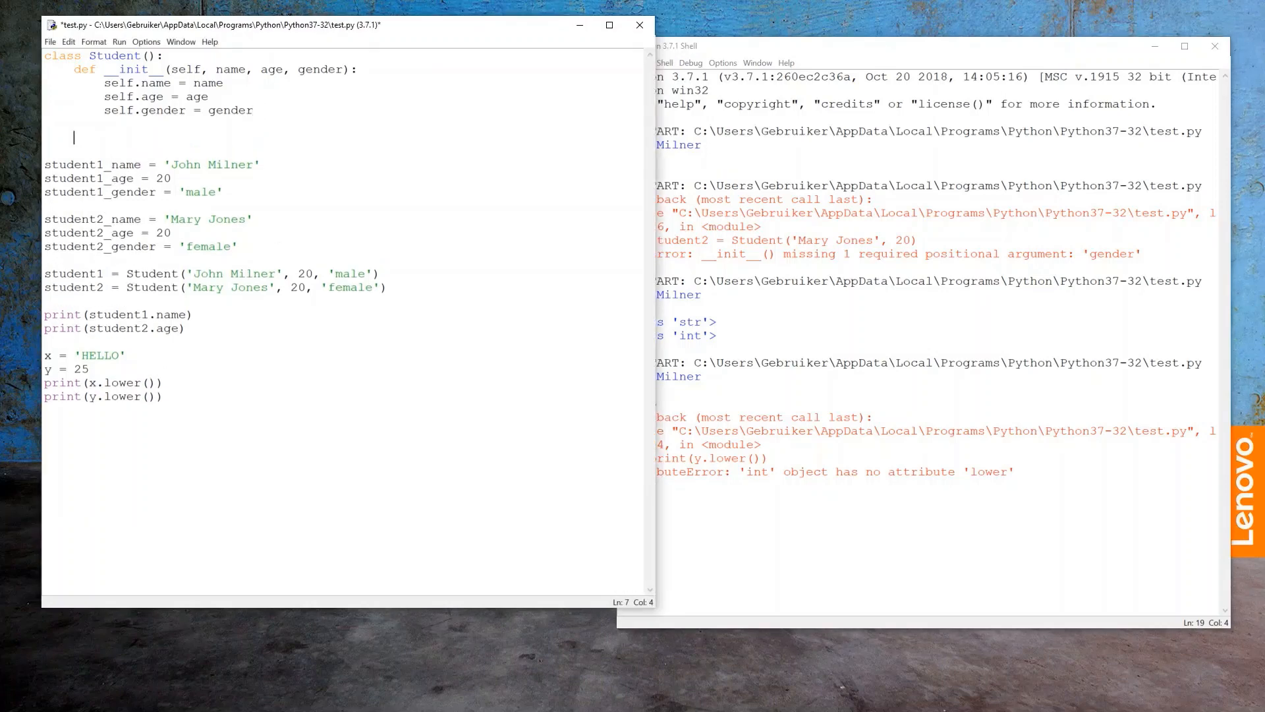
pyautogui.write('def')
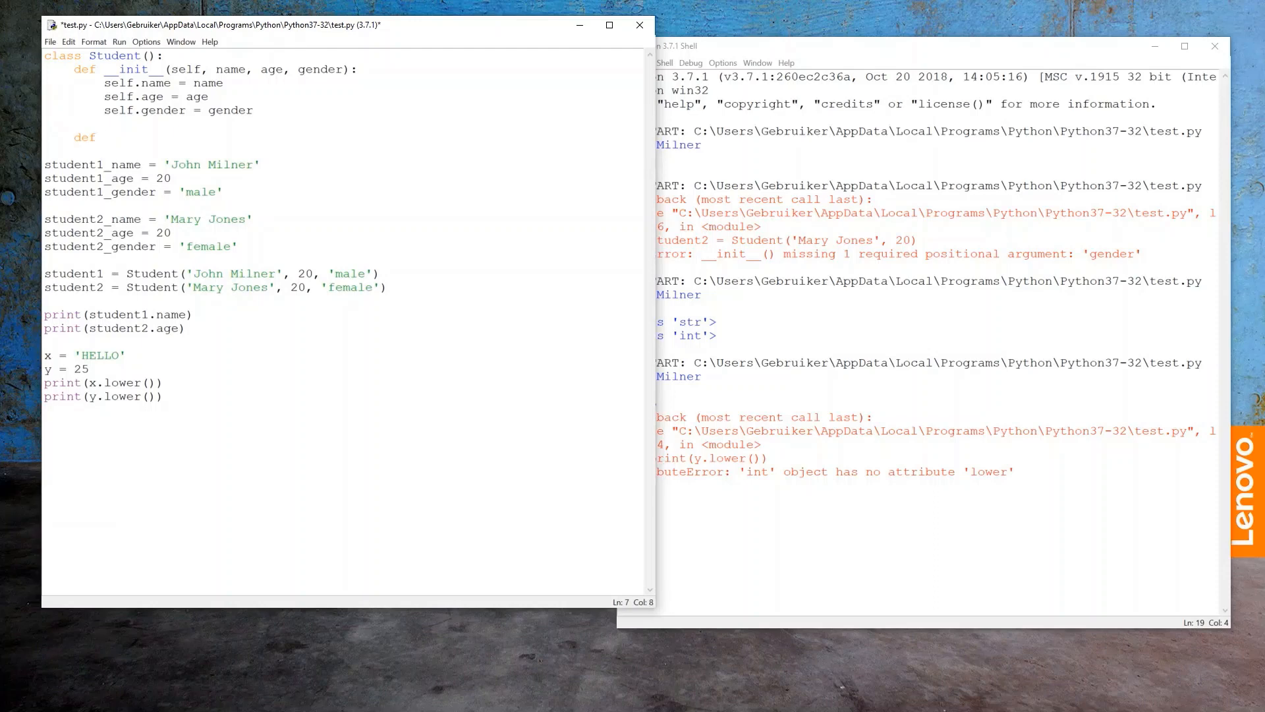
pyautogui.write('introduce(self):')
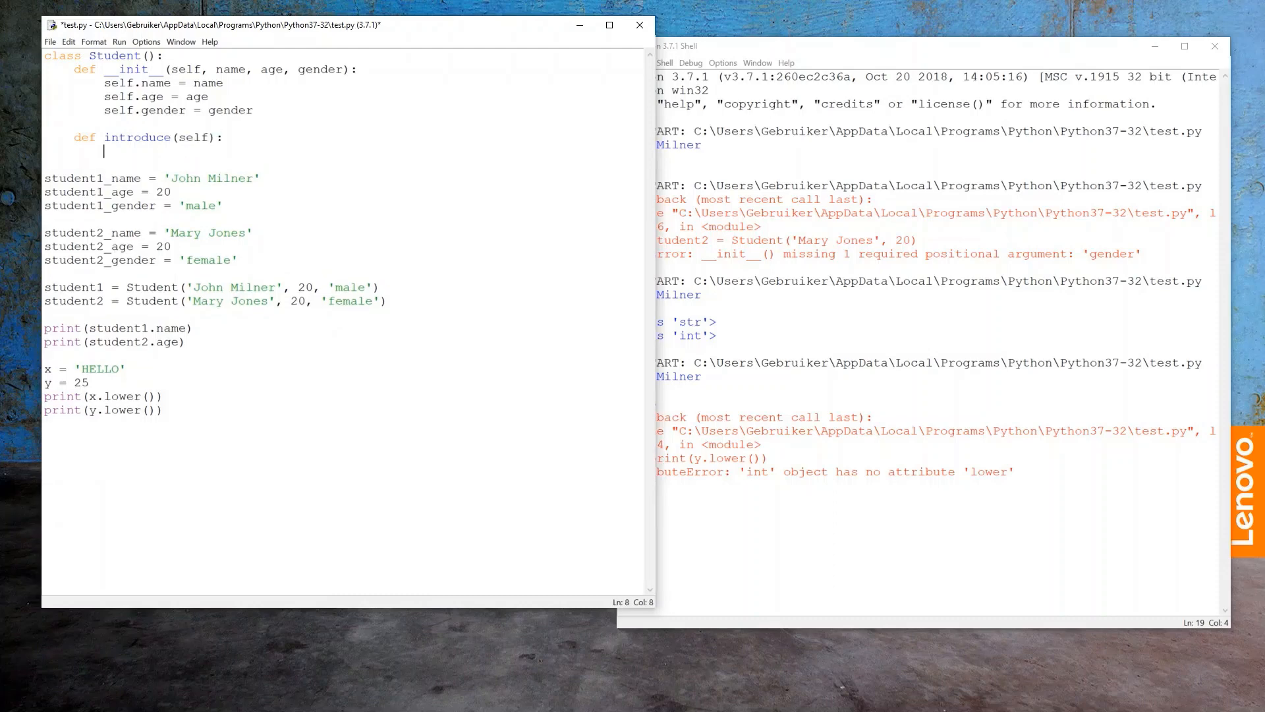
pyautogui.write('return')
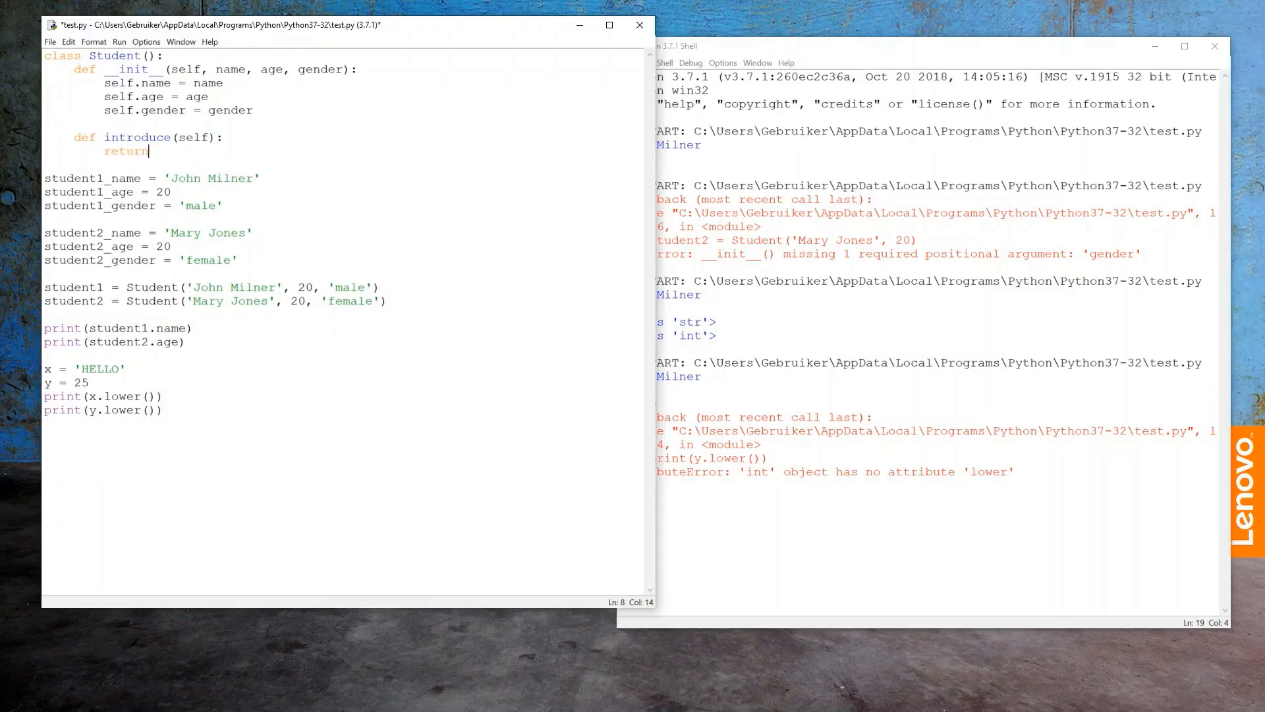
pyautogui.write("('')")
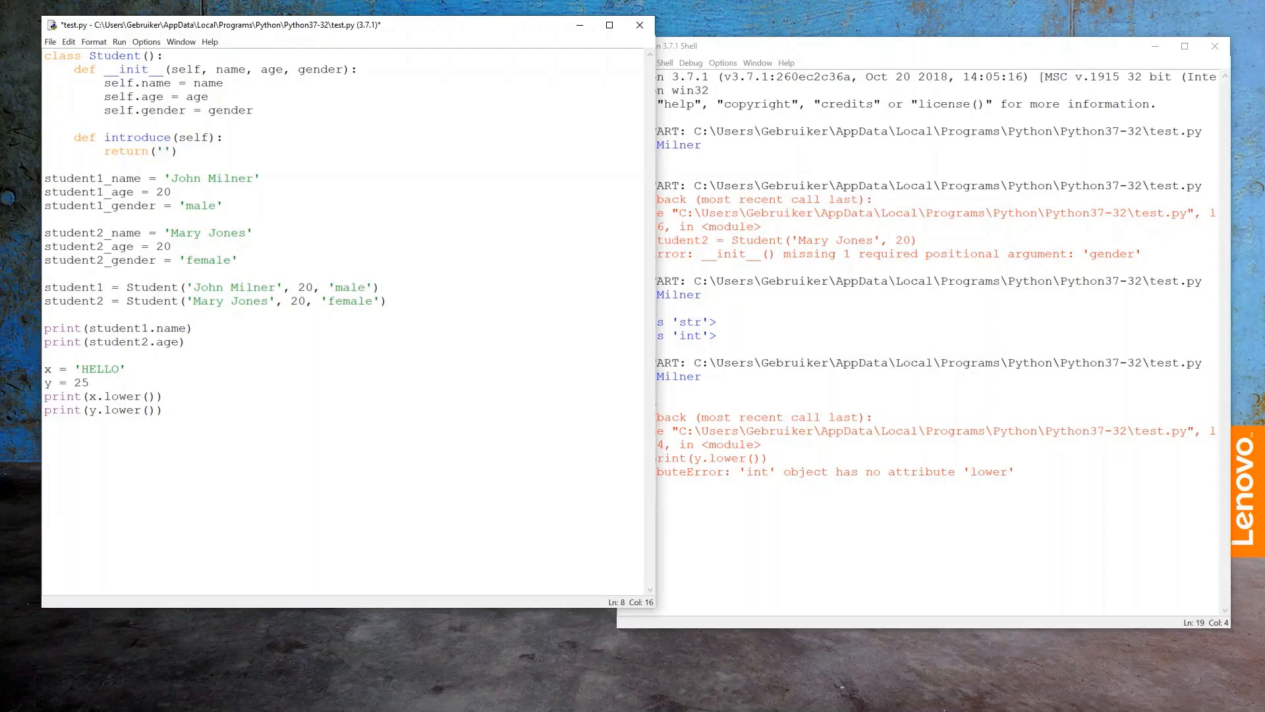
# Make introduce return 'Hello, my name is ' + self.name + '.'
pyautogui.write('Hello, my')
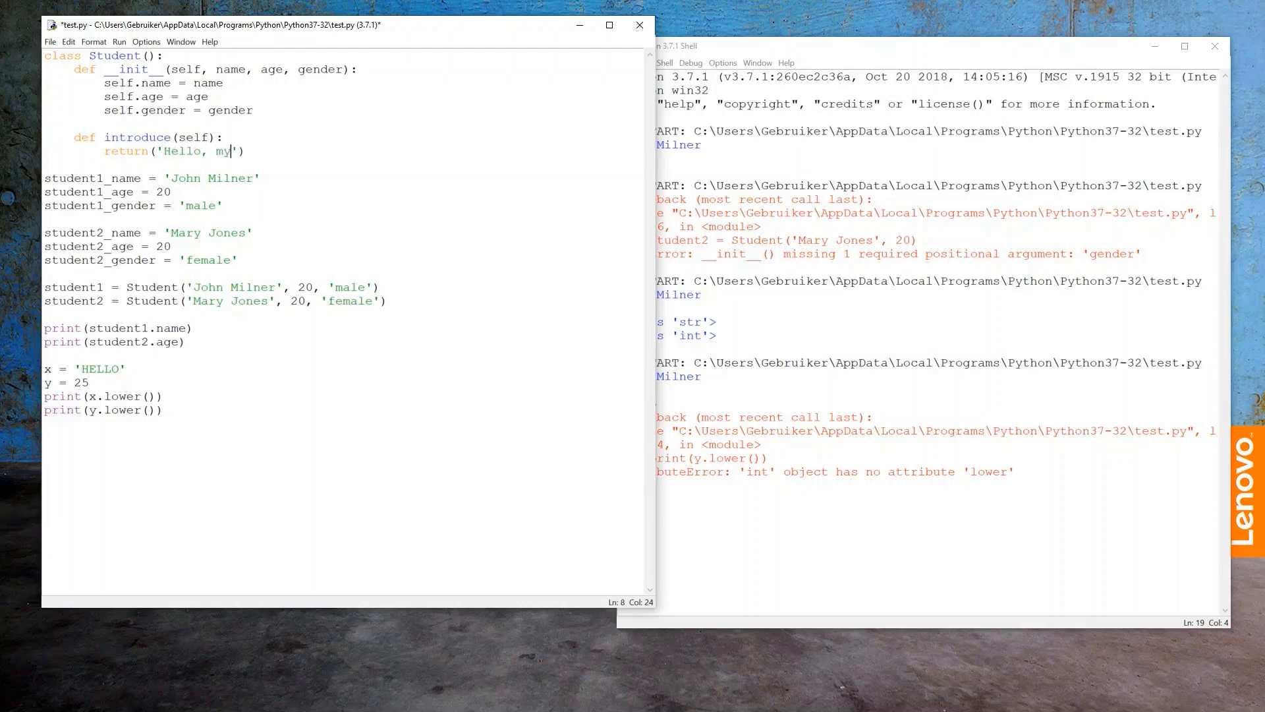
pyautogui.write("name is ' +")
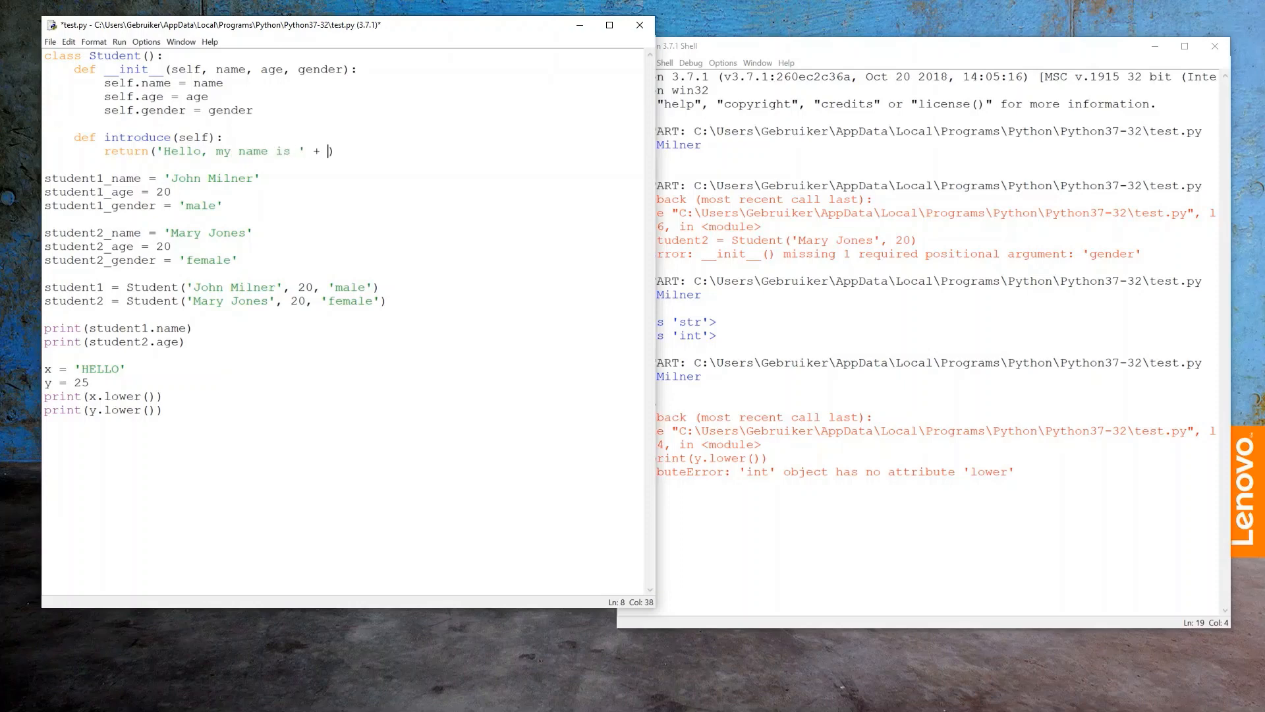
pyautogui.write('self.name')
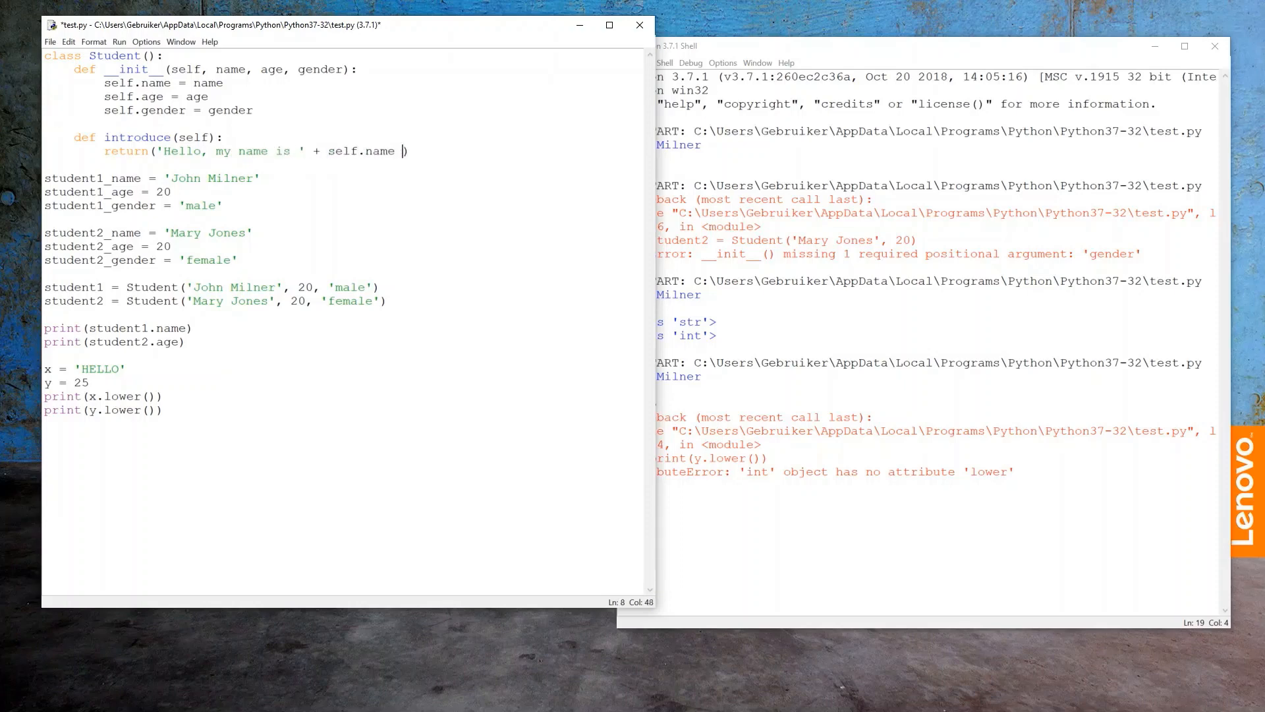
pyautogui.write("+ '.'")
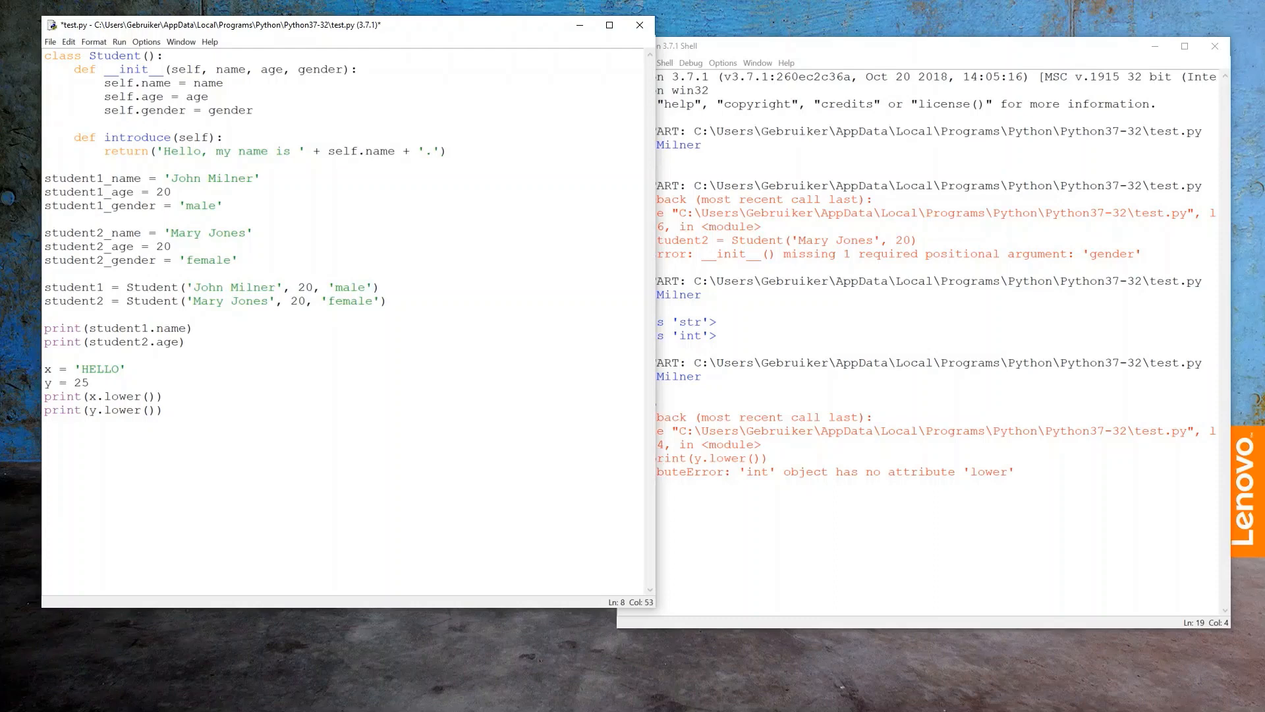
pyautogui.moveTo(48, 369); pyautogui.dragTo(161, 410)
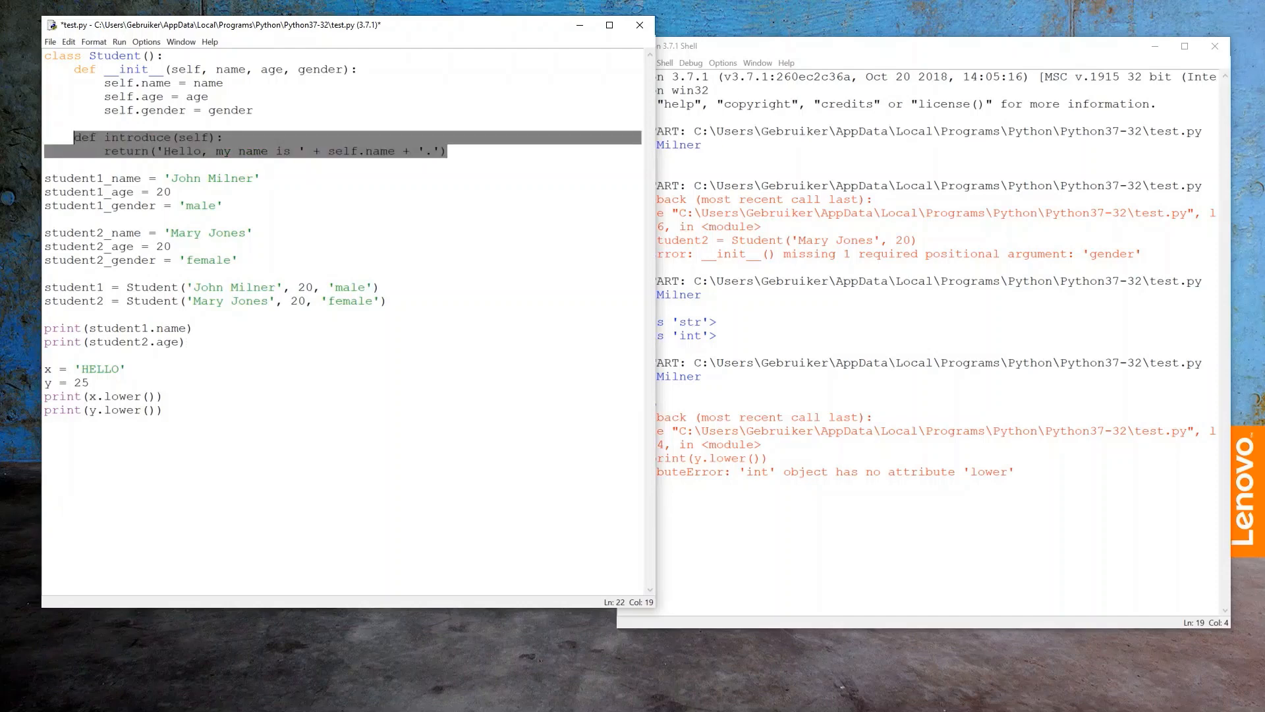
# Delete the loose student1/student2 name, age and gender variable lines and select the old test prints
pyautogui.click(380, 286)
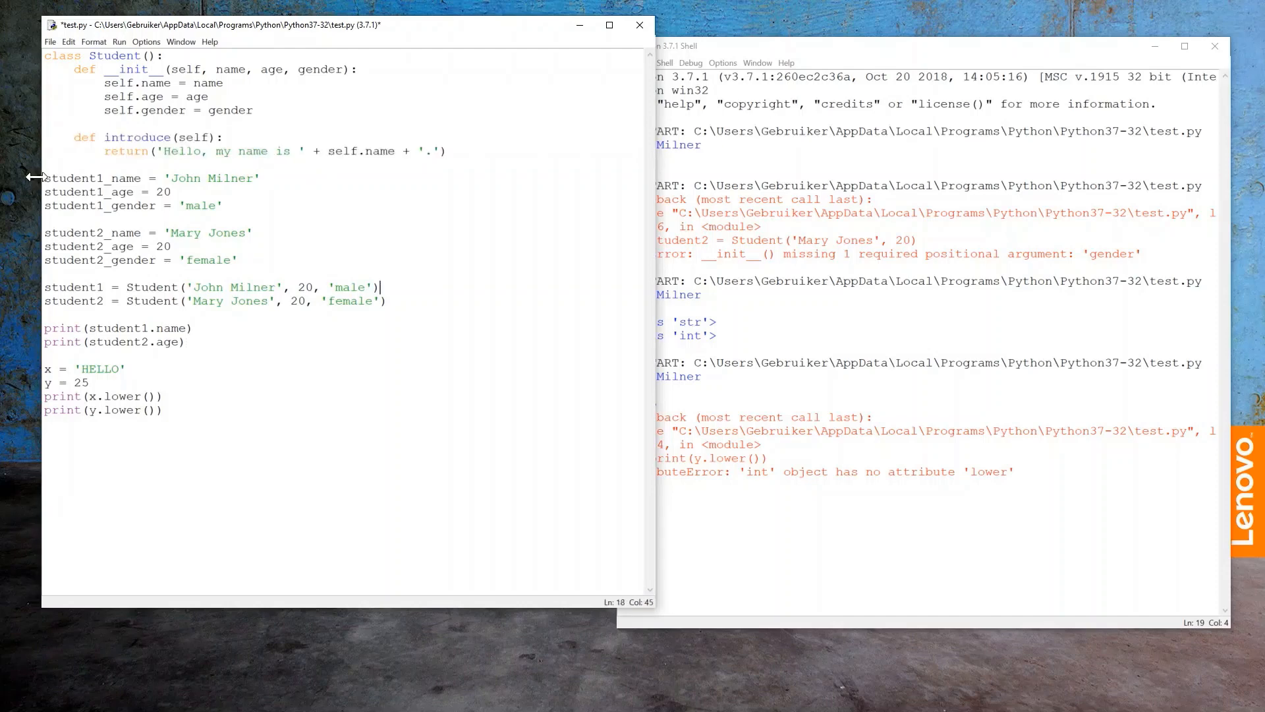
pyautogui.moveTo(46, 178); pyautogui.dragTo(237, 260)
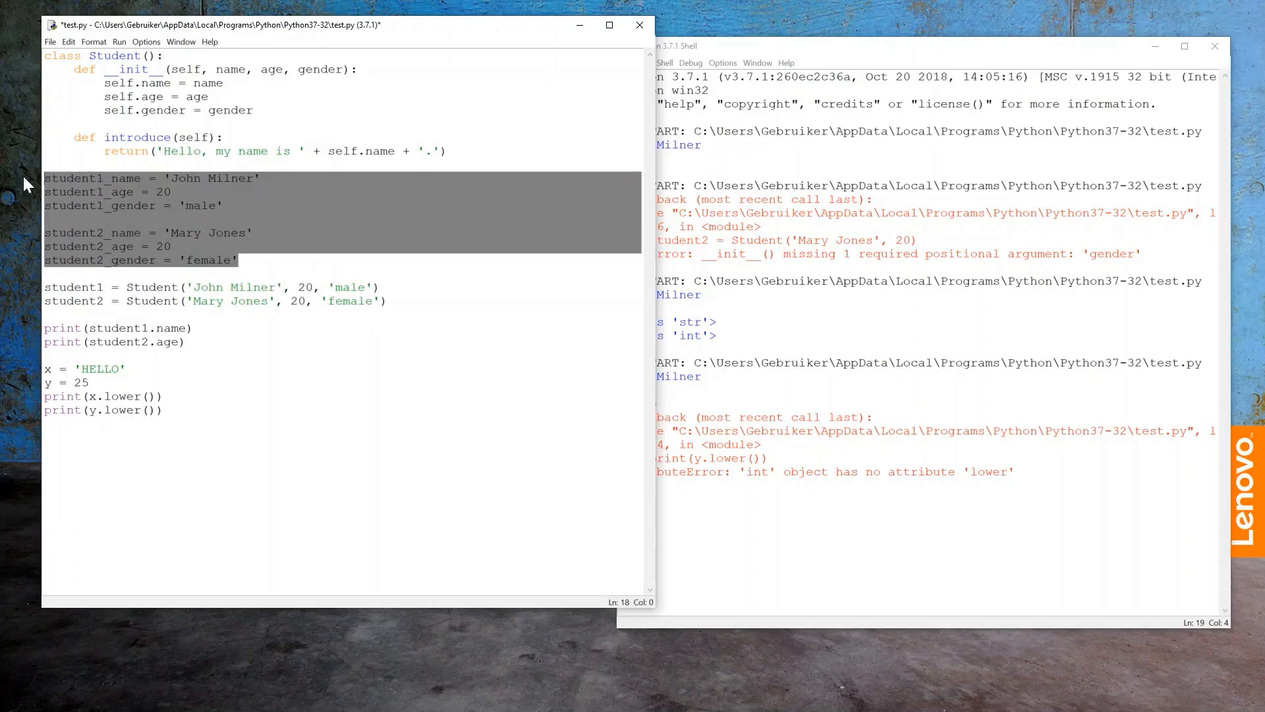
pyautogui.press('Delete')
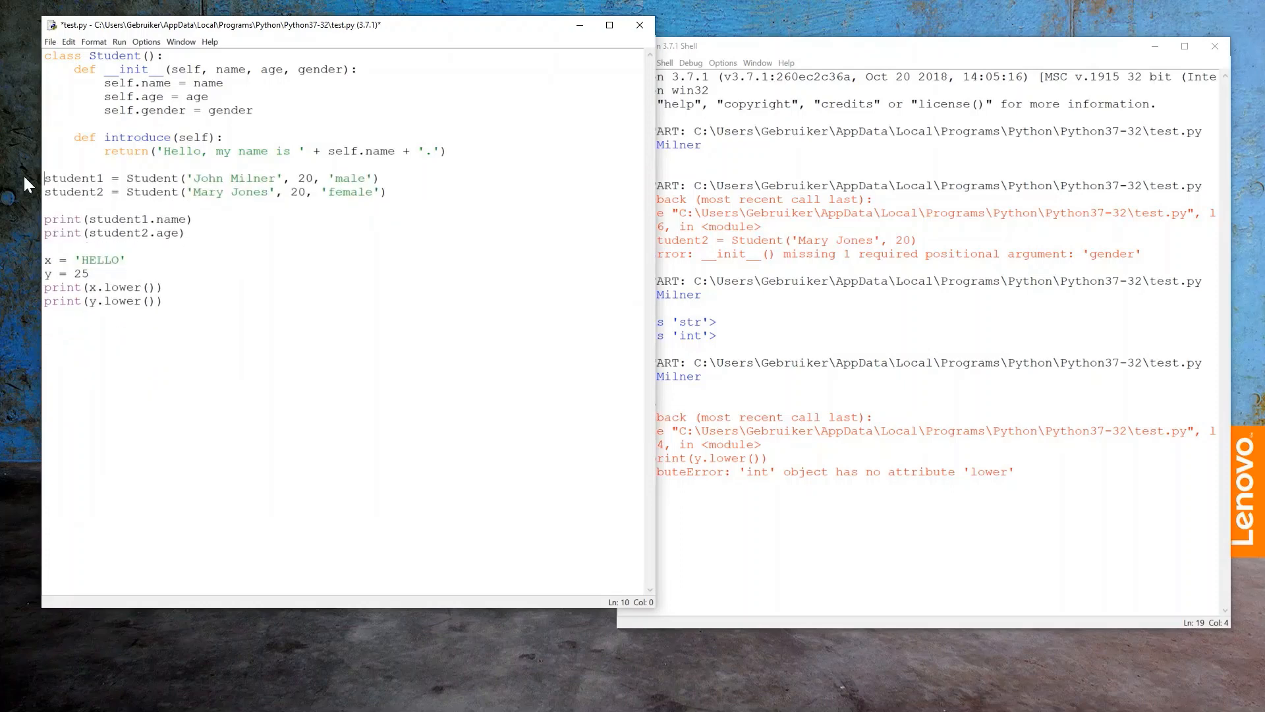
pyautogui.moveTo(46, 219); pyautogui.dragTo(160, 300)
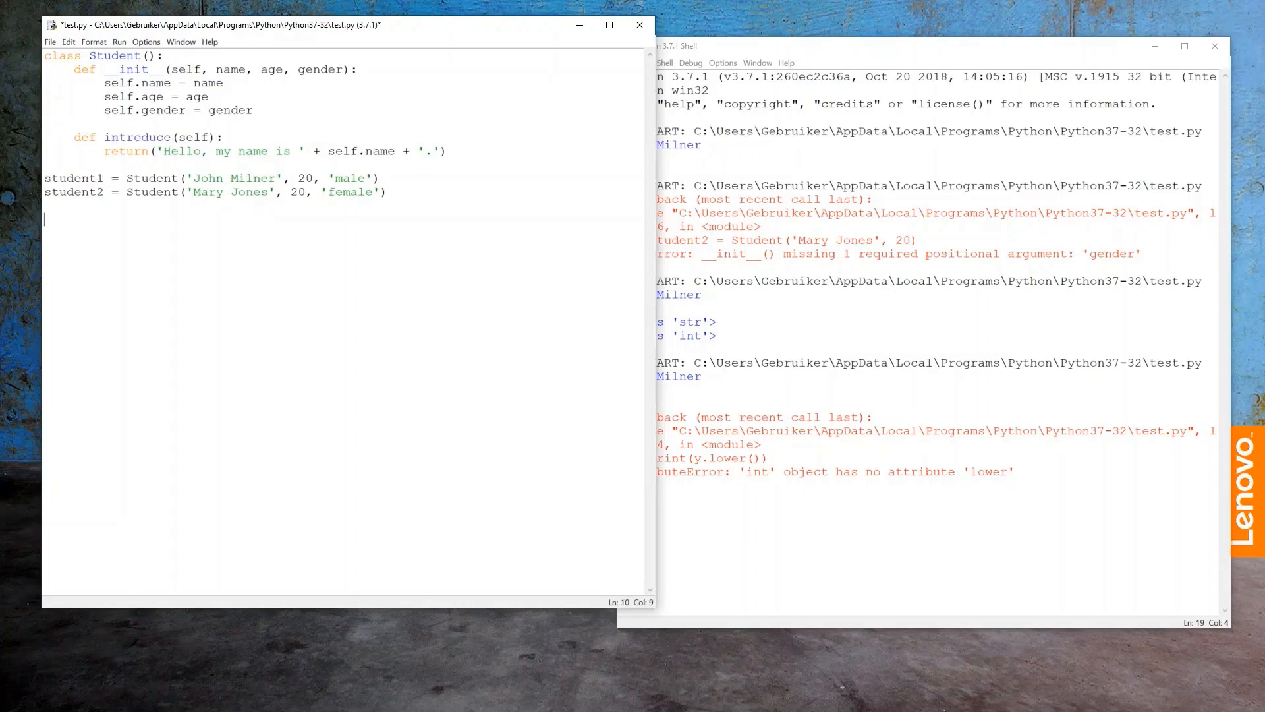
# Replace the old test lines with print(student1.introduce())
pyautogui.write('stu')
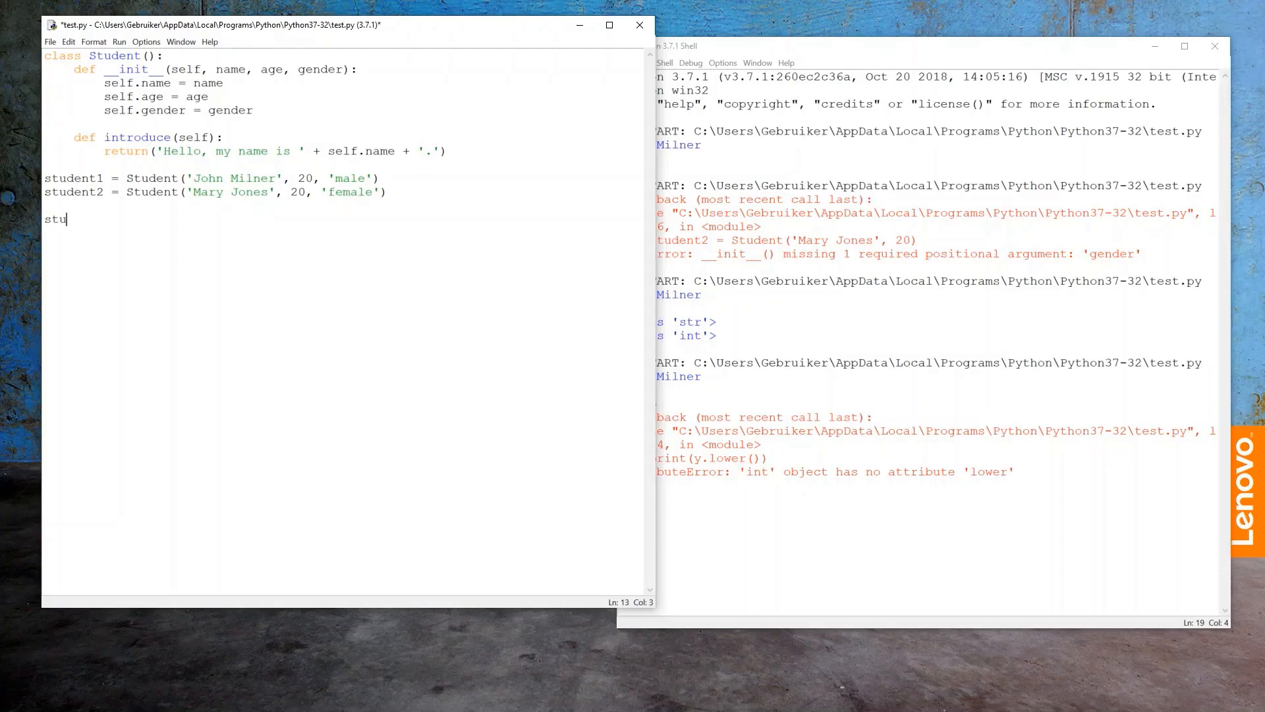
pyautogui.write('rint(')
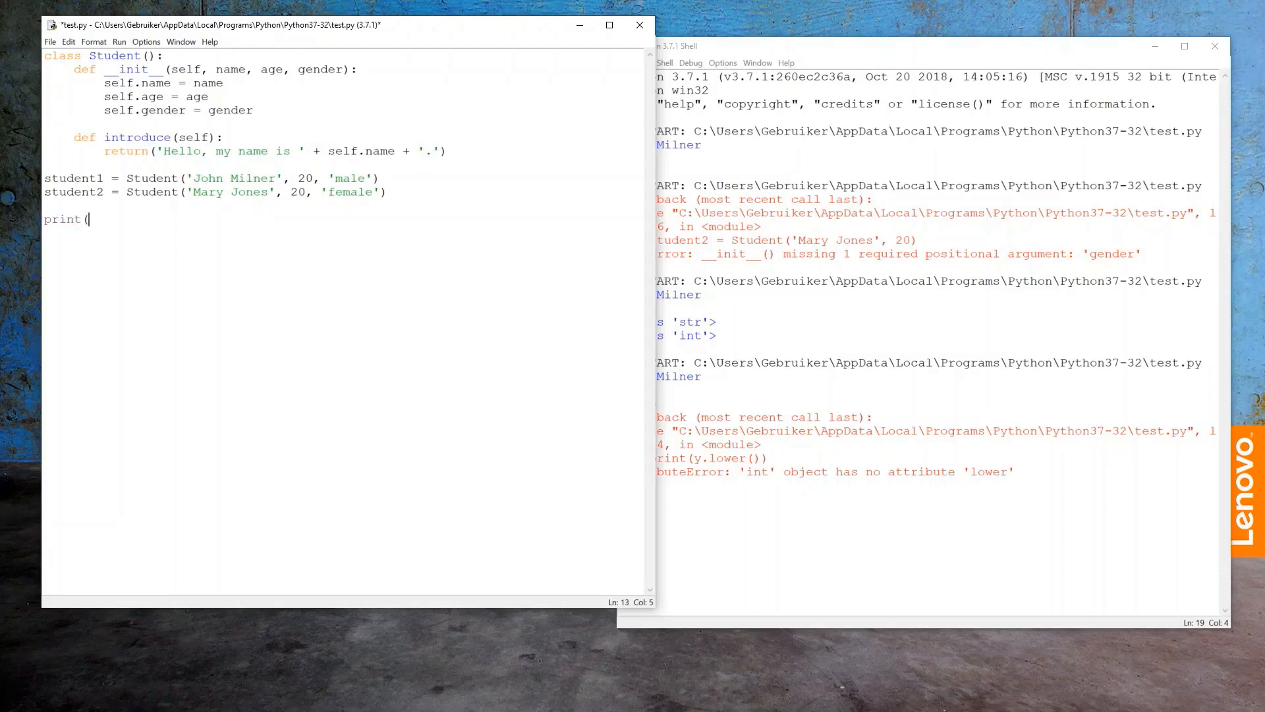
pyautogui.write('student1.introduce(')
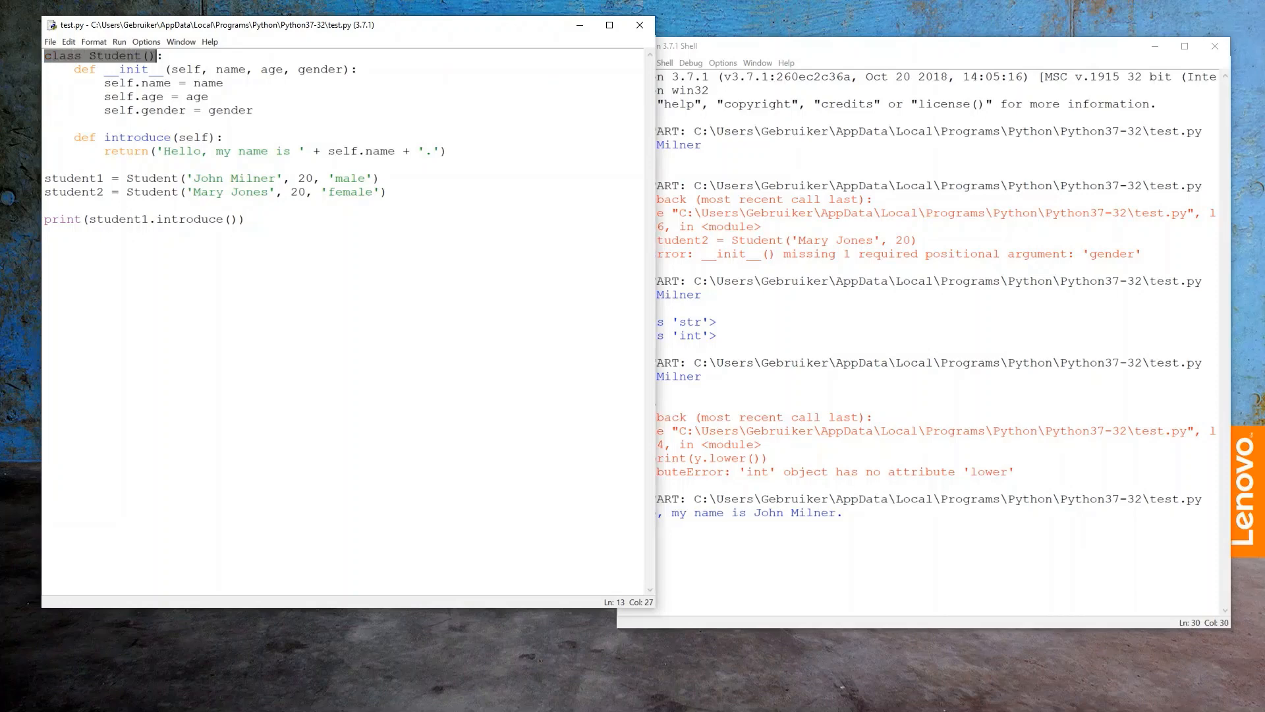
# Add print(Student.introduce(student2)), relating student2 to the self parameter of introduce
pyautogui.write('print')
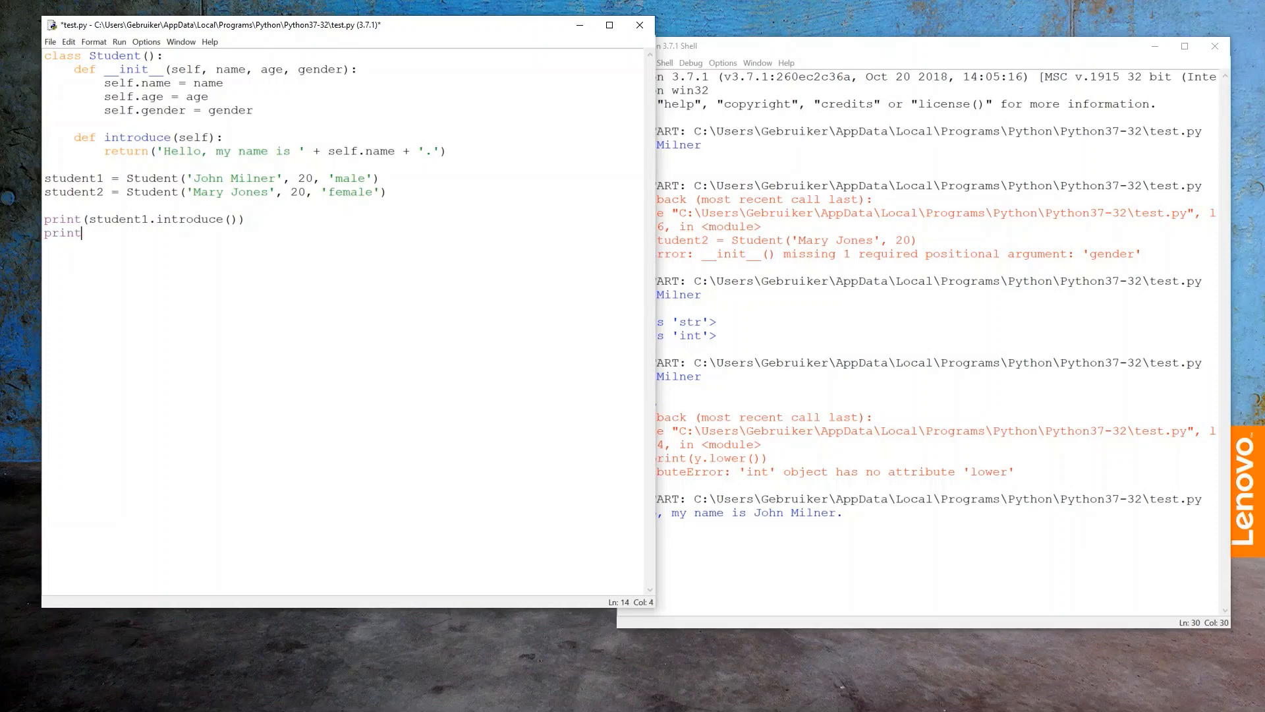
pyautogui.write('(Student.introduce(')
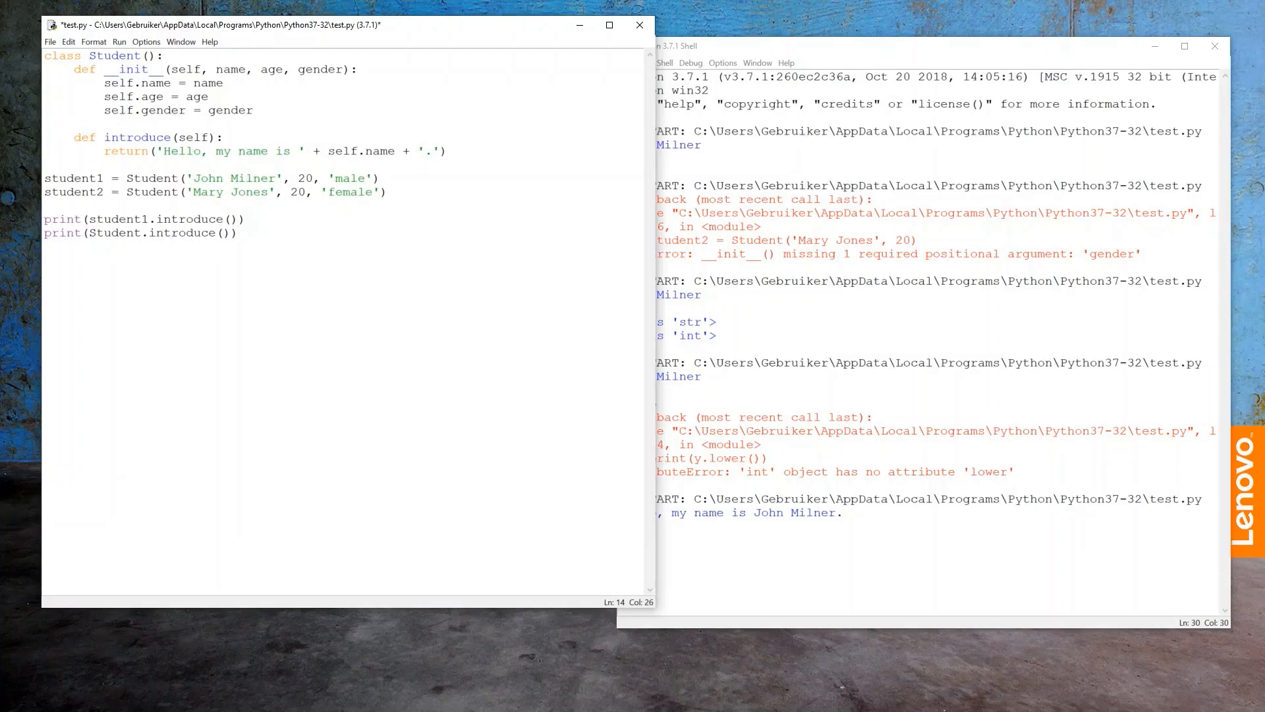
pyautogui.doubleClick(115, 56)
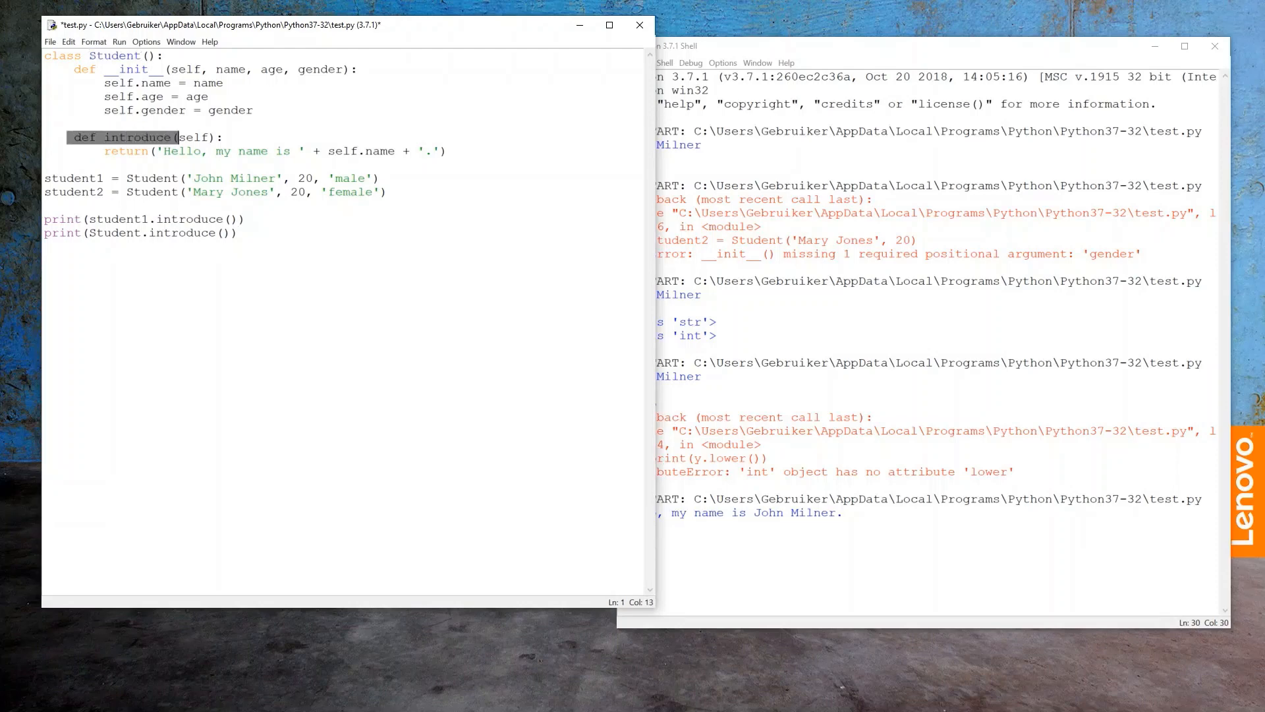
pyautogui.doubleClick(193, 136)
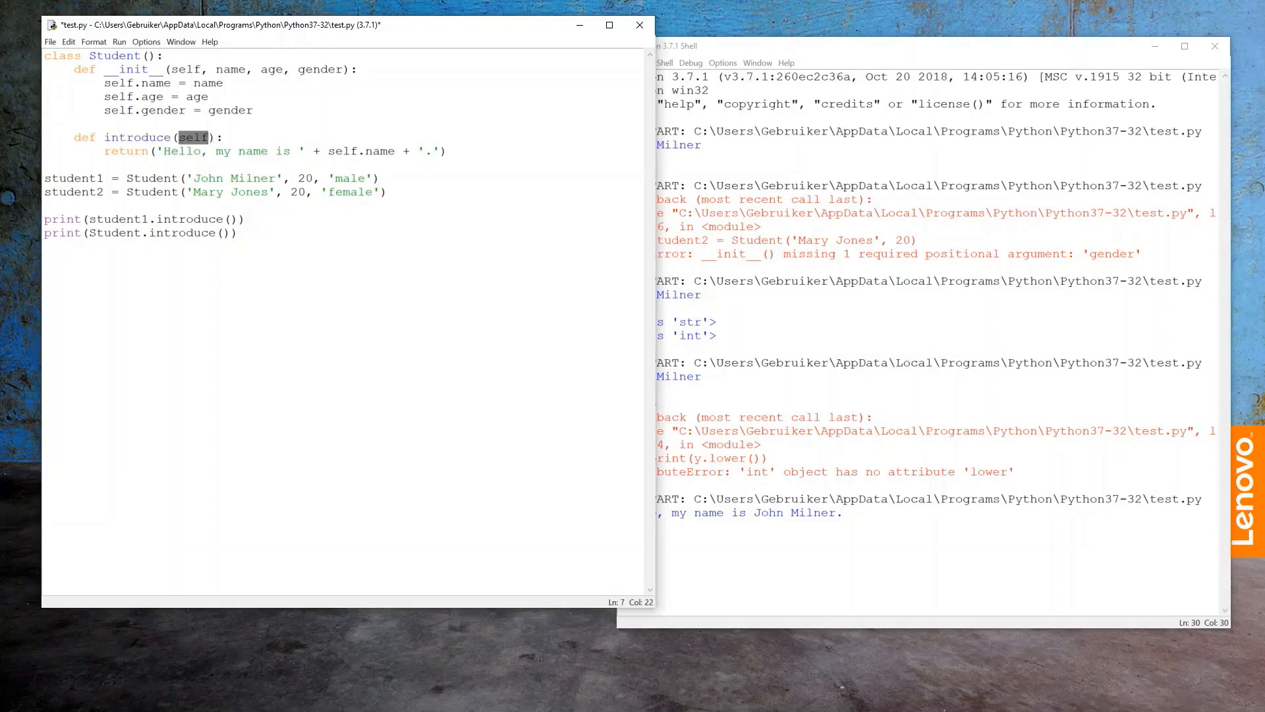
pyautogui.write('s')
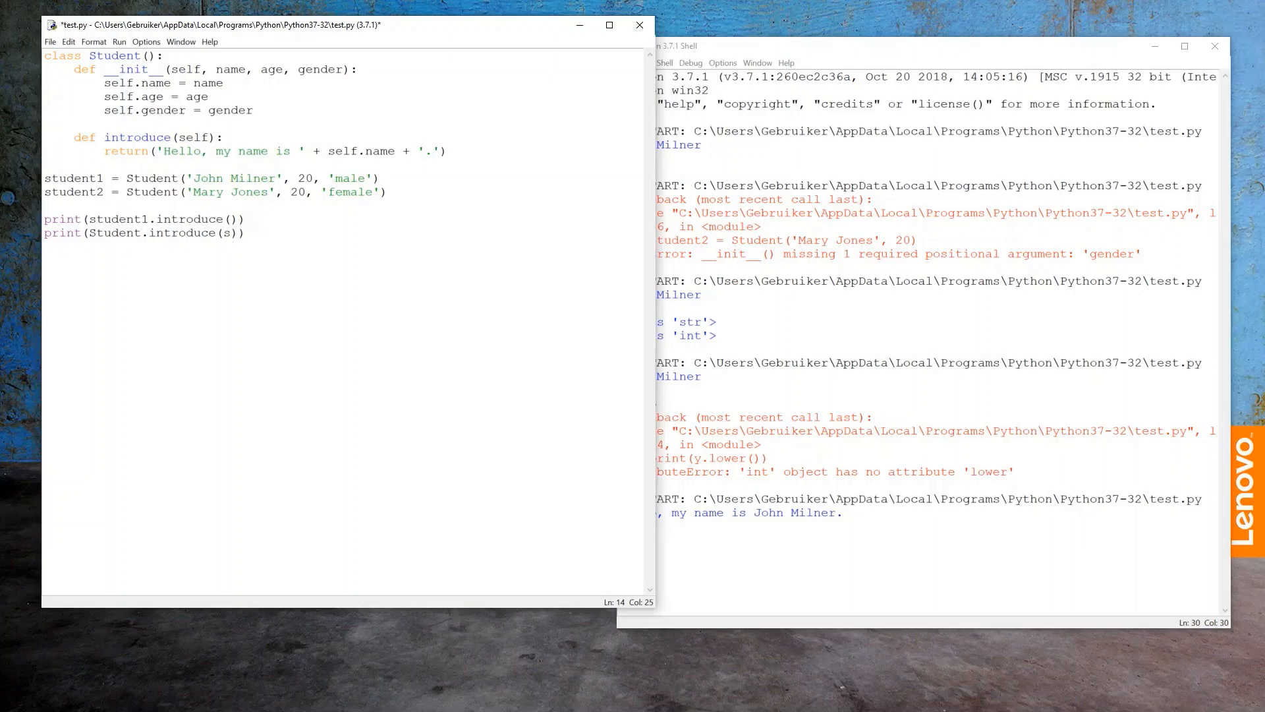
pyautogui.write('student2')
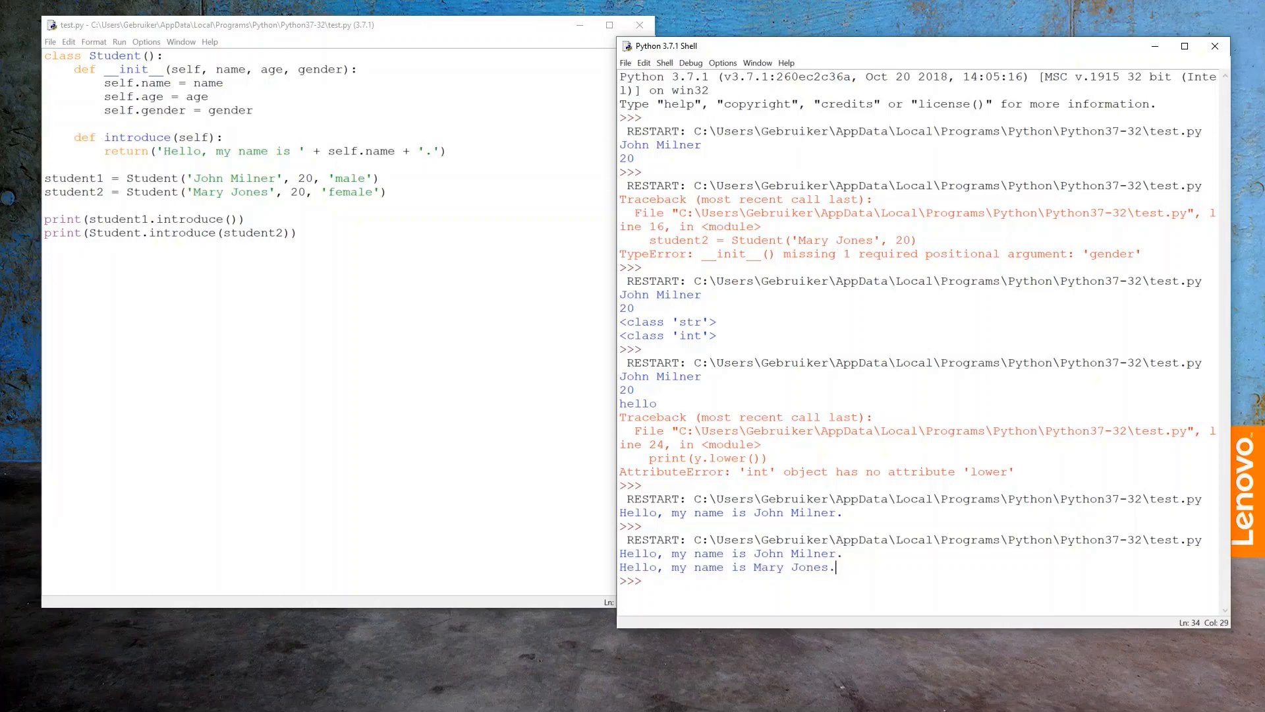
pyautogui.doubleClick(192, 136)
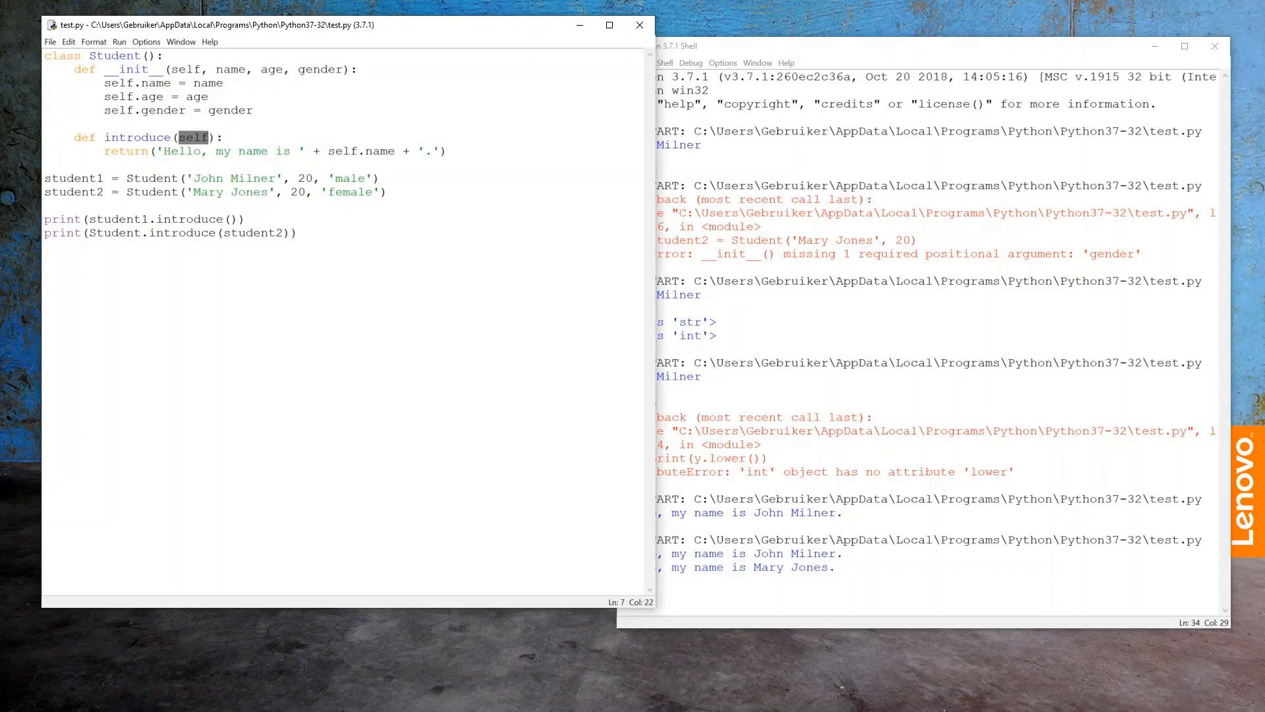
pyautogui.doubleClick(71, 178)
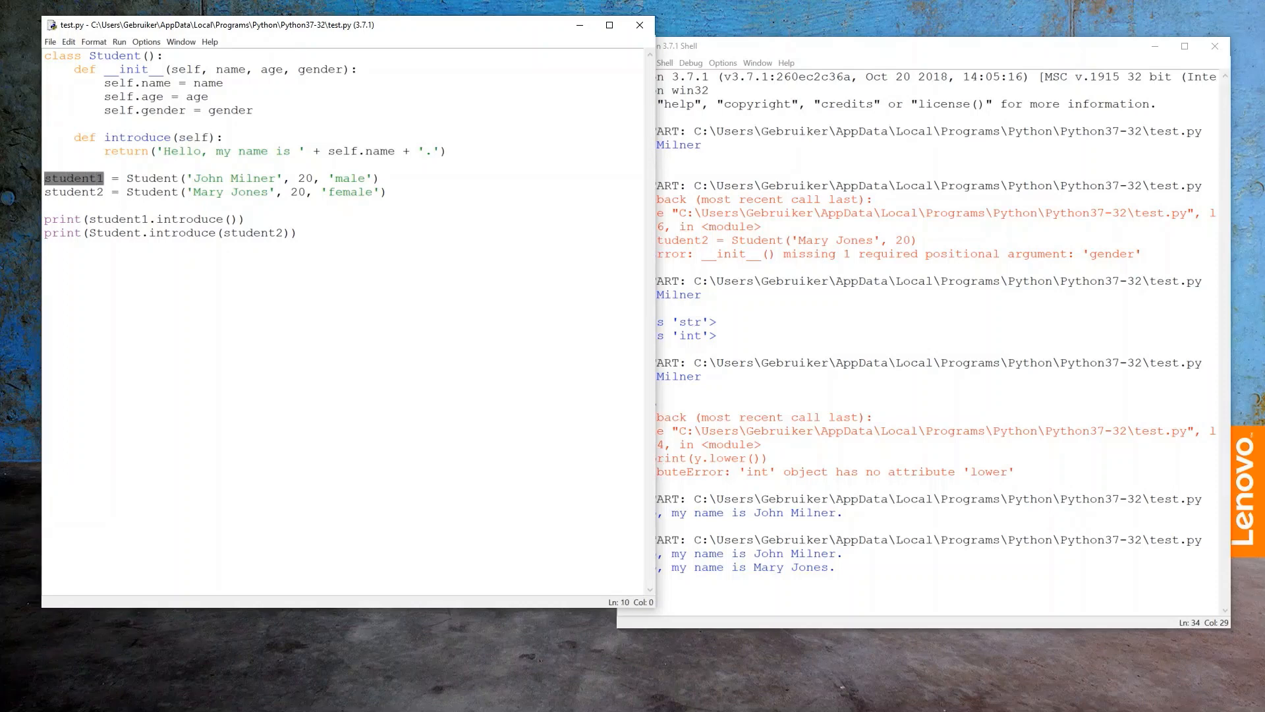
pyautogui.doubleClick(137, 137)
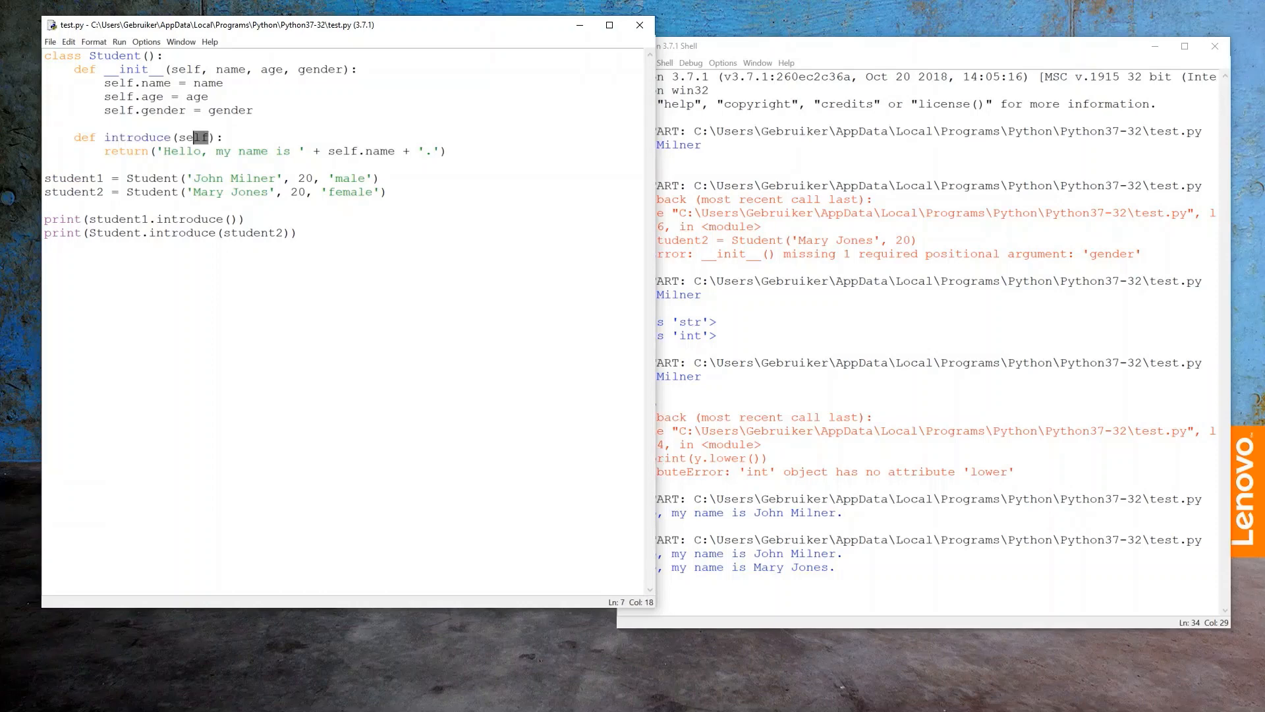
pyautogui.doubleClick(73, 178)
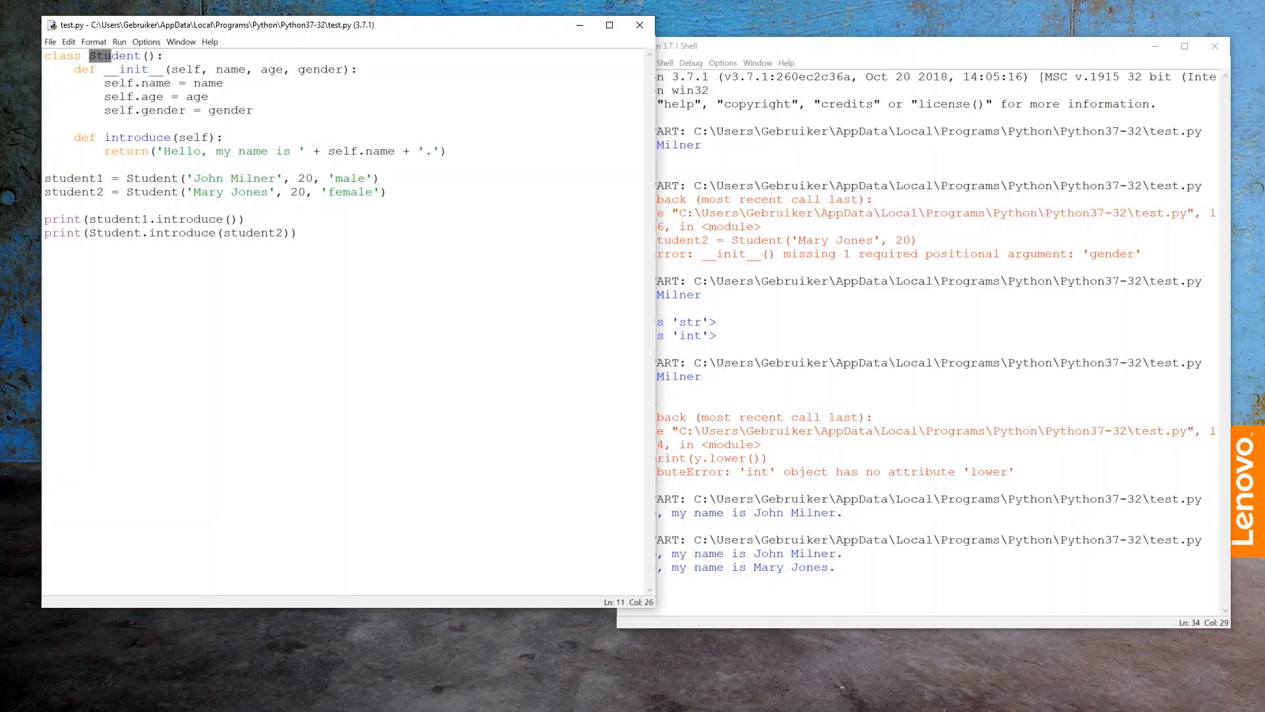
pyautogui.doubleClick(136, 137)
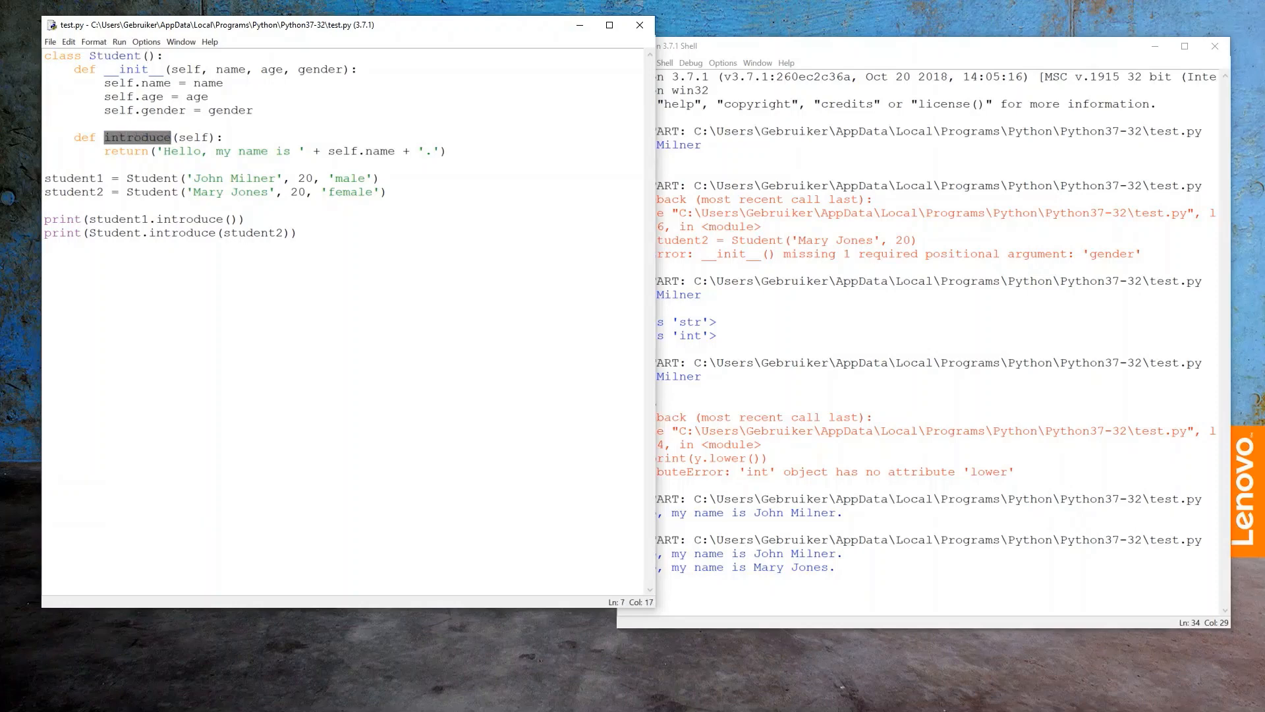